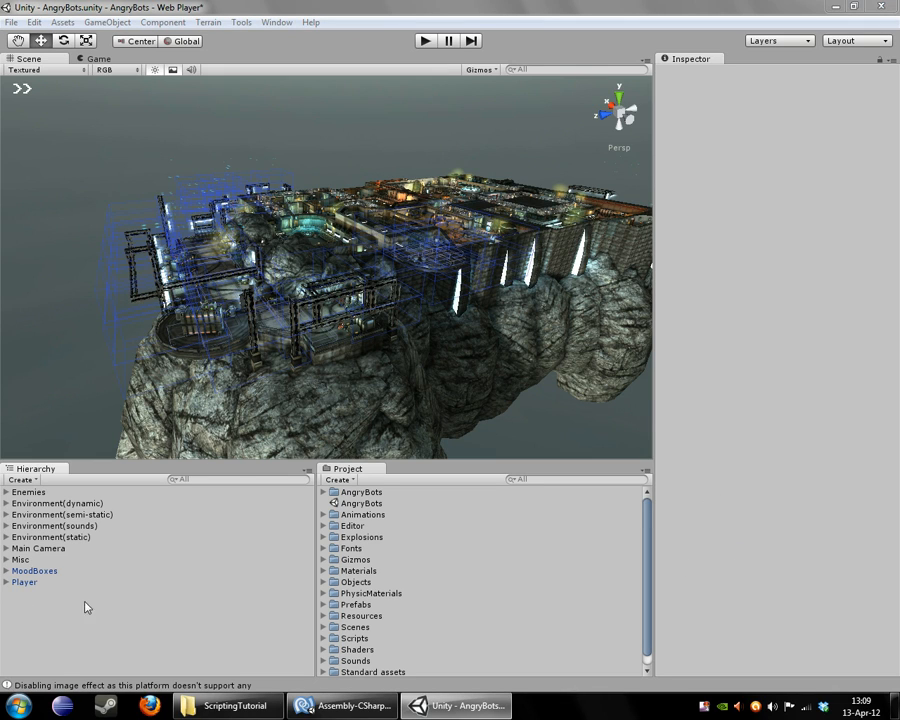
mouse_move(111, 254)
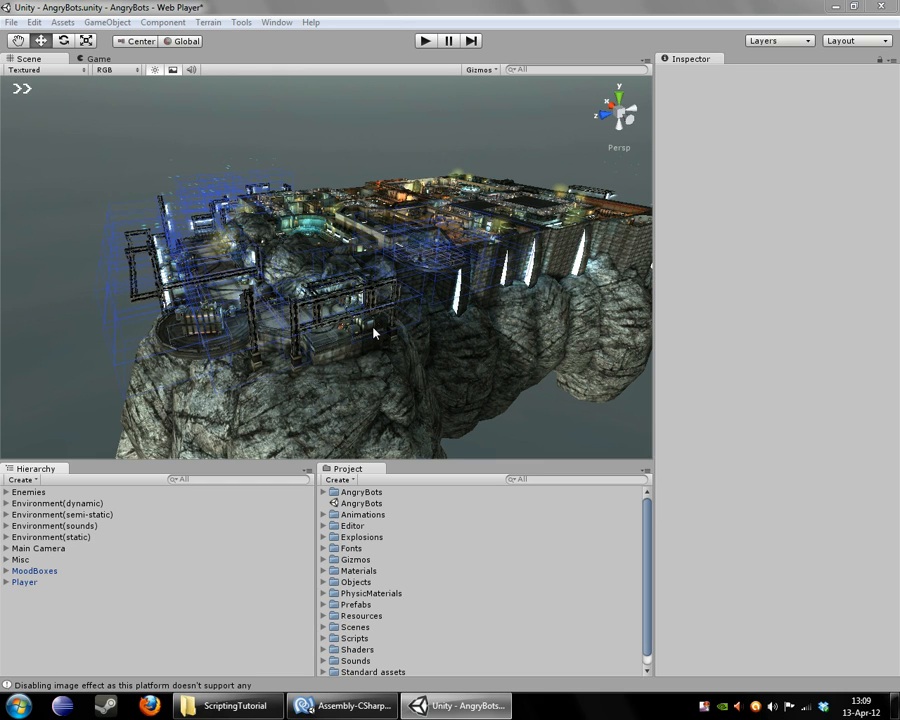
mouse_move(57, 259)
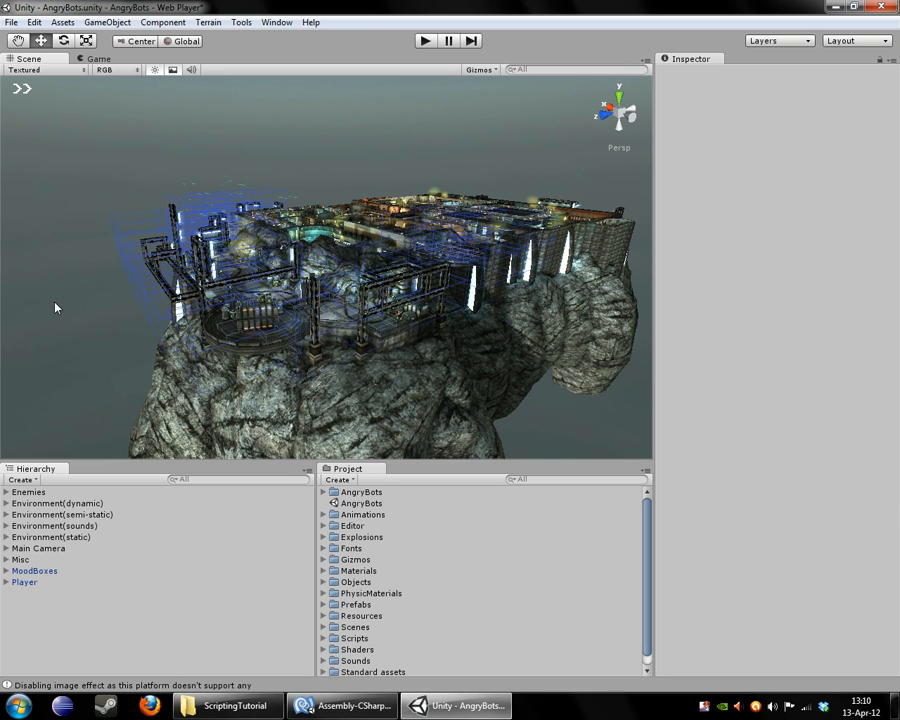
mouse_move(197, 240)
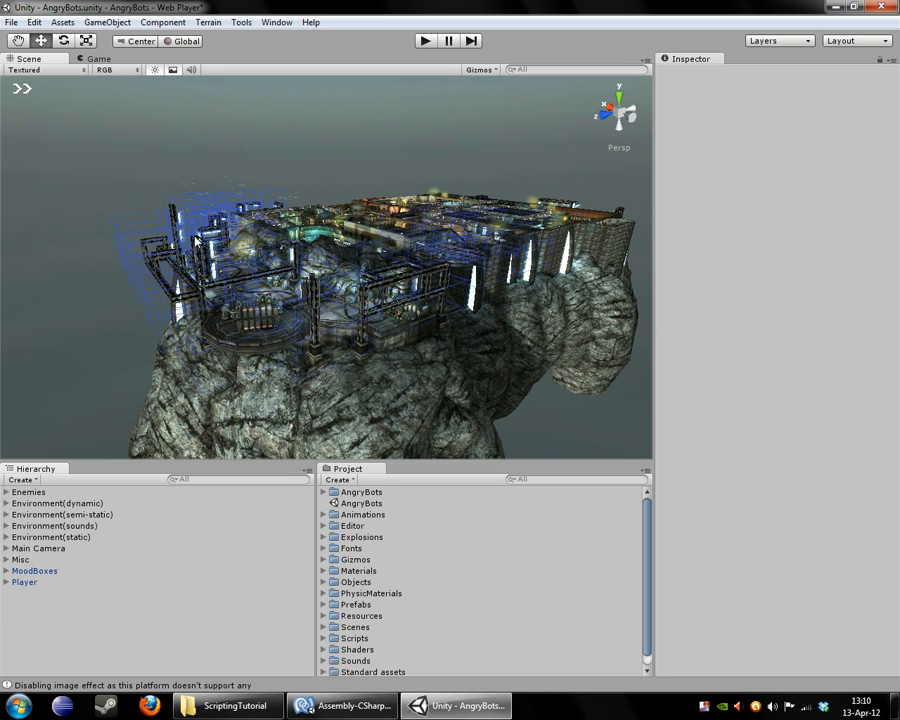
mouse_move(309, 310)
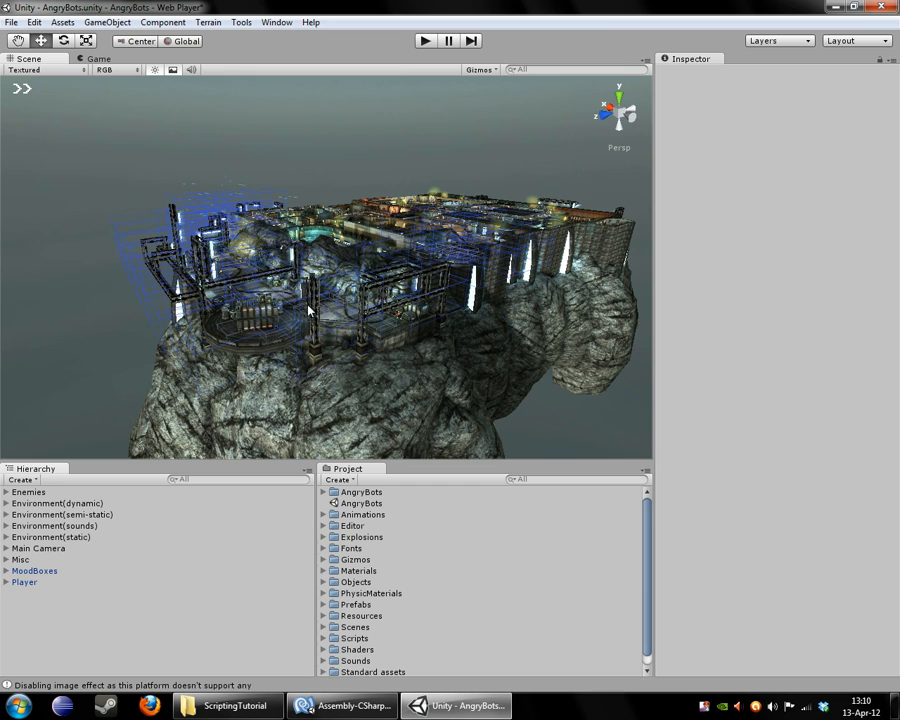
mouse_move(8, 340)
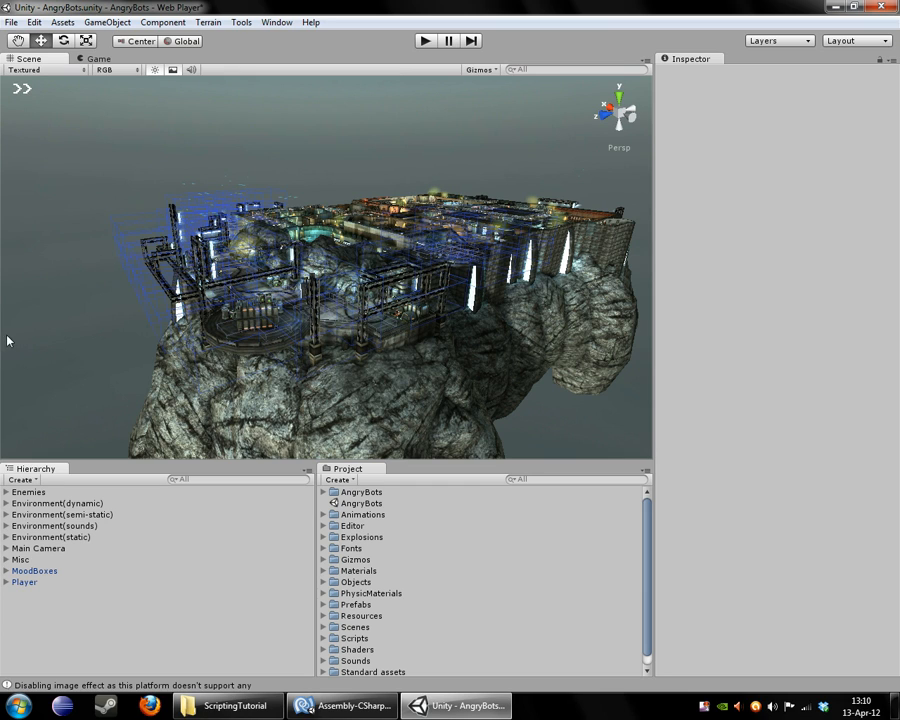
mouse_move(8, 120)
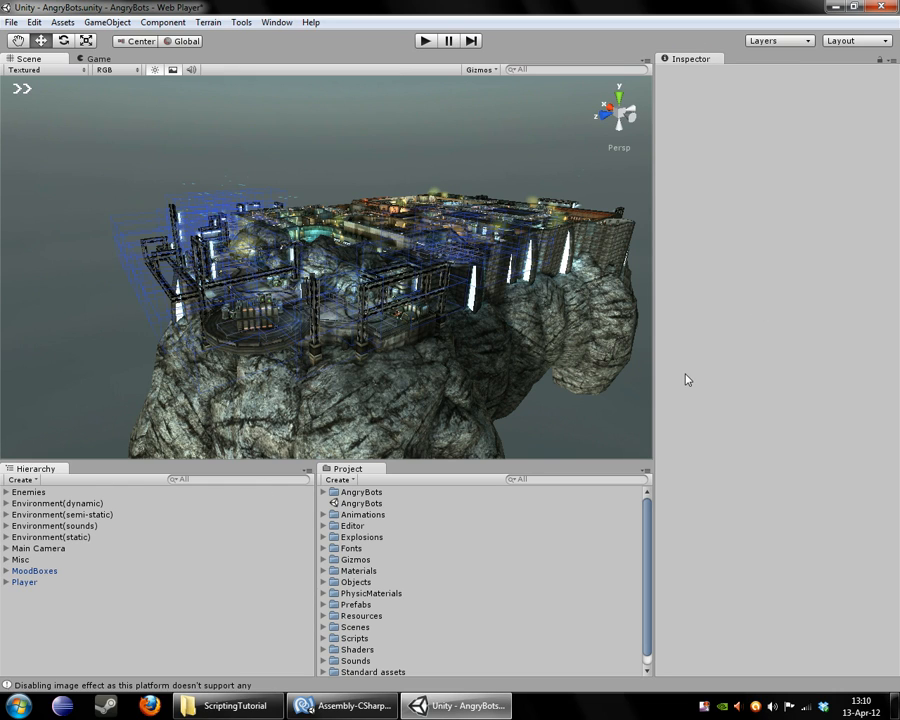
mouse_move(752, 53)
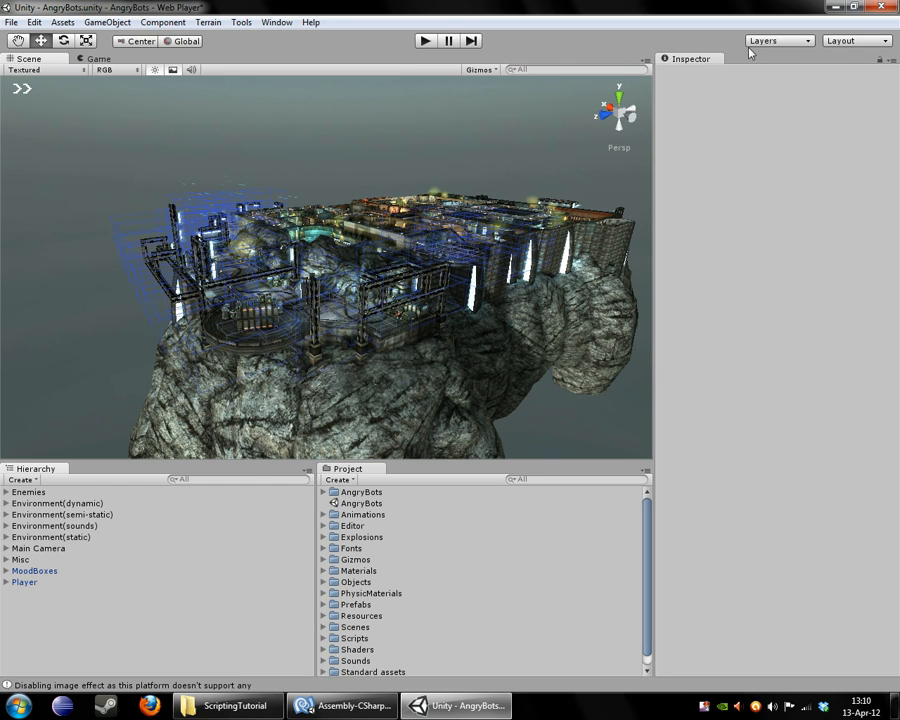
mouse_move(805, 85)
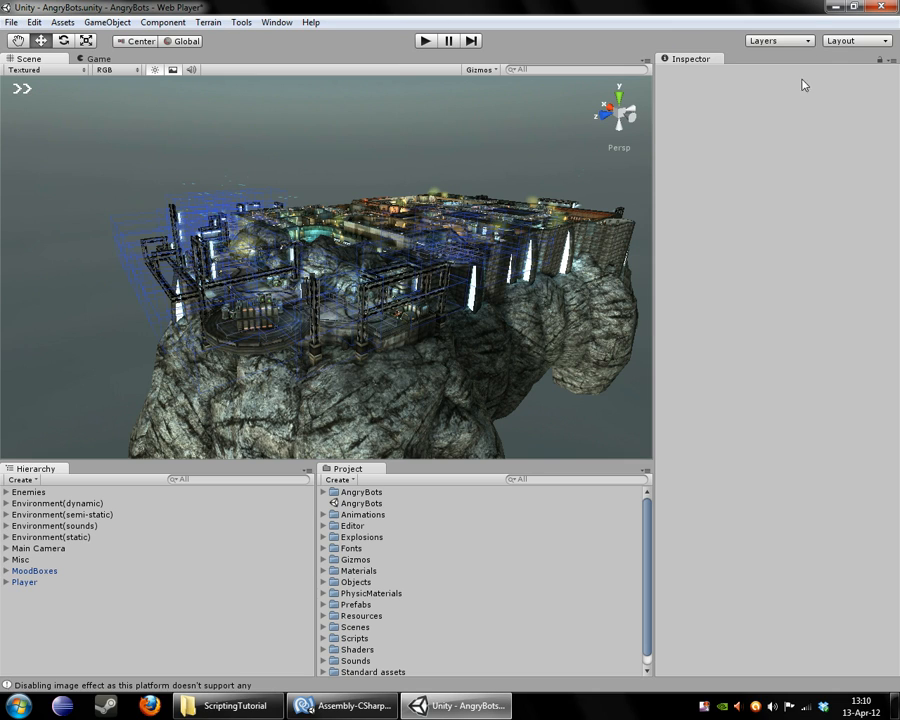
mouse_move(826, 349)
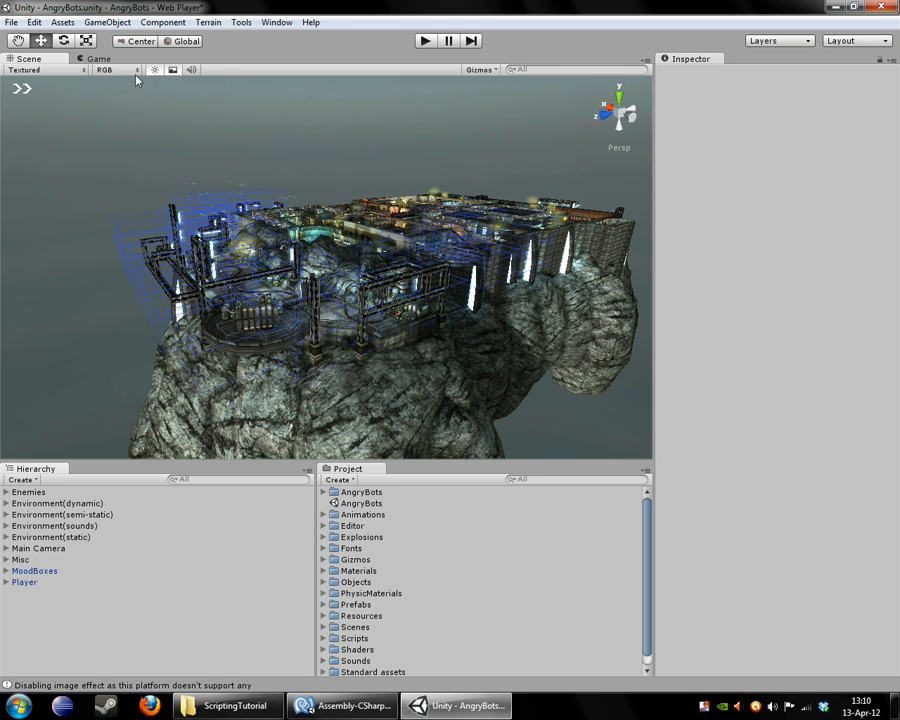
mouse_move(623, 108)
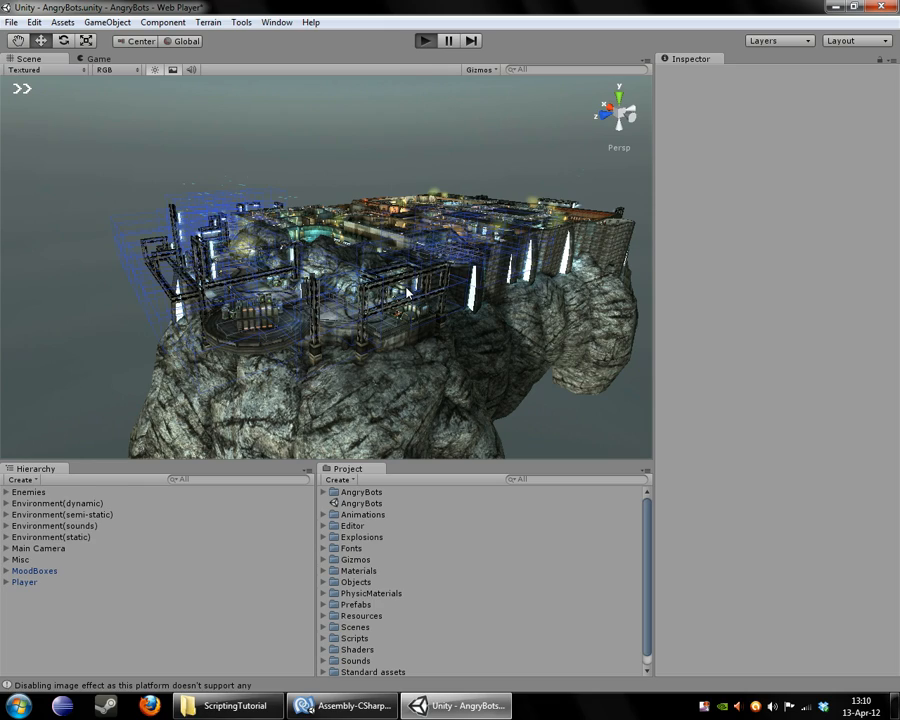
Start the AngryBots game in play mode to watch the player character
click(424, 40)
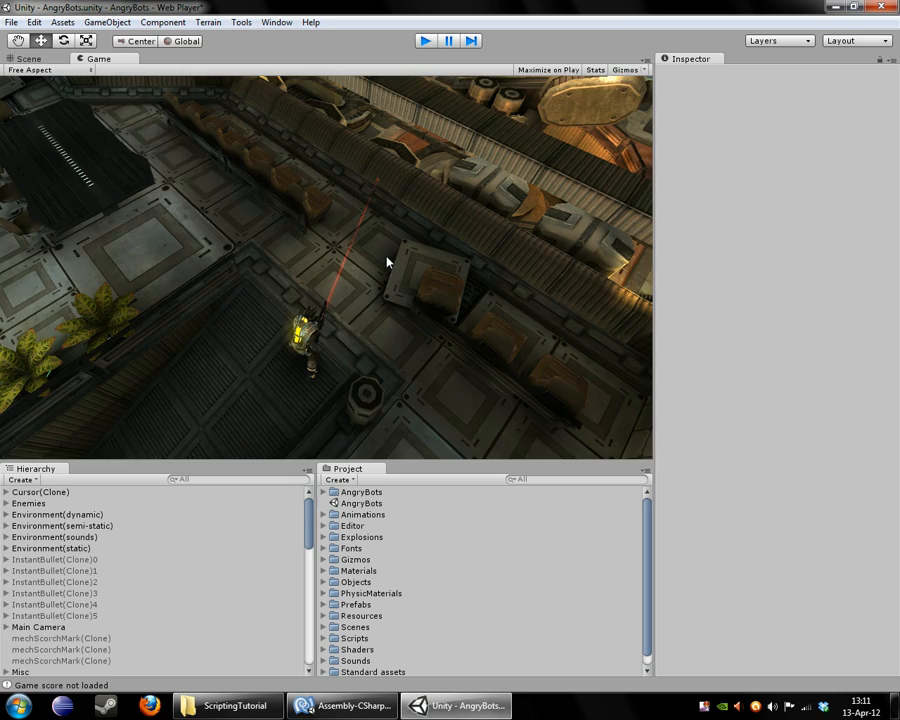
Stop the running AngryBots game and bring up the File menu
click(24, 58)
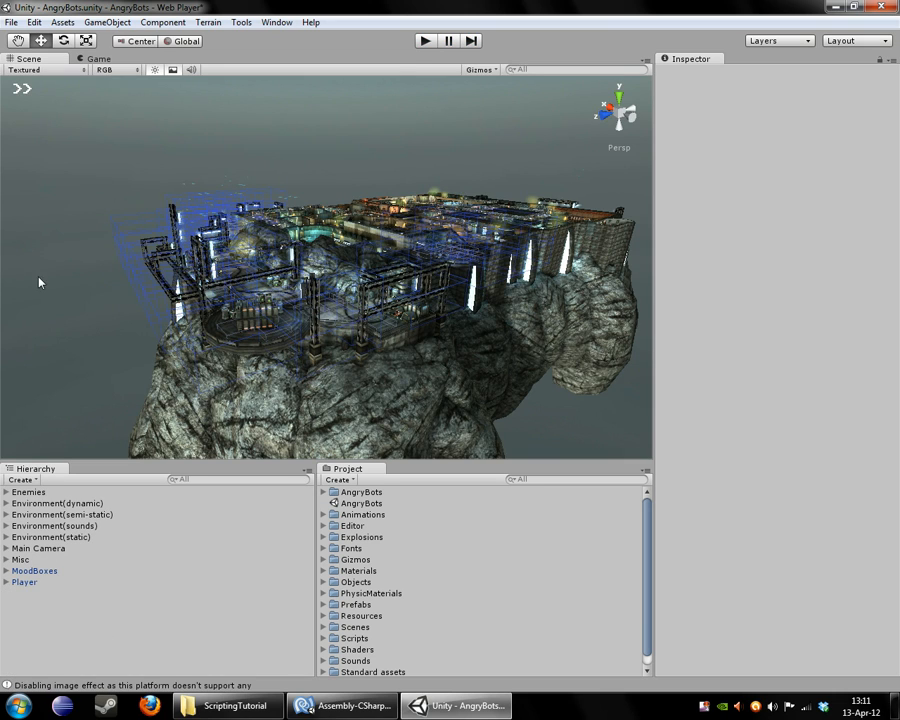
mouse_move(129, 339)
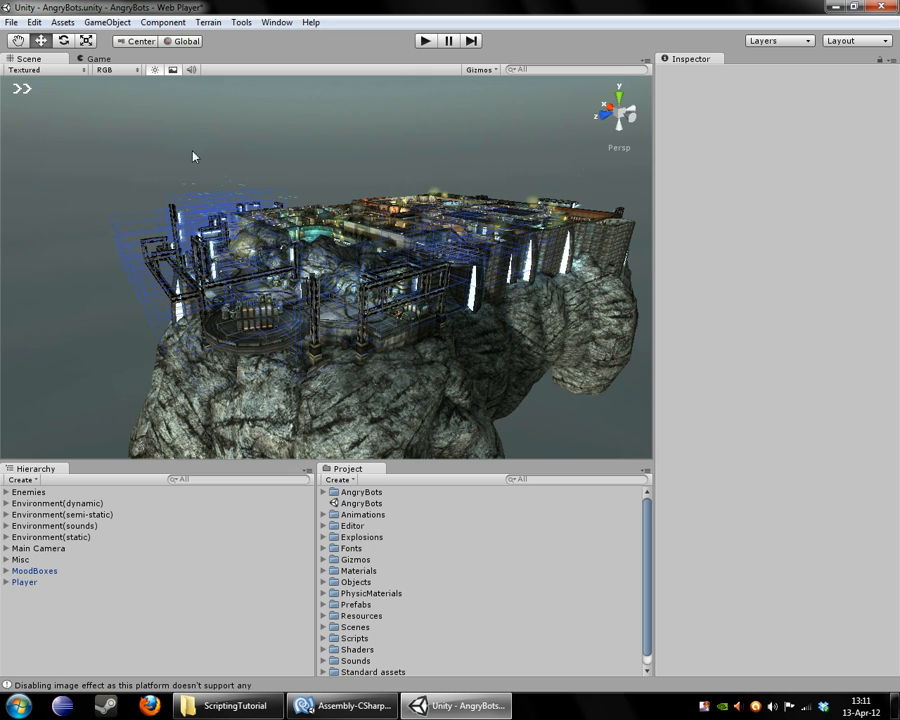
mouse_move(593, 160)
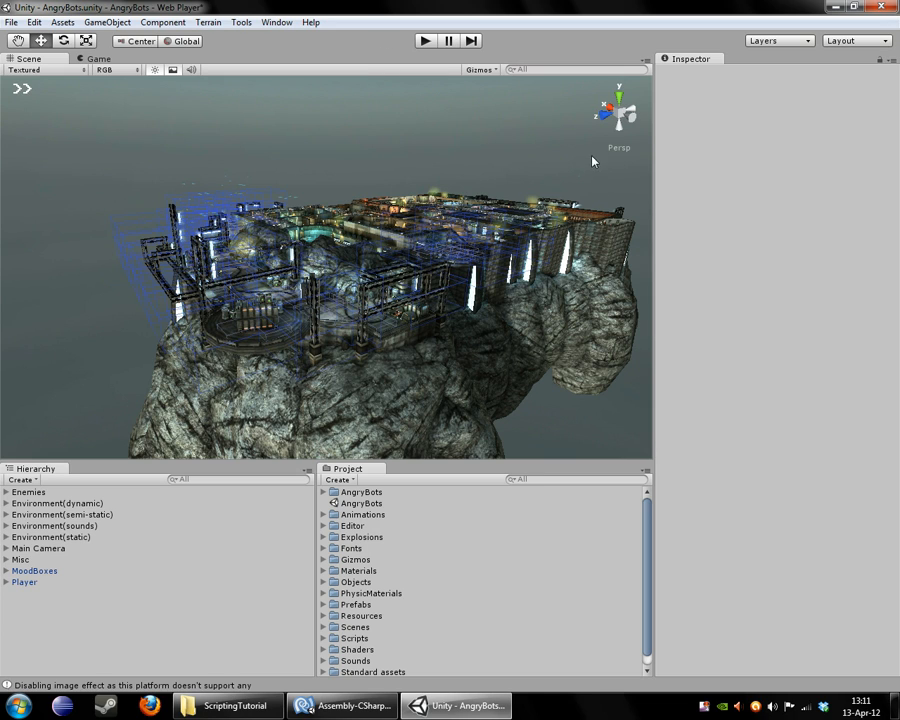
click(11, 22)
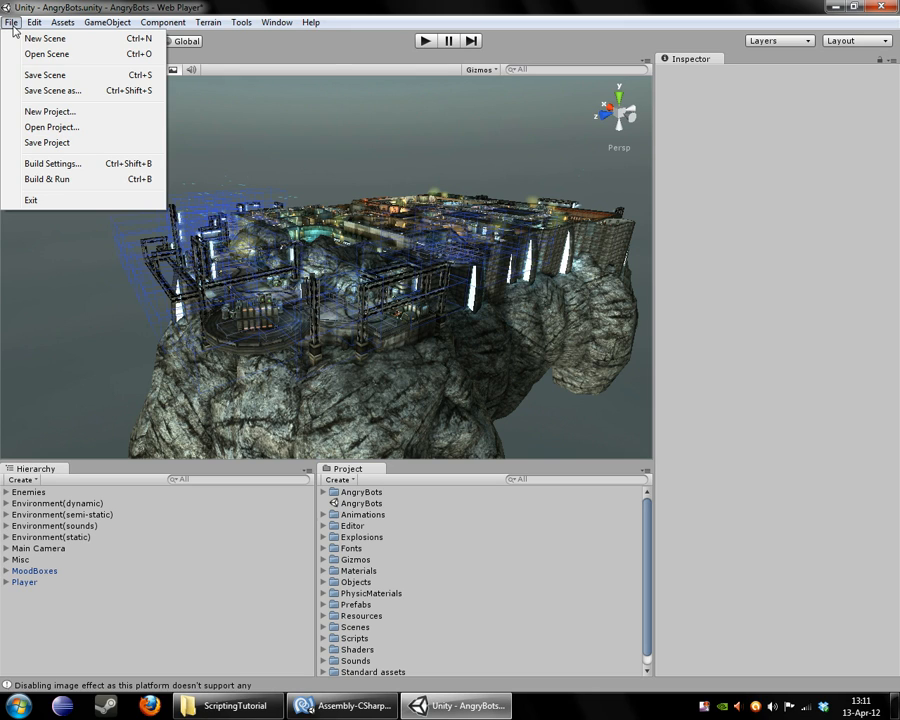
mouse_move(50, 111)
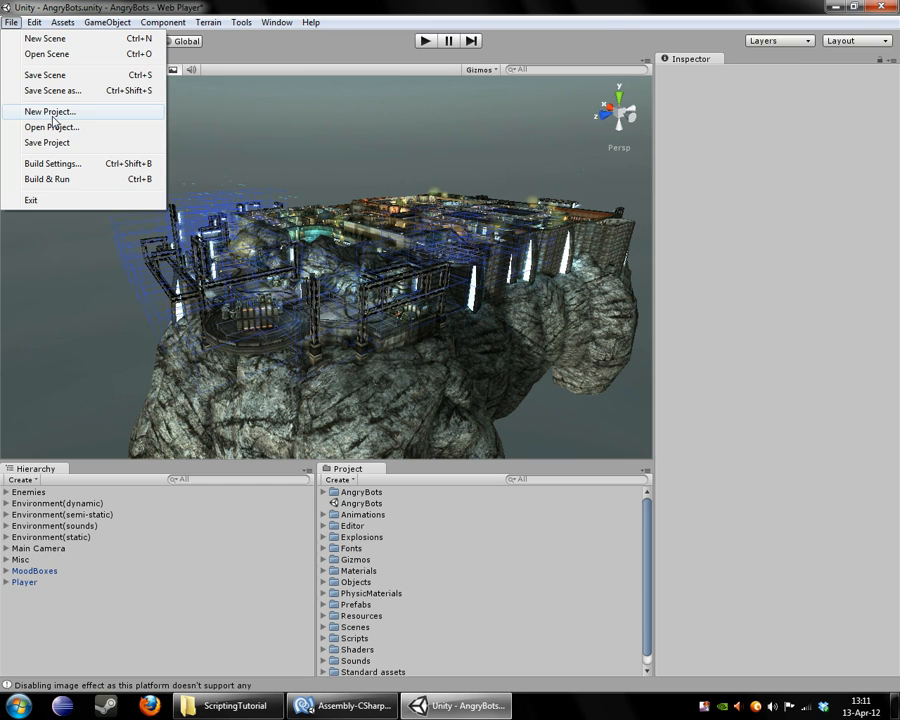
mouse_move(15, 28)
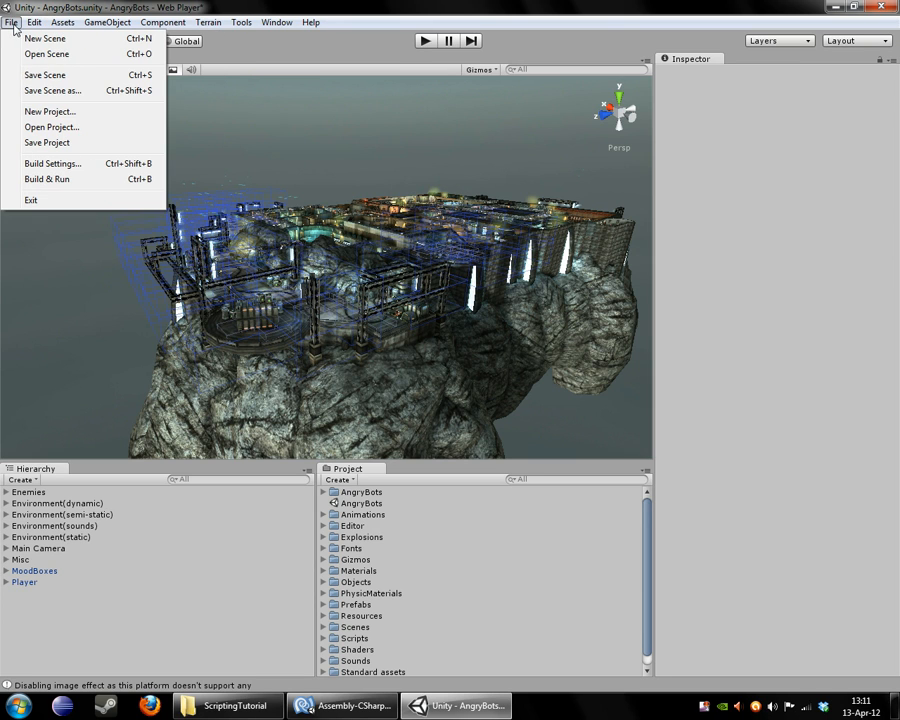
Start a new project and rename its location folder to IntroTutorial
click(50, 111)
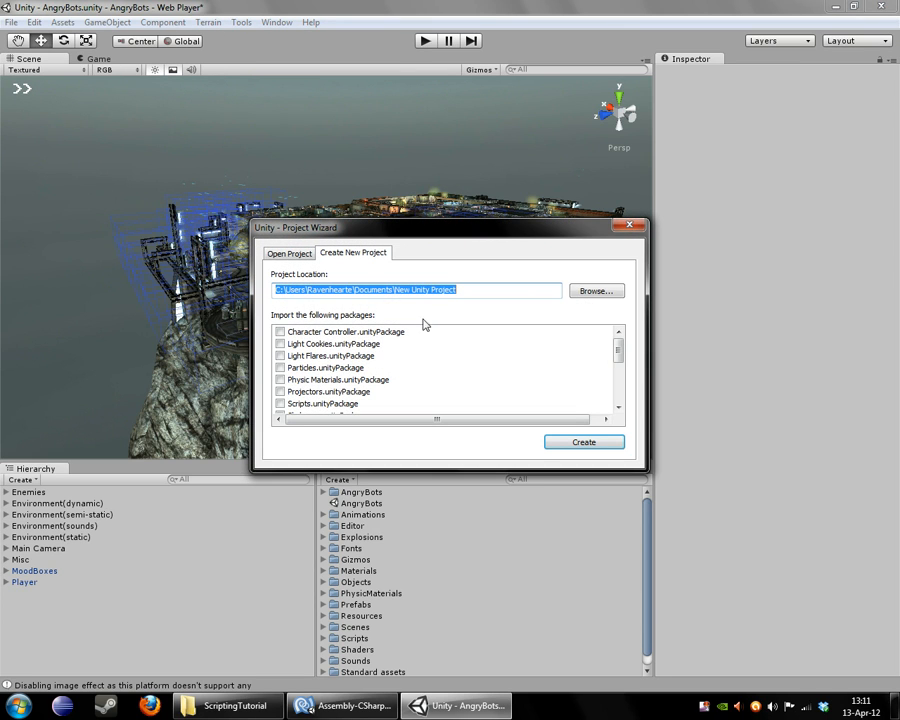
mouse_move(420, 303)
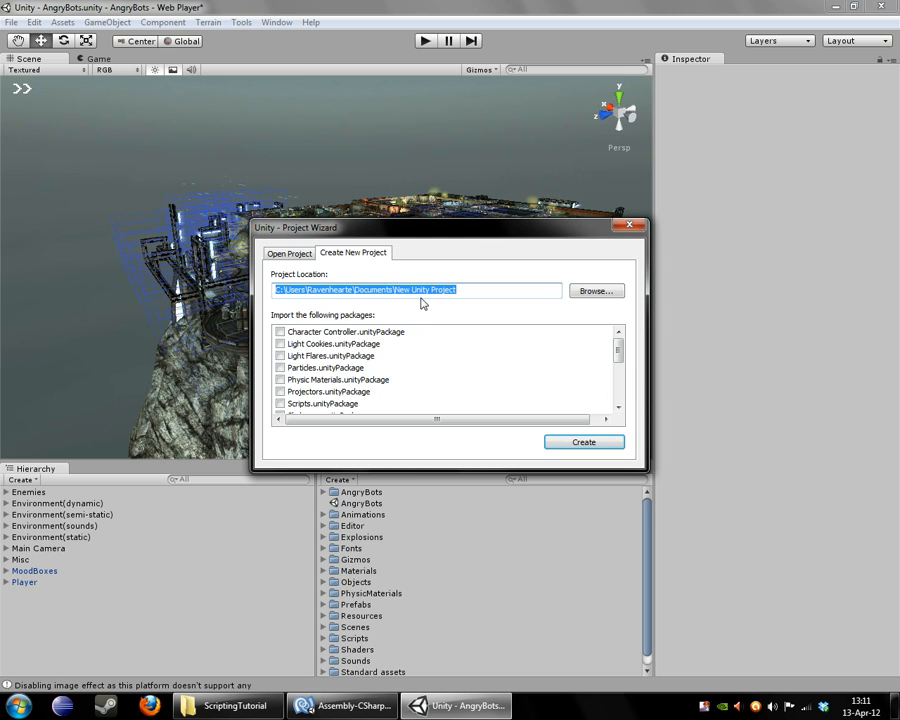
click(400, 290)
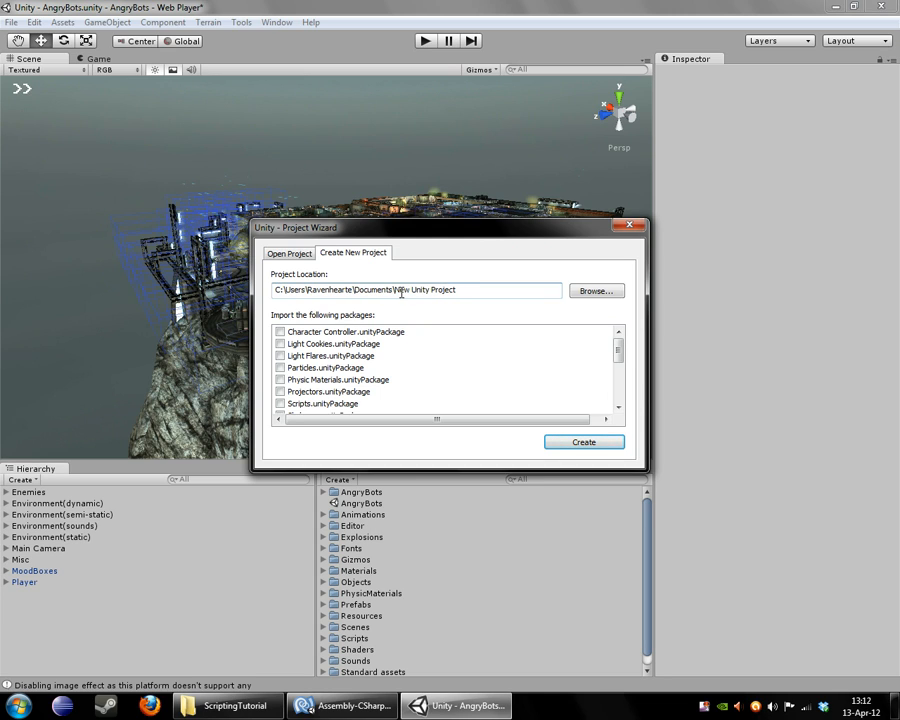
double_click(424, 290)
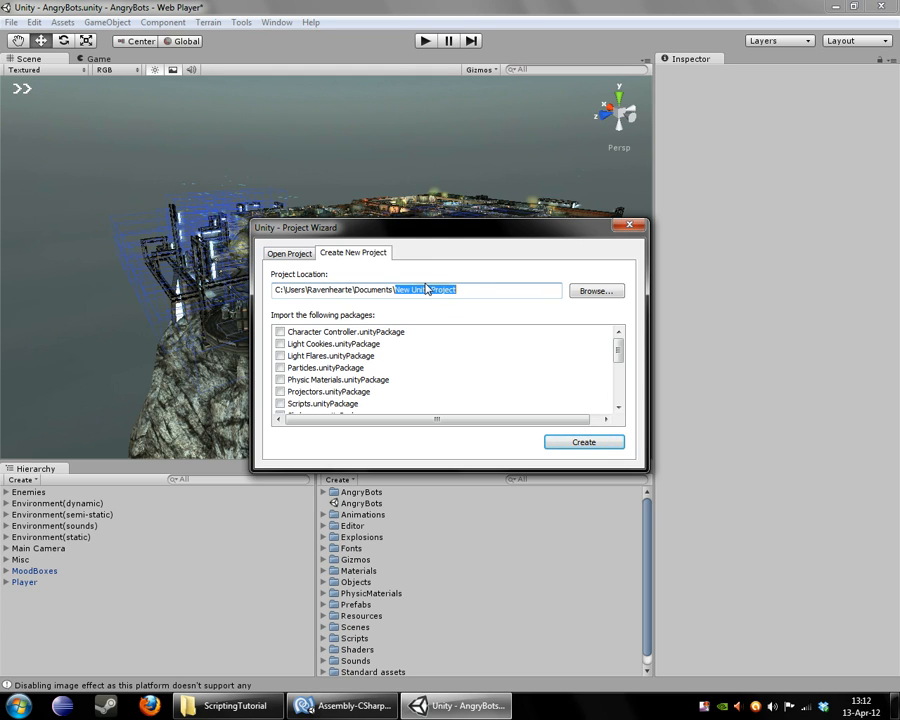
text(Intro)
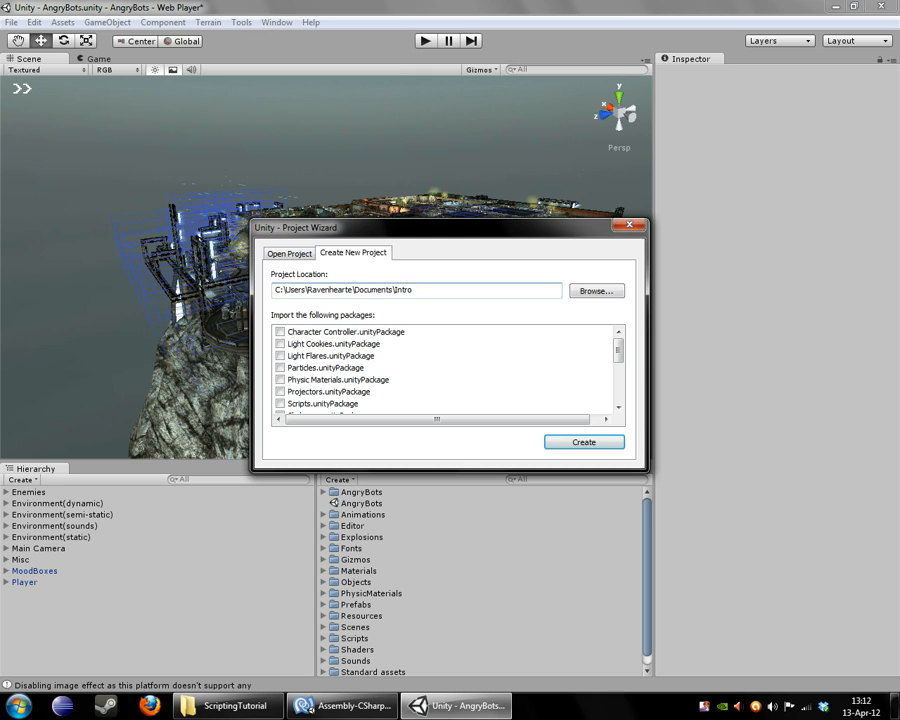
text(Tutorial)
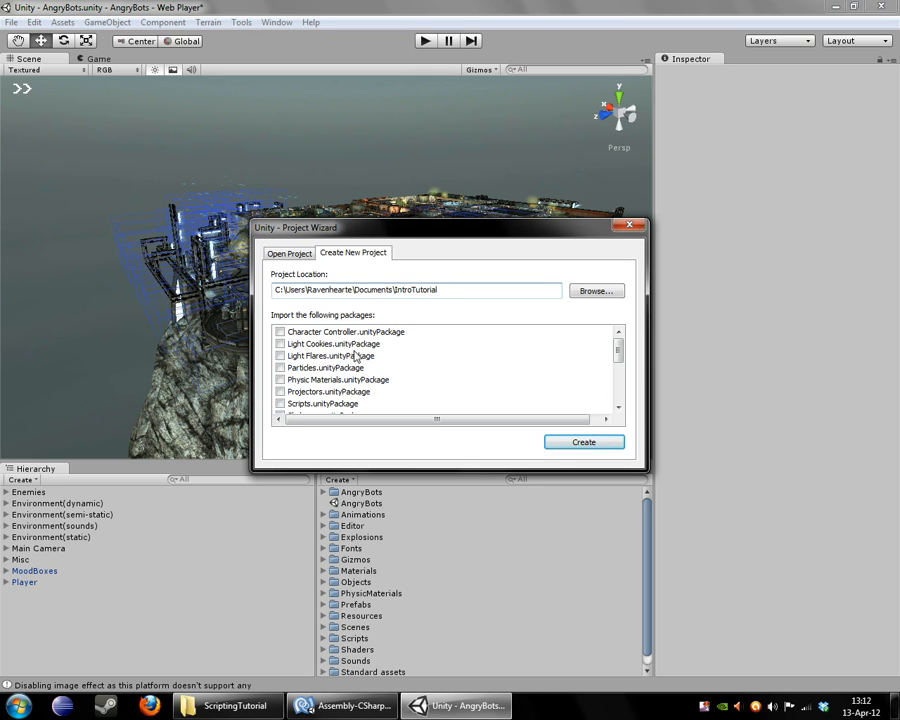
Leave all packages unchecked and create the IntroTutorial project
scroll(down, 3)
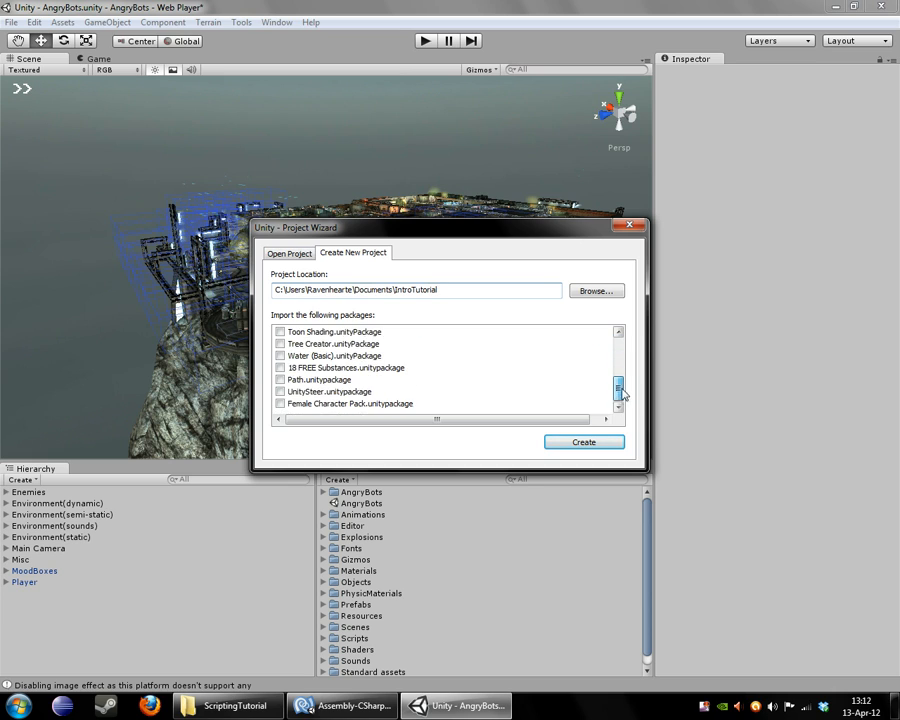
scroll(down, 3)
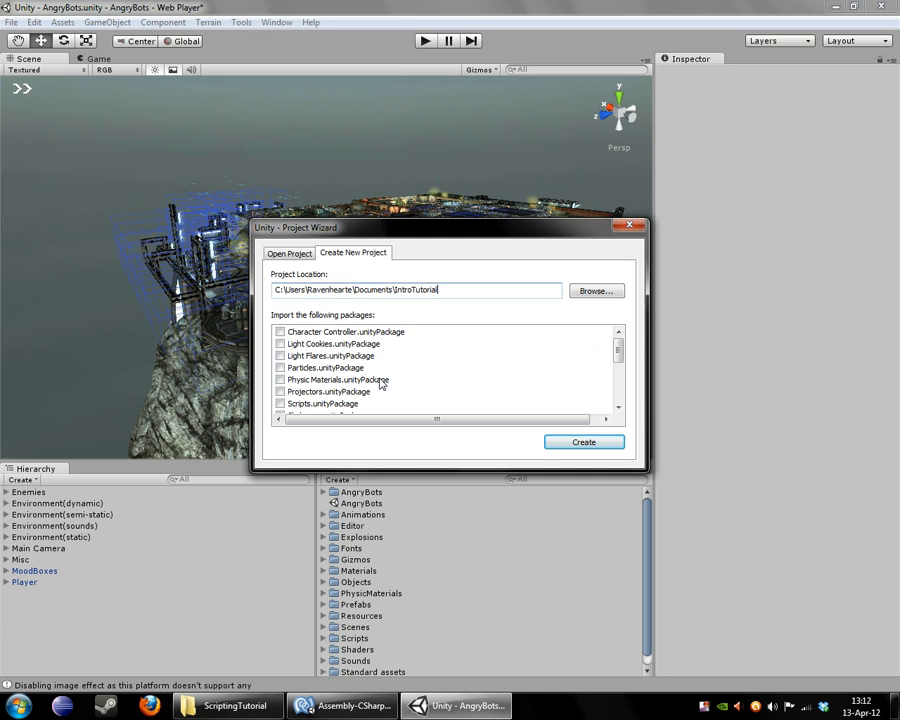
click(345, 331)
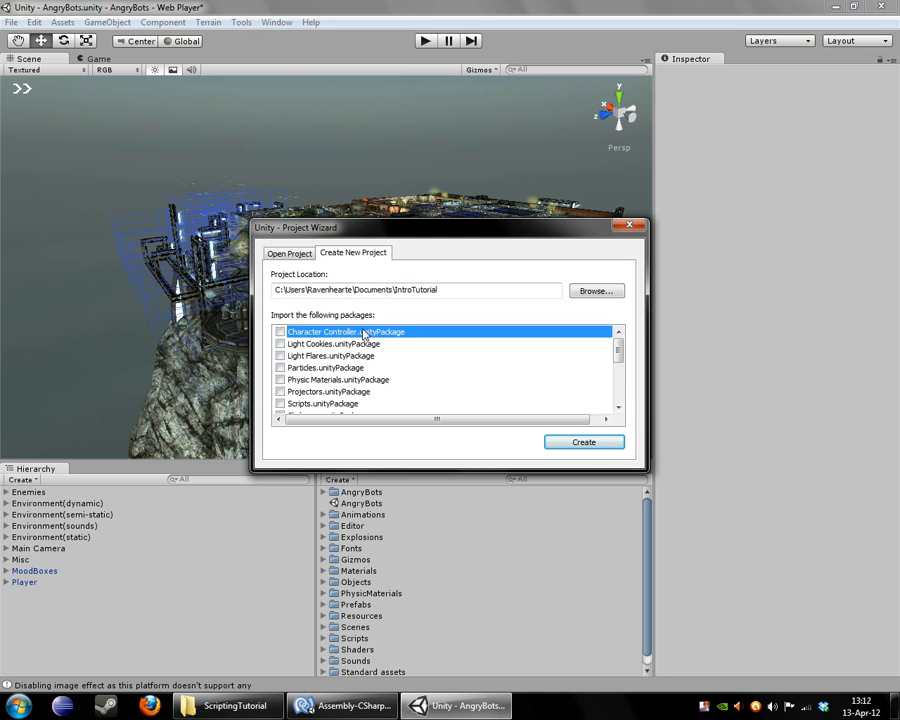
click(618, 350)
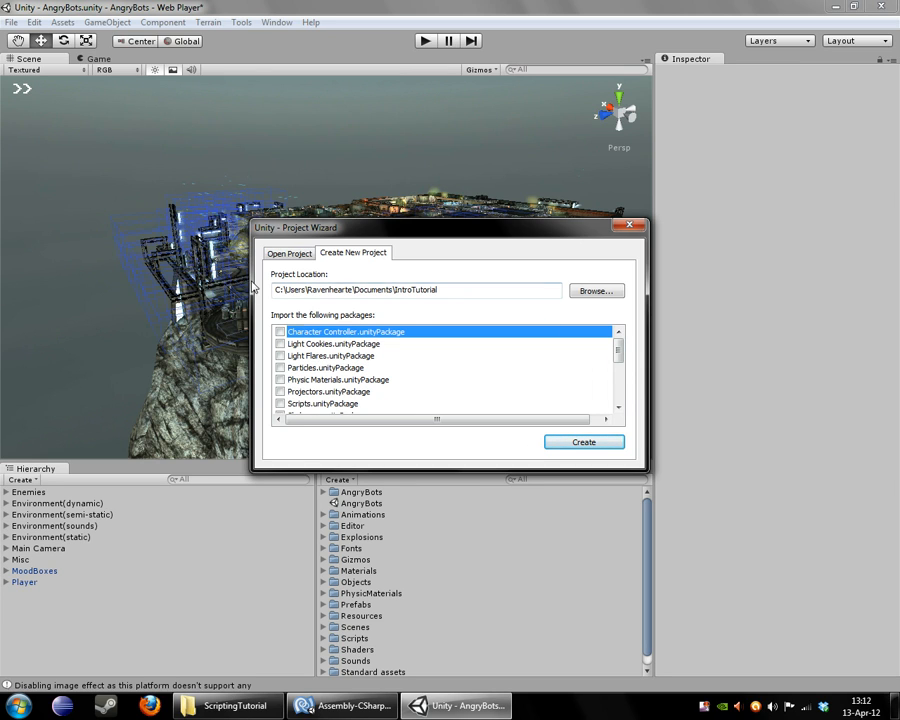
mouse_move(239, 347)
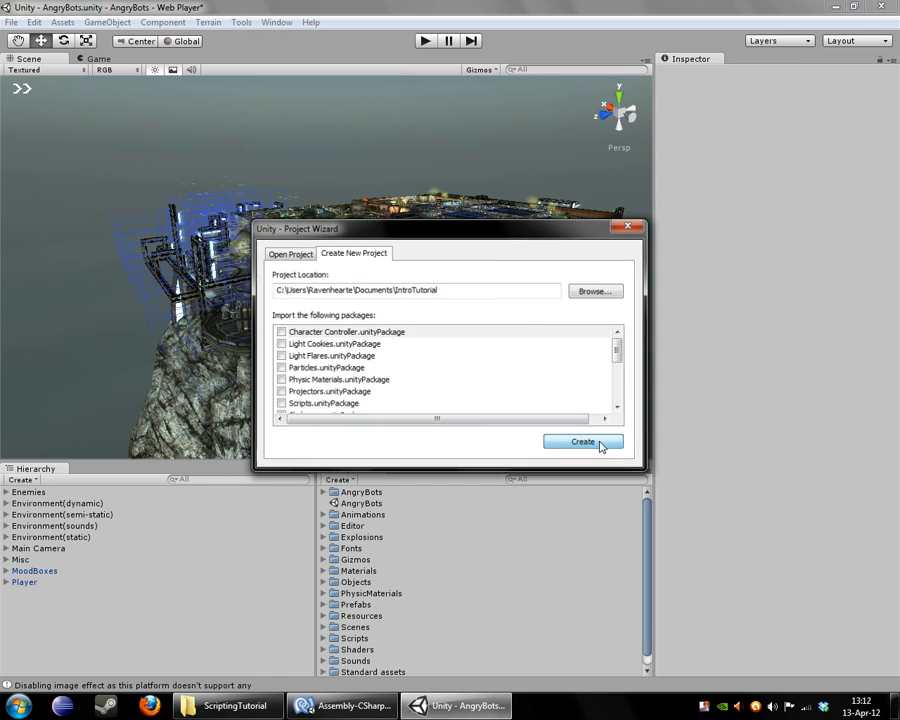
click(583, 442)
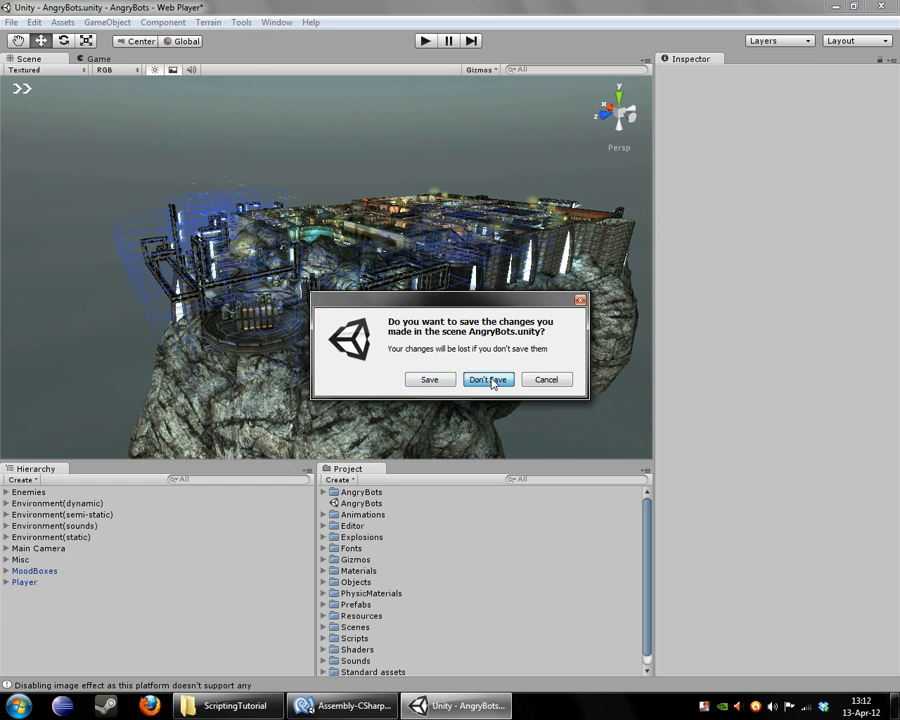
Discard the unsaved changes to the AngryBots scene
click(488, 379)
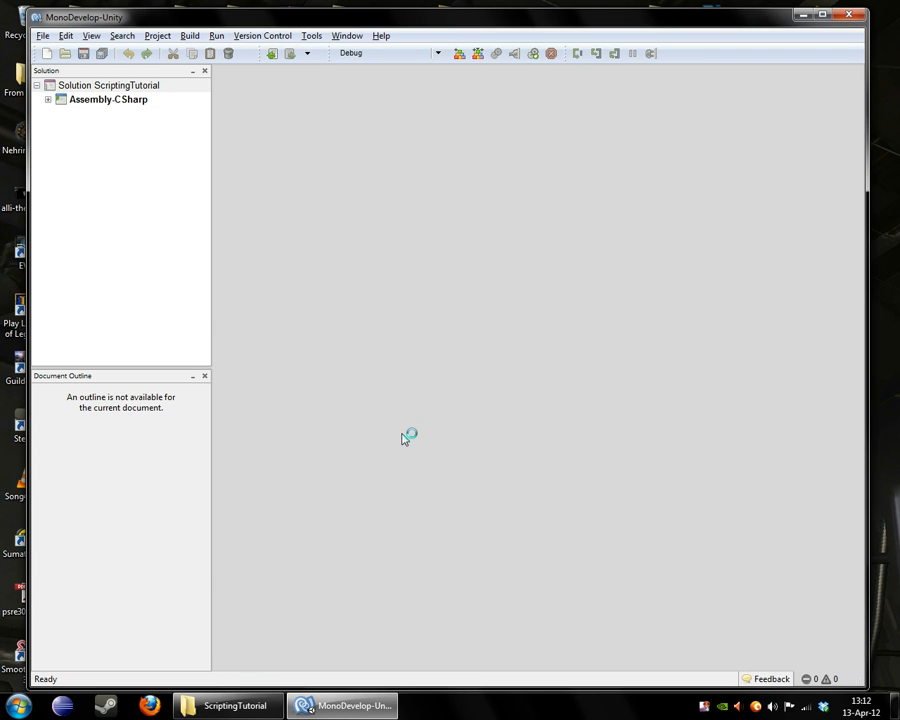
mouse_move(349, 615)
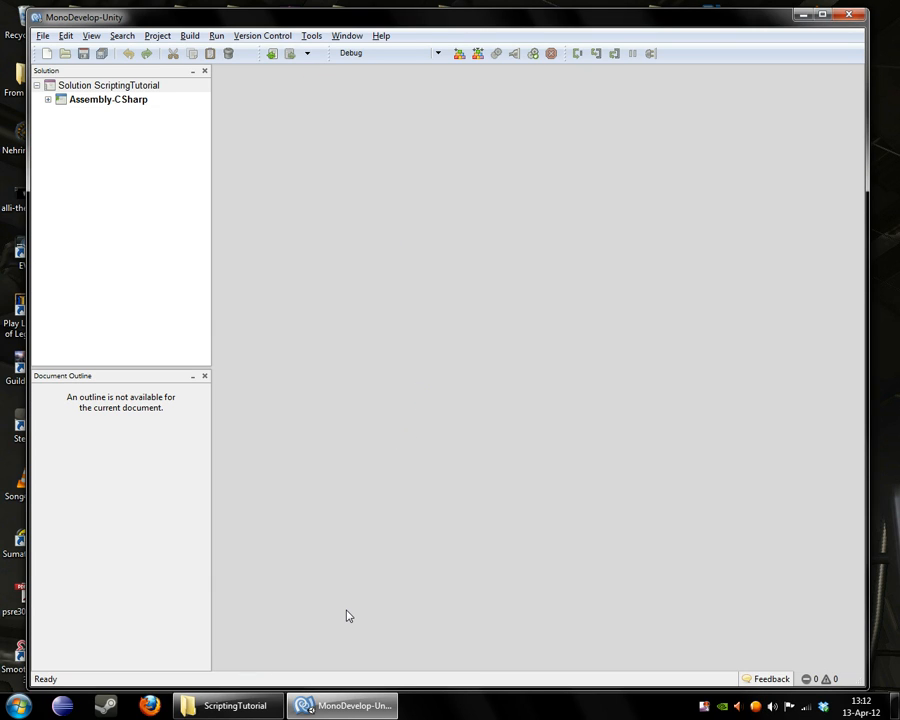
mouse_move(320, 171)
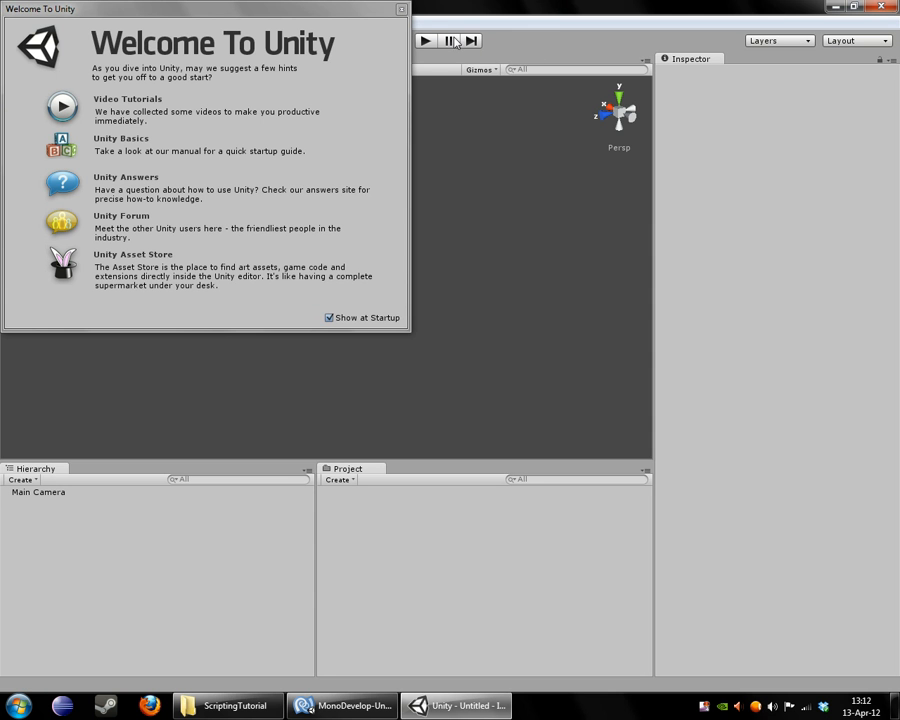
Close the Welcome To Unity window to reveal the untitled scene
click(403, 9)
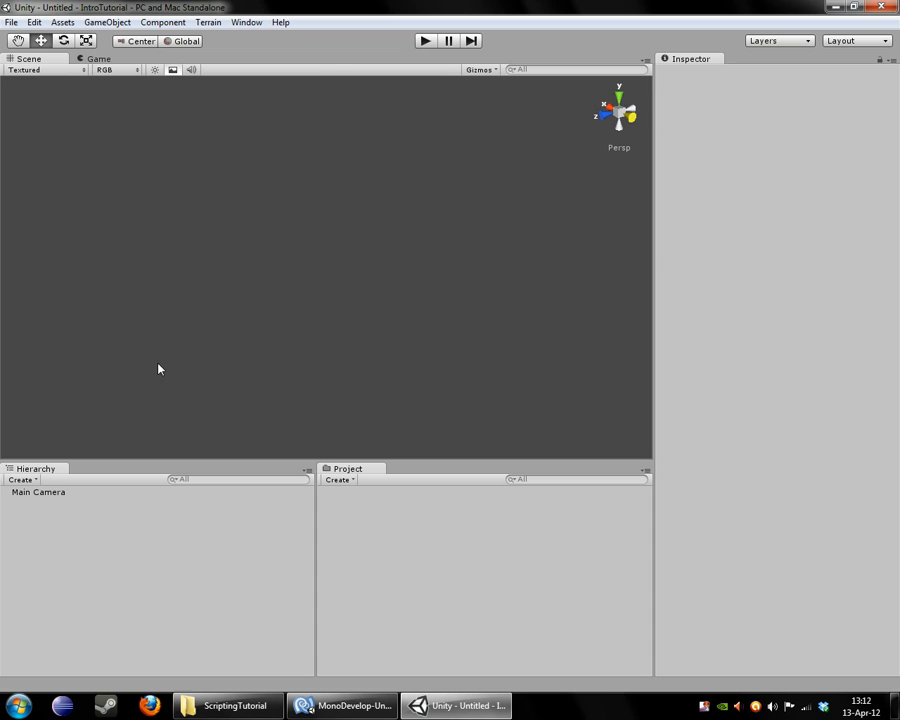
mouse_move(184, 342)
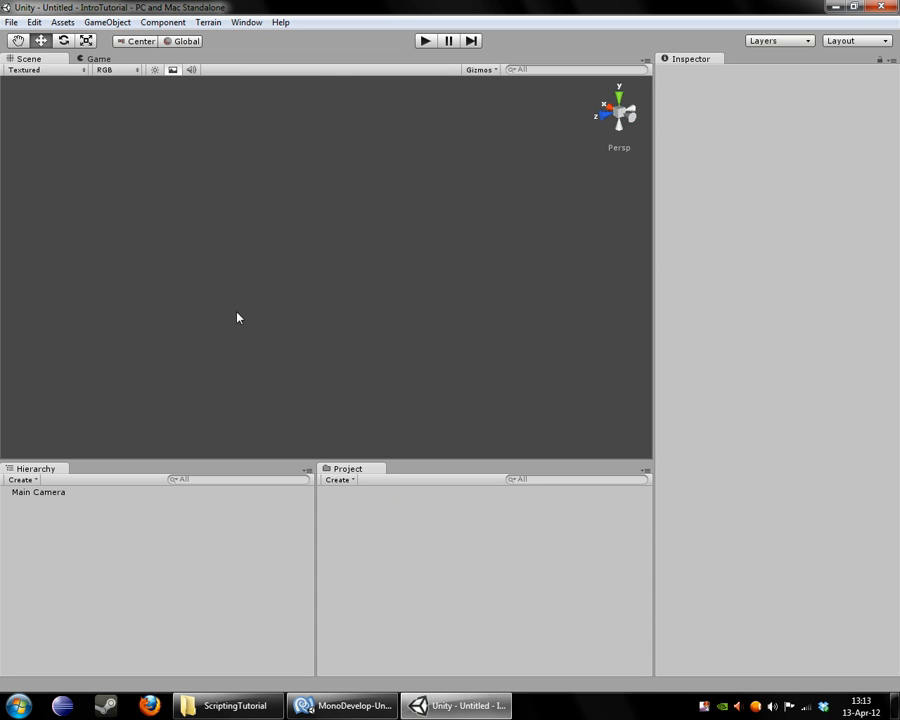
mouse_move(3, 165)
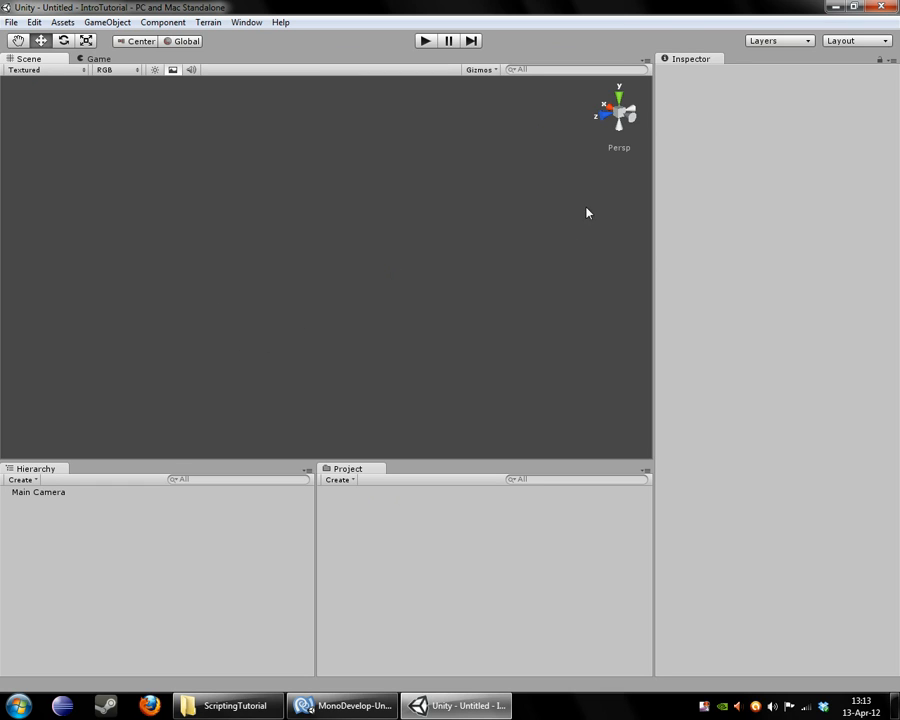
mouse_move(531, 148)
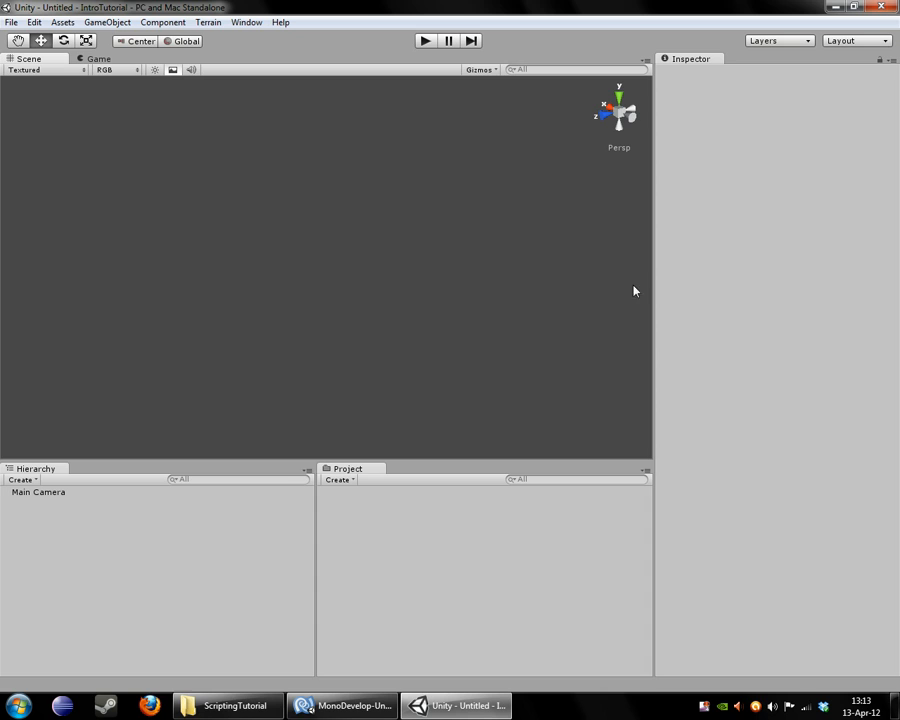
mouse_move(82, 317)
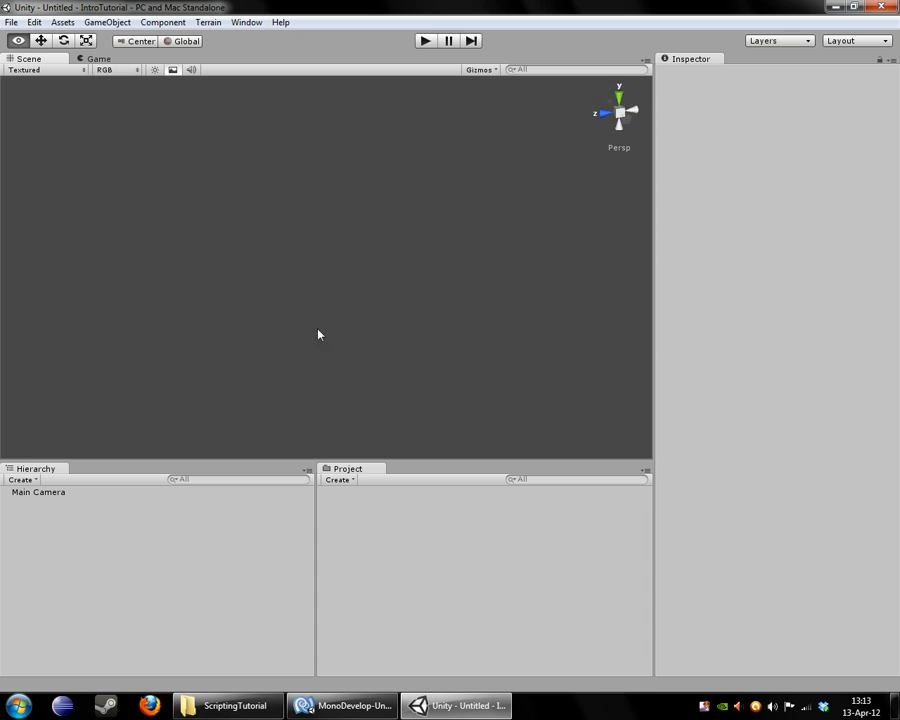
mouse_move(272, 325)
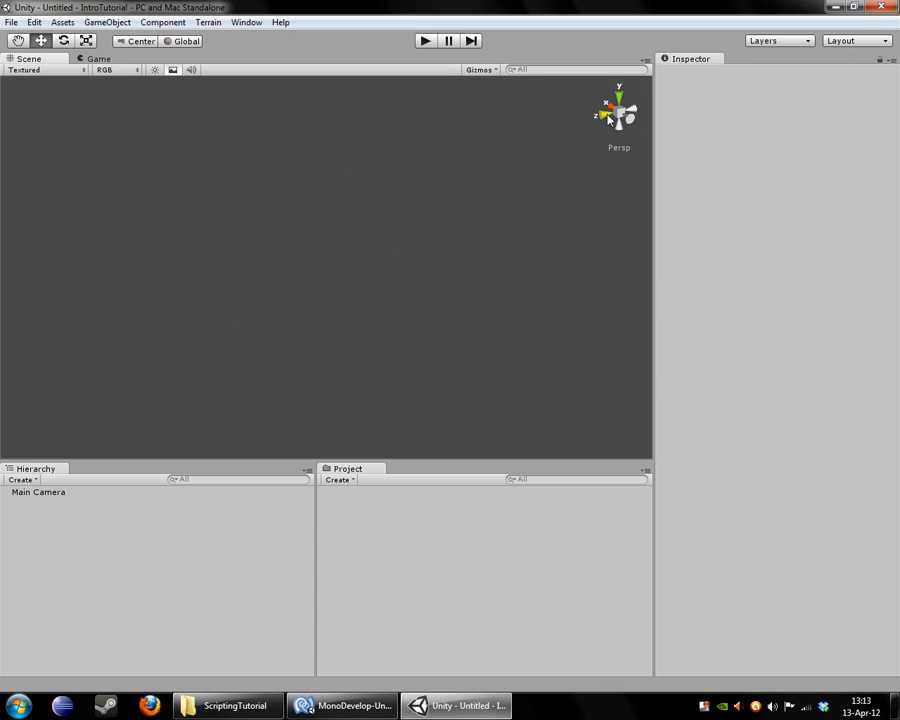
click(595, 111)
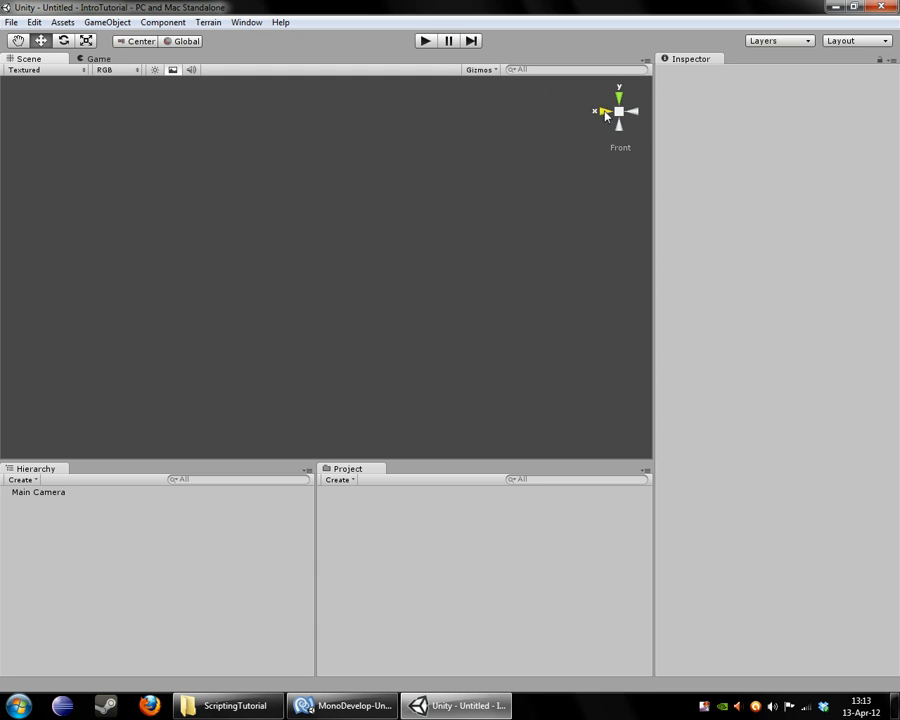
drag(620, 110, 625, 105)
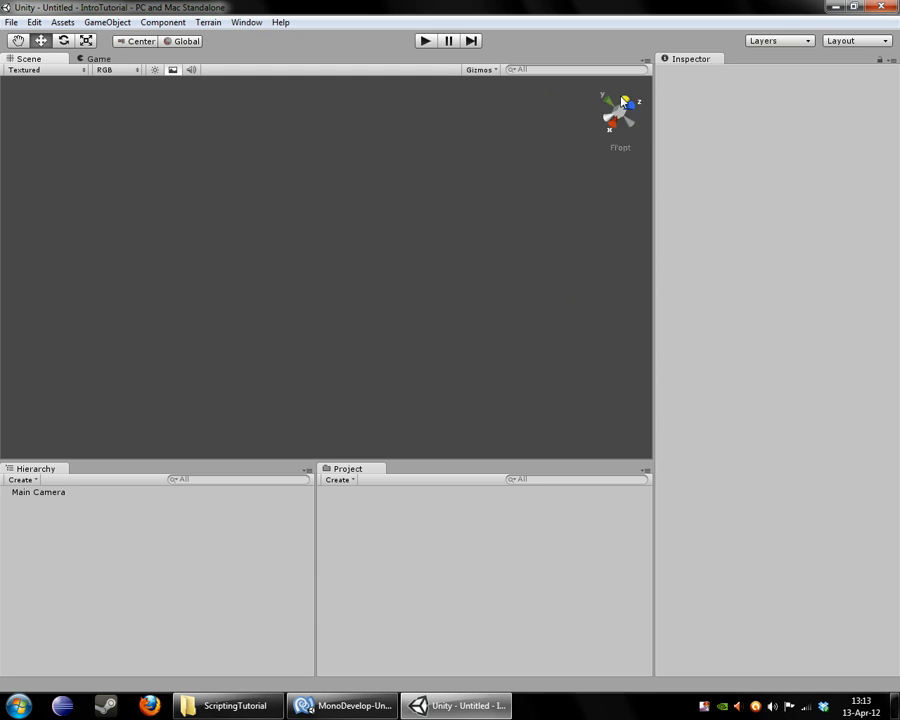
click(607, 111)
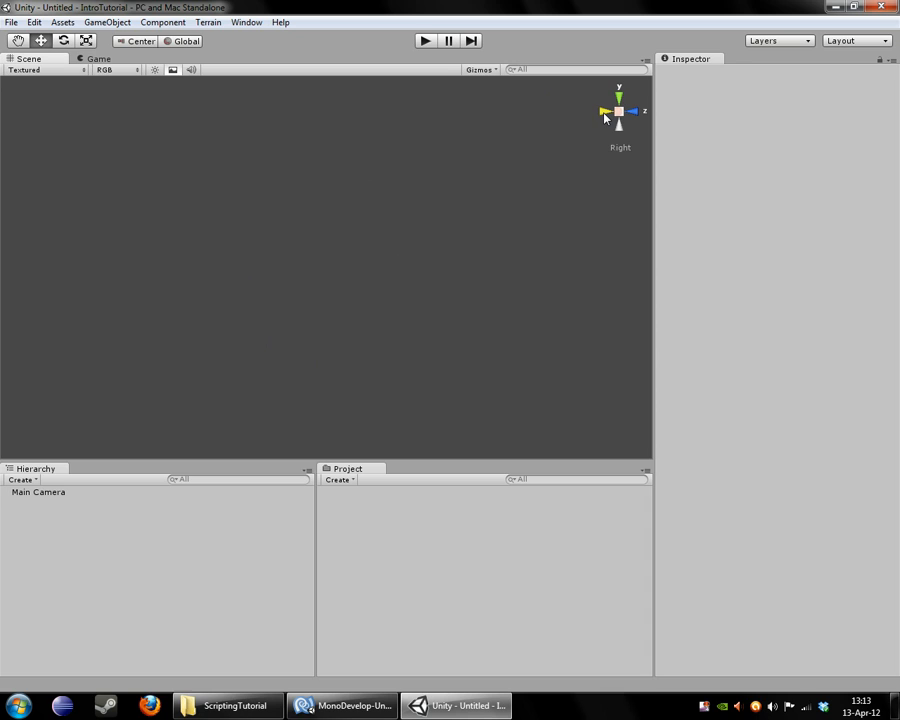
click(619, 93)
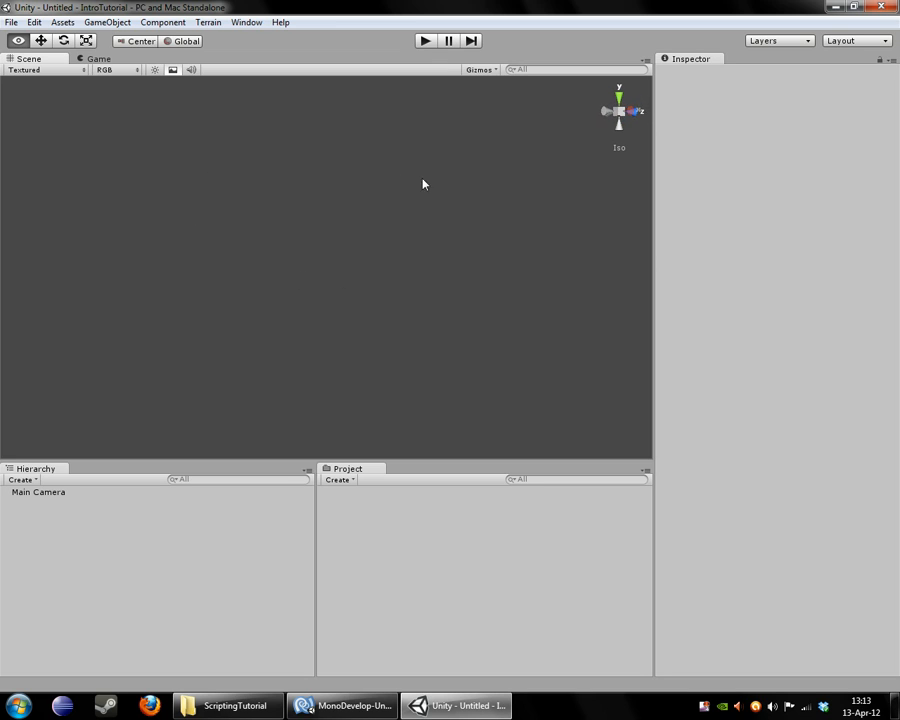
click(633, 111)
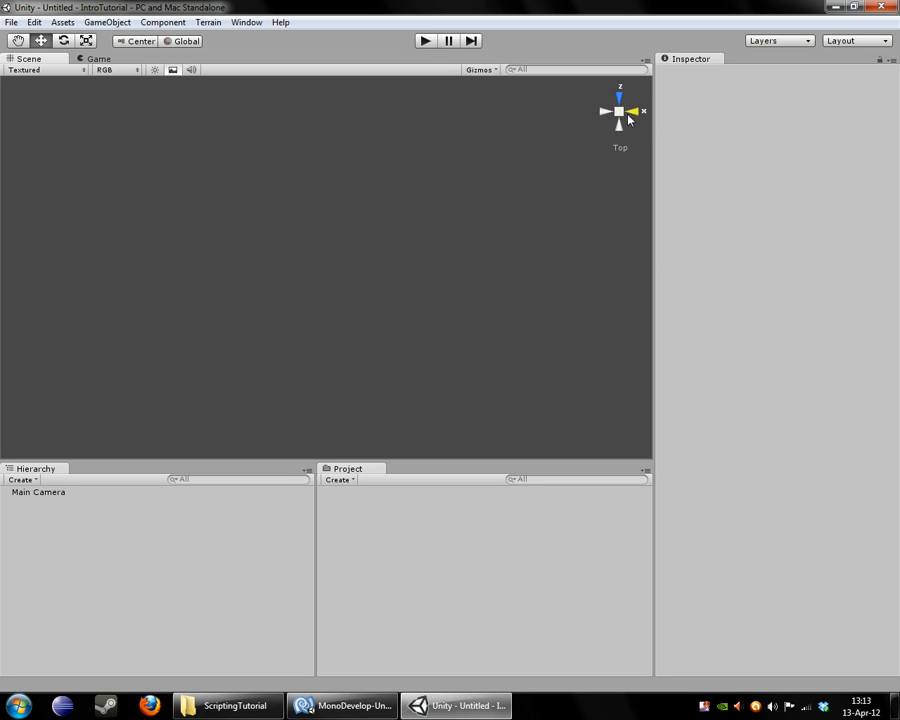
click(634, 111)
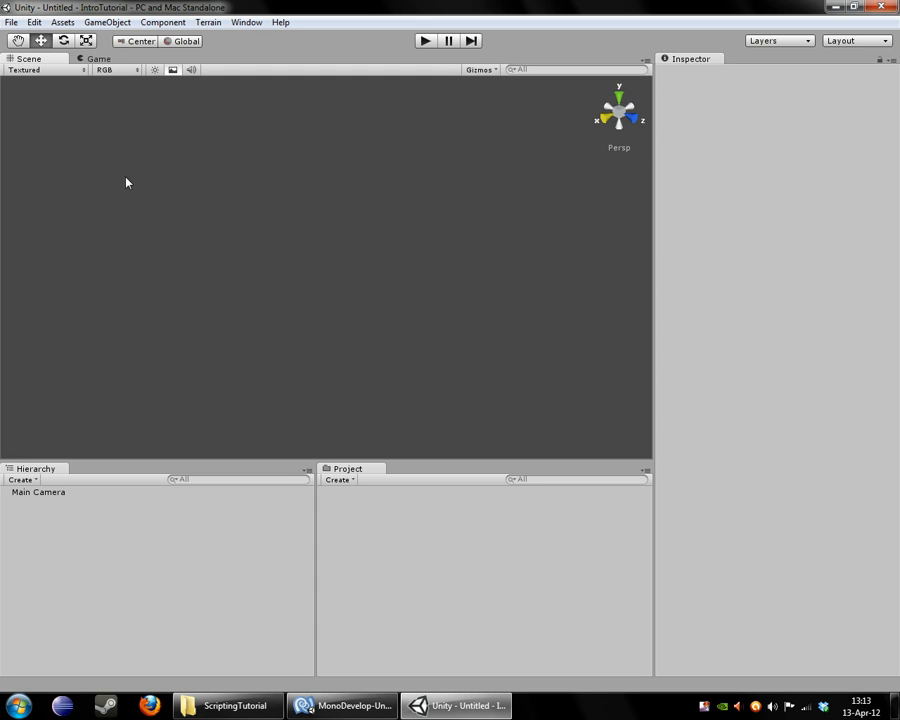
click(98, 58)
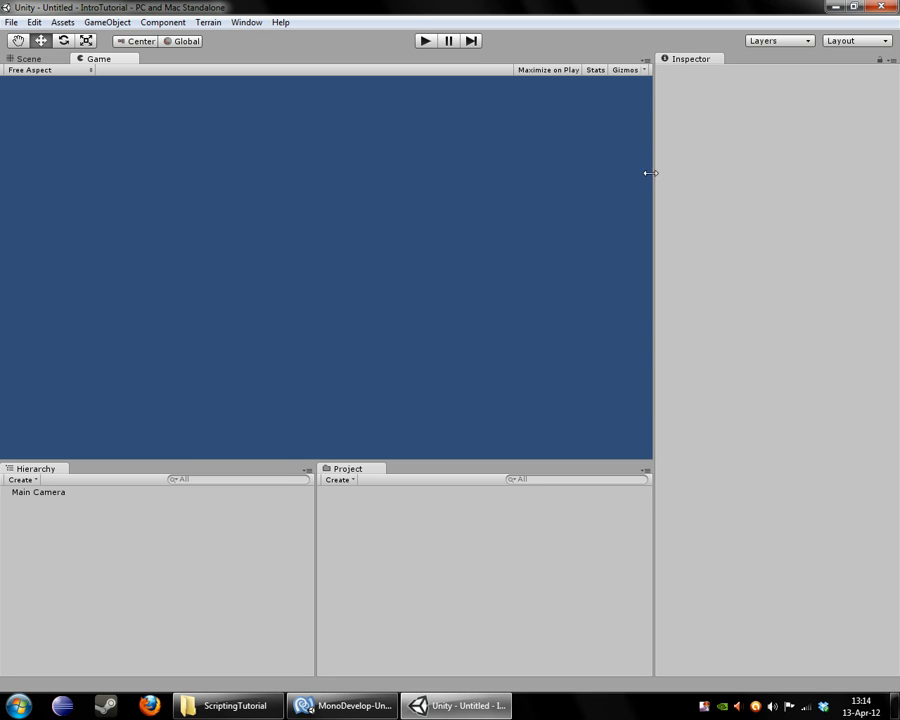
mouse_move(56, 70)
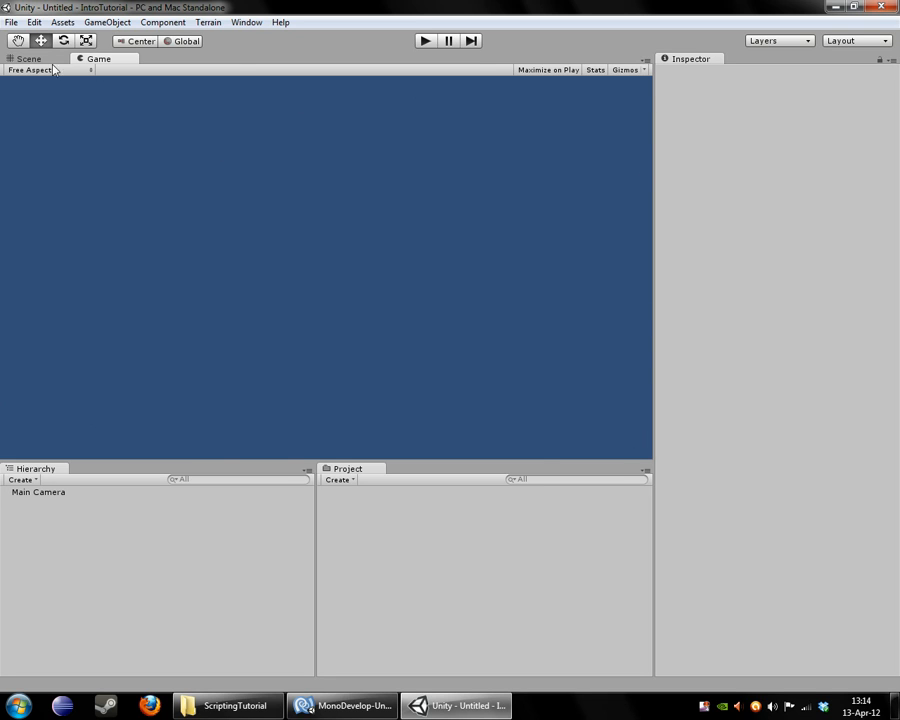
mouse_move(5, 85)
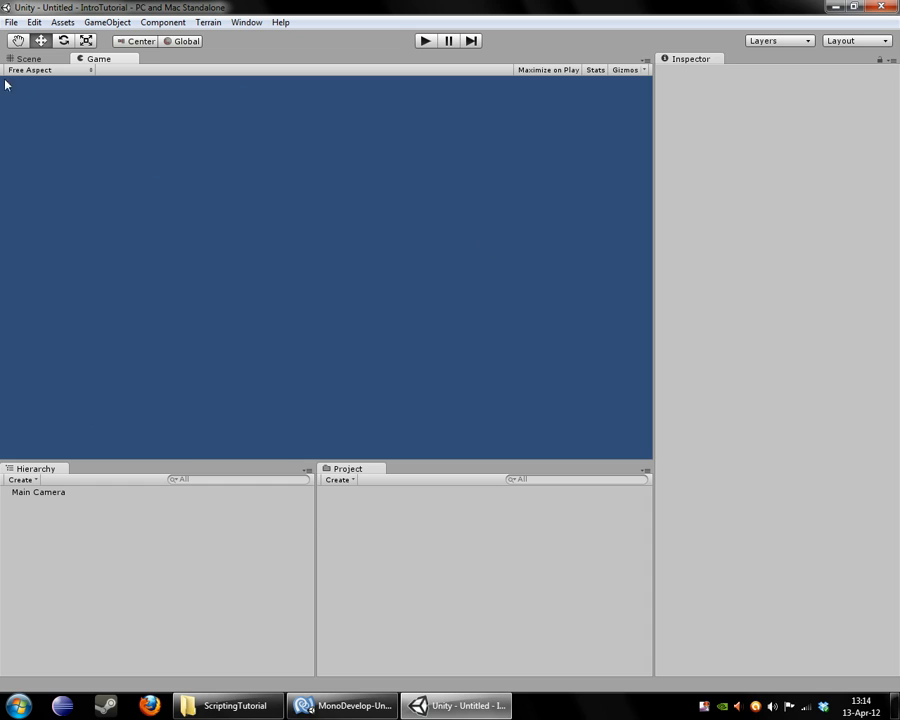
mouse_move(431, 40)
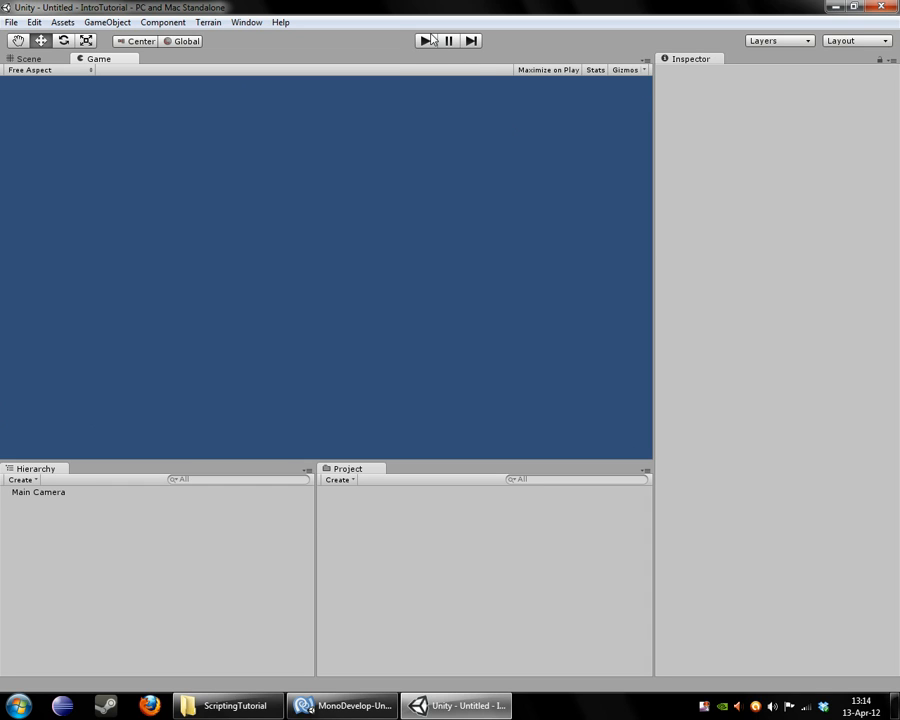
Run the empty scene in play mode, then stop it again
click(424, 41)
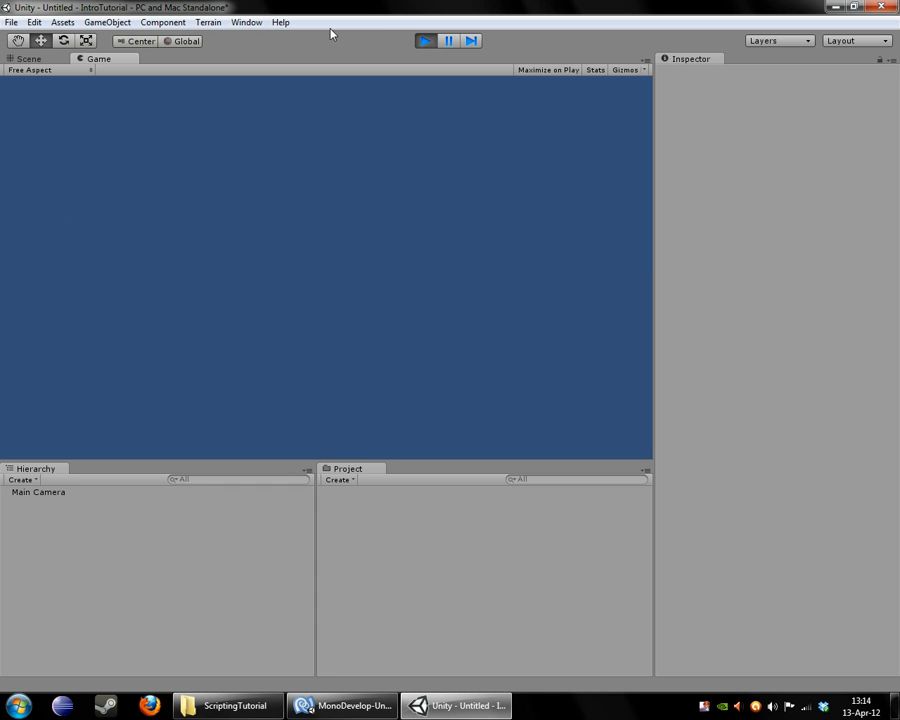
click(28, 58)
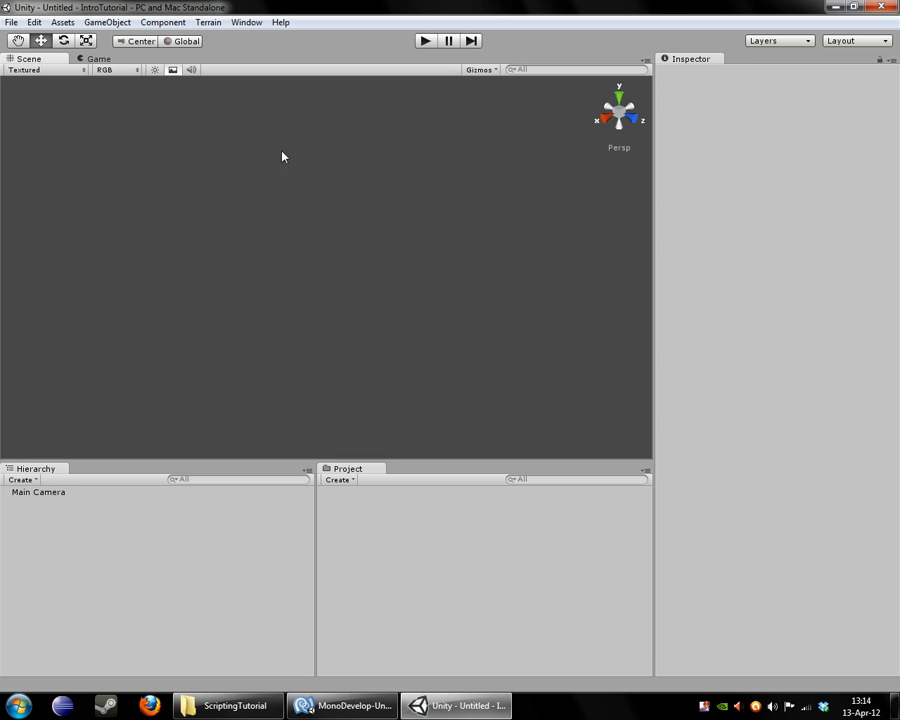
mouse_move(262, 477)
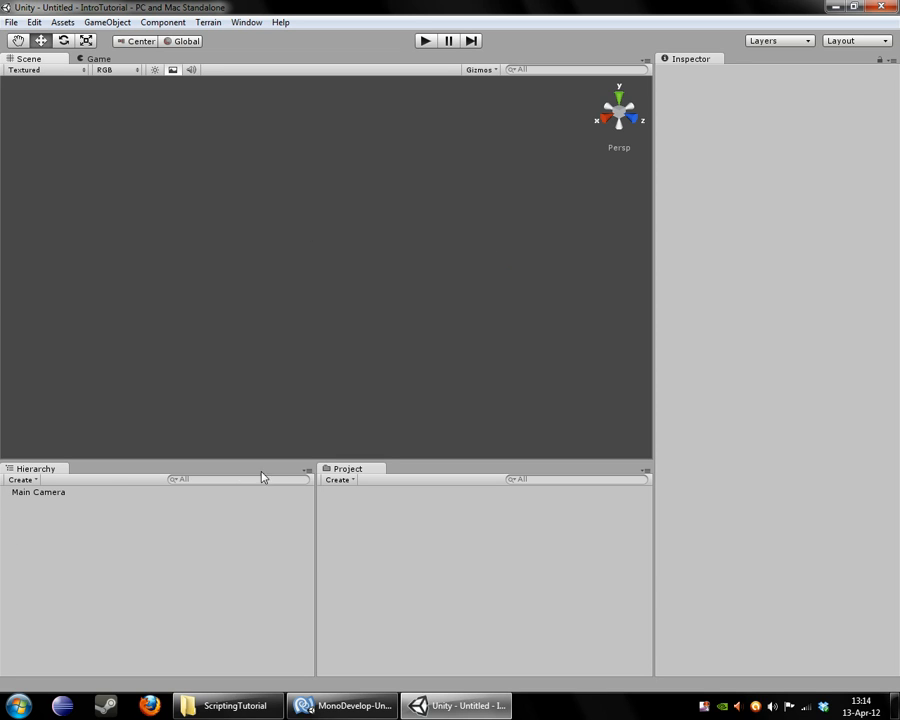
mouse_move(70, 199)
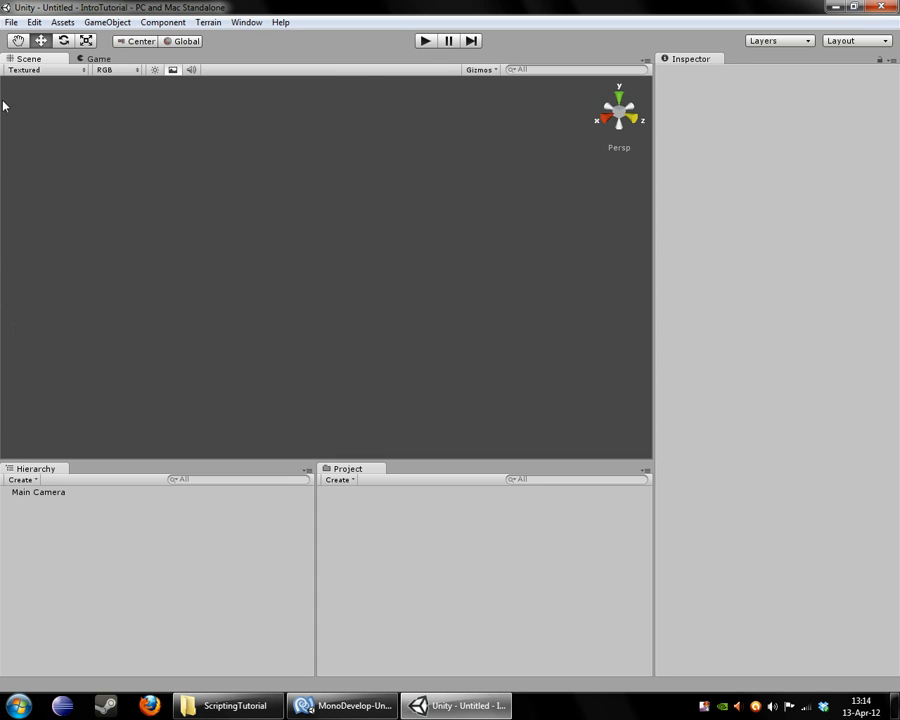
mouse_move(156, 313)
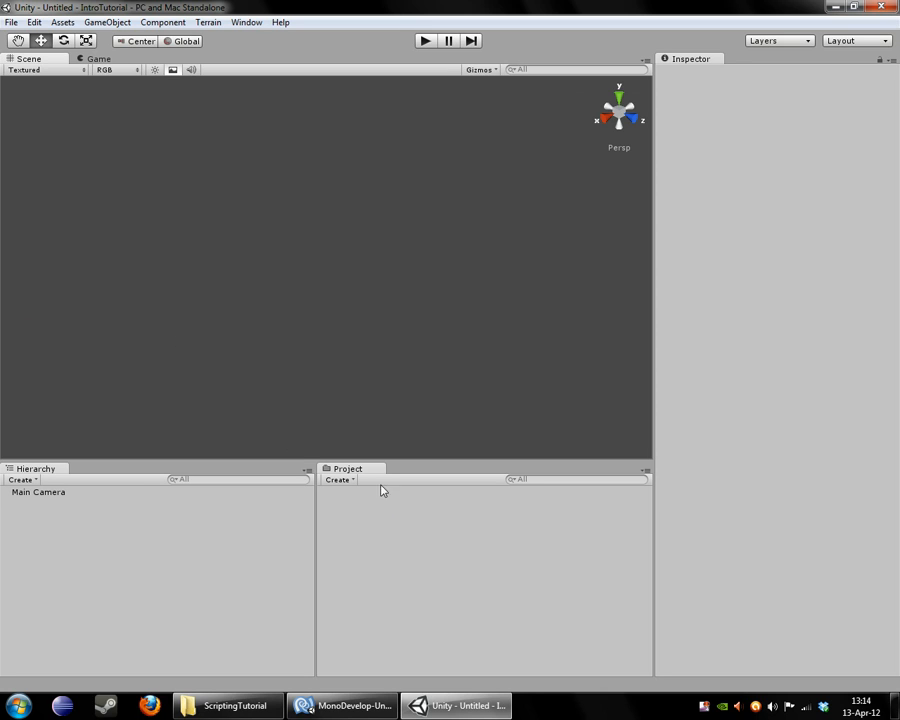
mouse_move(362, 258)
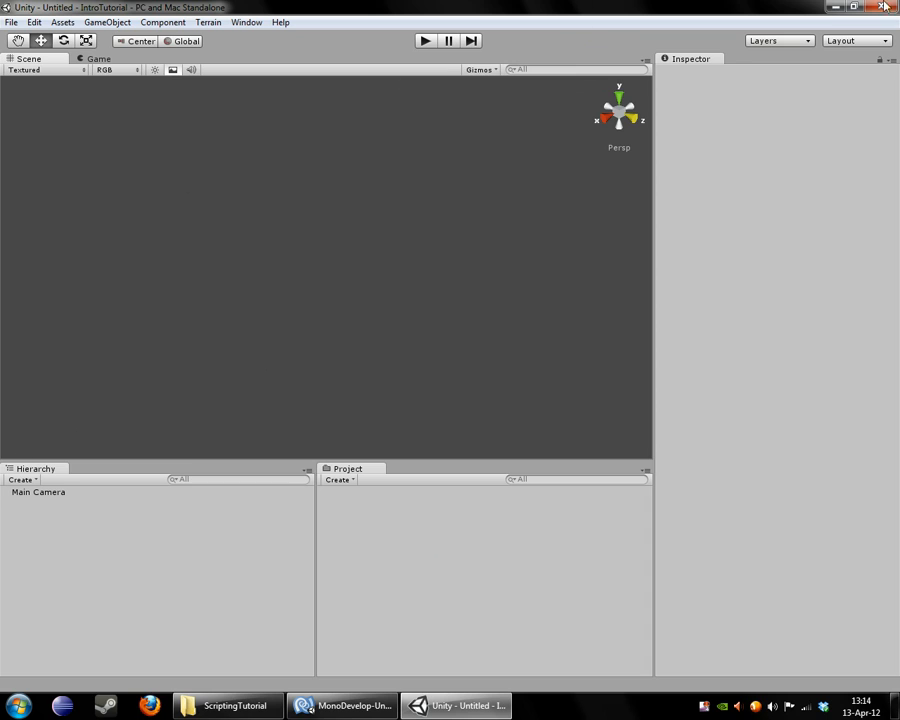
mouse_move(346, 628)
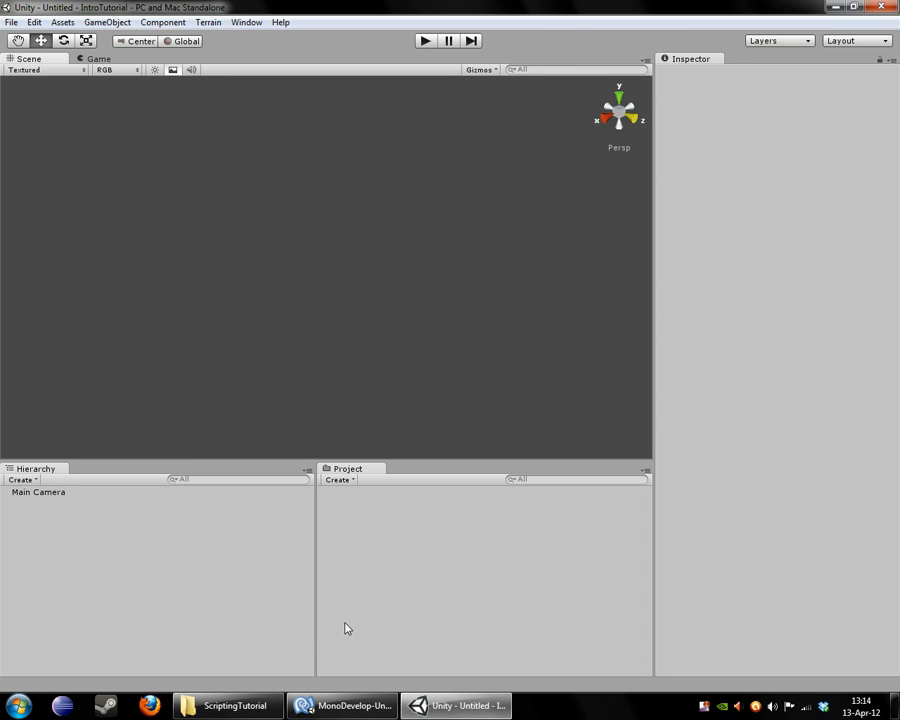
mouse_move(351, 619)
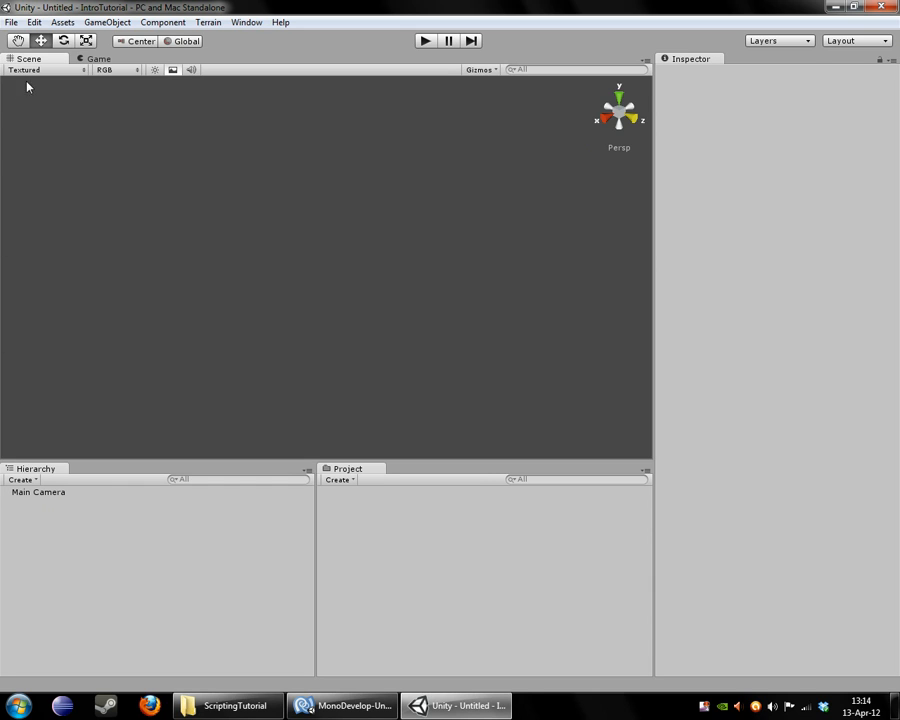
mouse_move(30, 492)
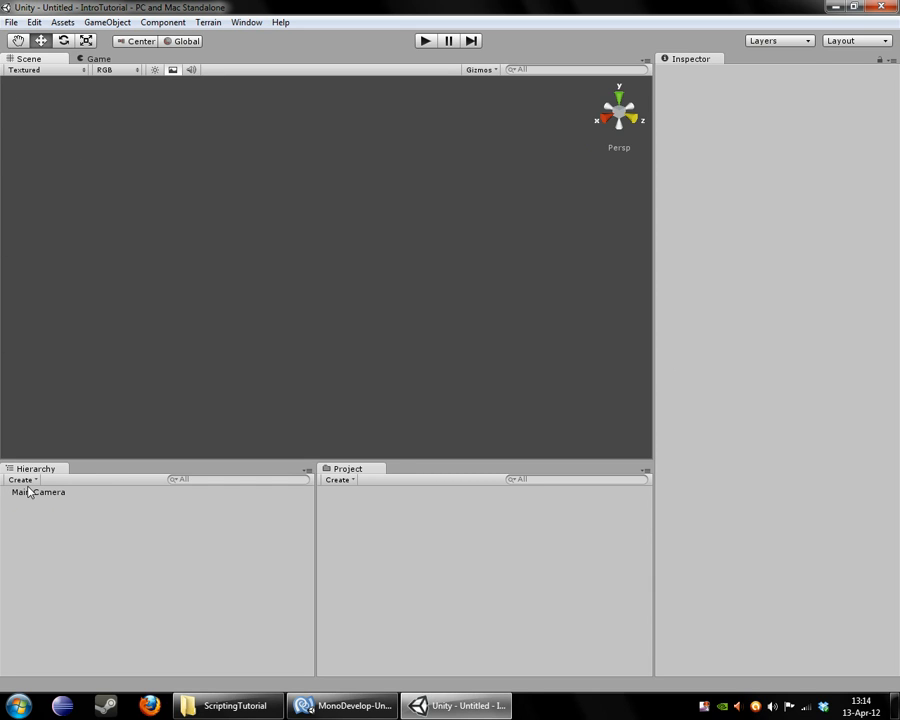
click(40, 491)
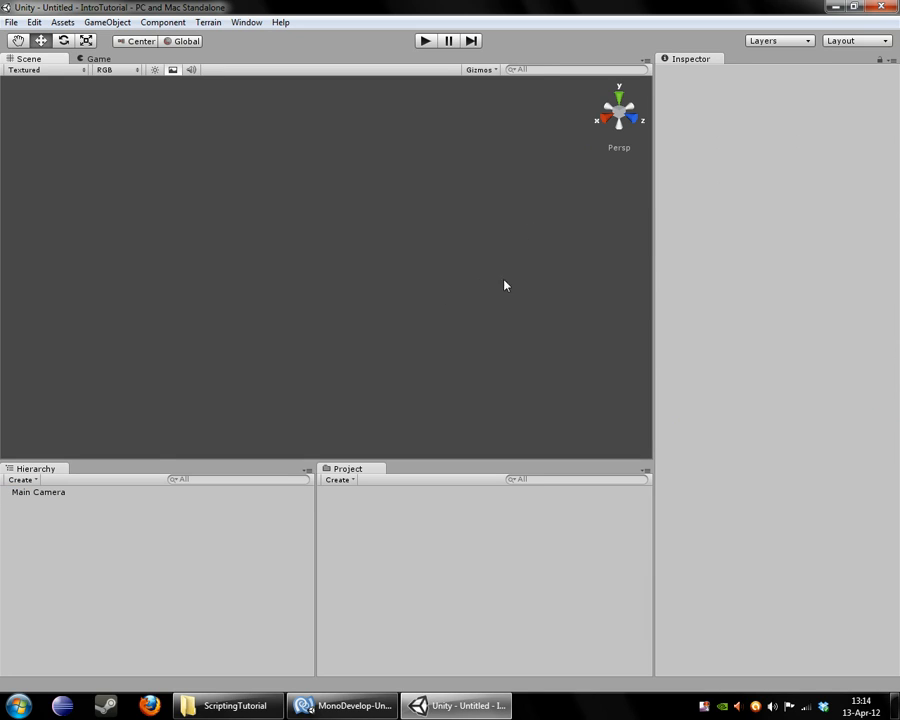
click(38, 492)
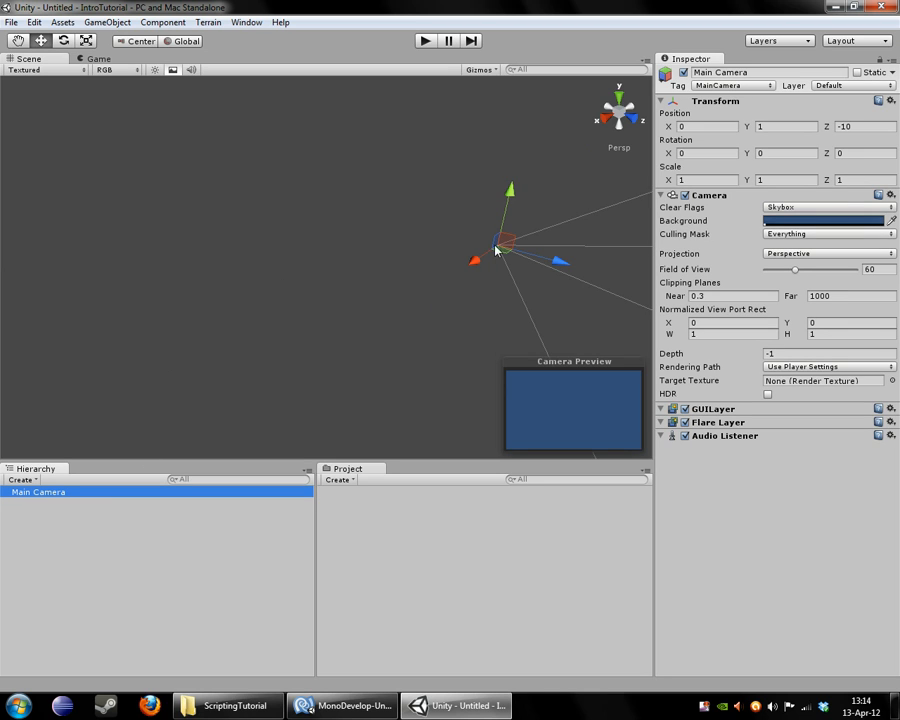
mouse_move(509, 197)
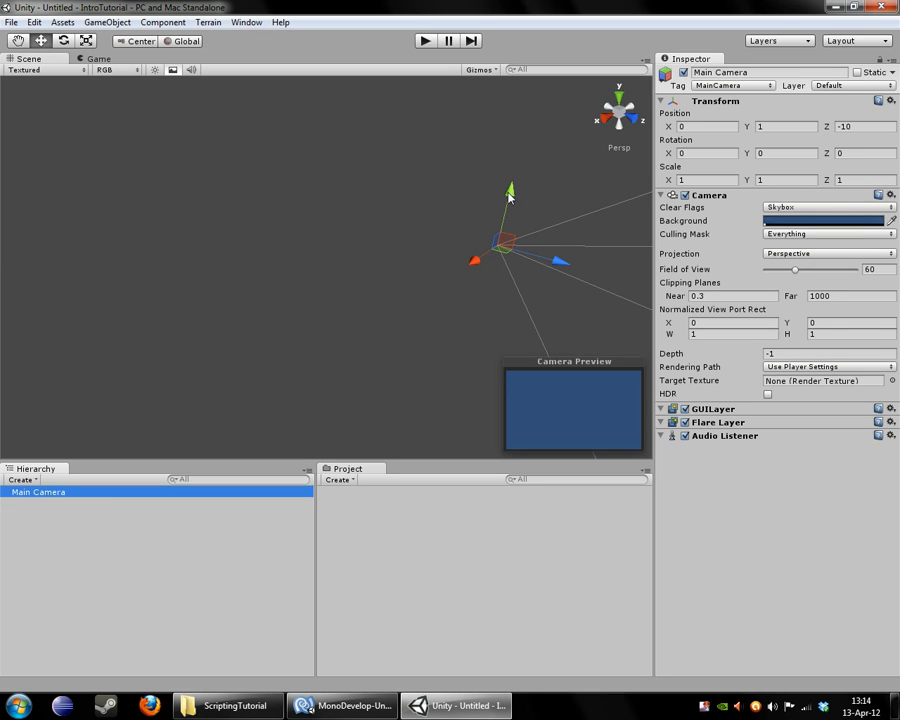
drag(510, 188, 472, 270)
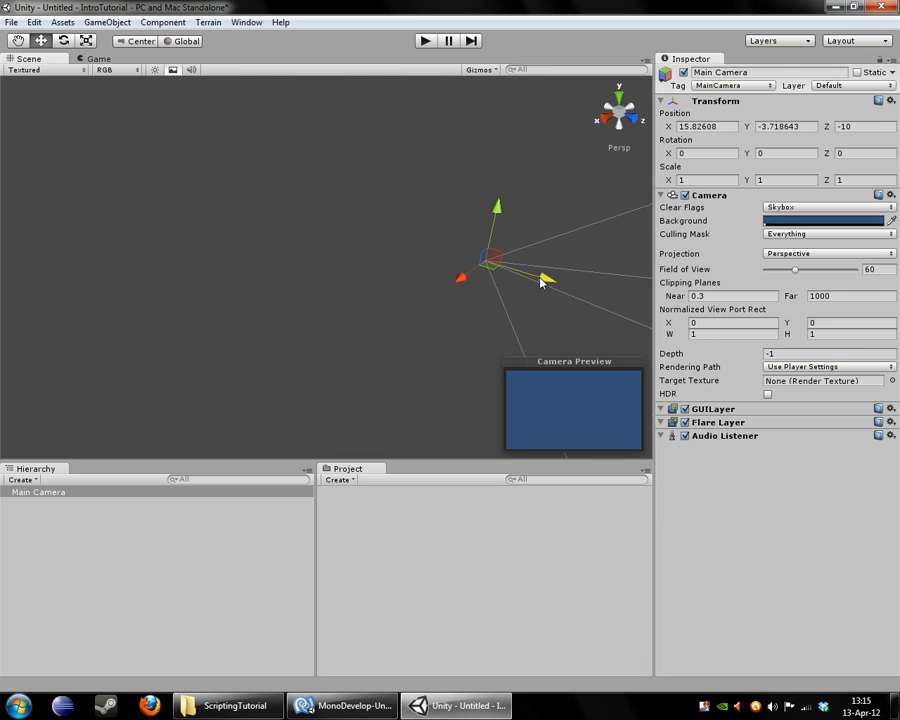
drag(542, 278, 502, 180)
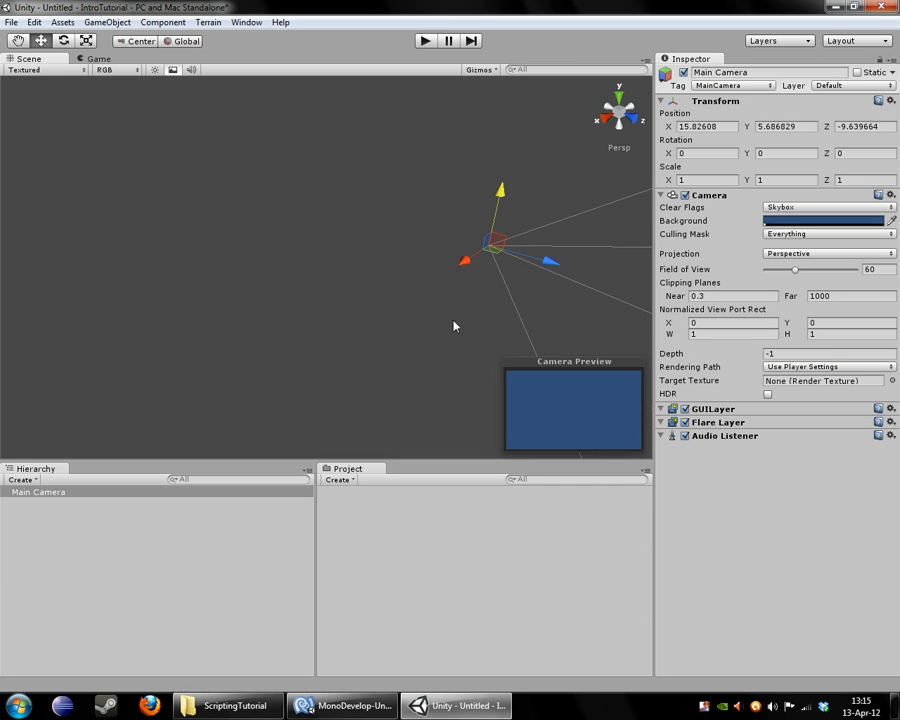
mouse_move(326, 149)
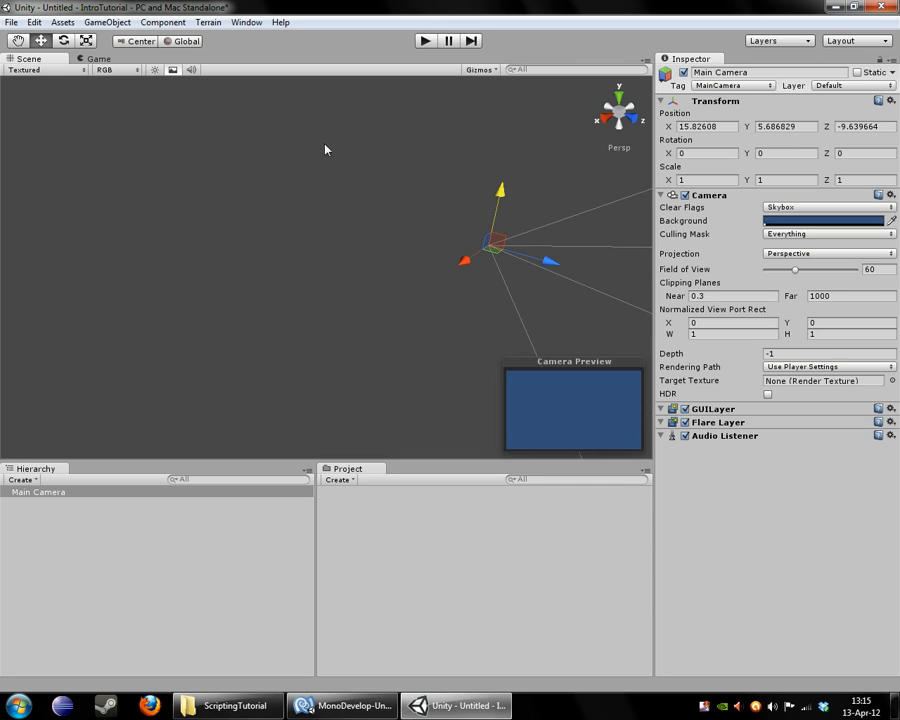
mouse_move(221, 263)
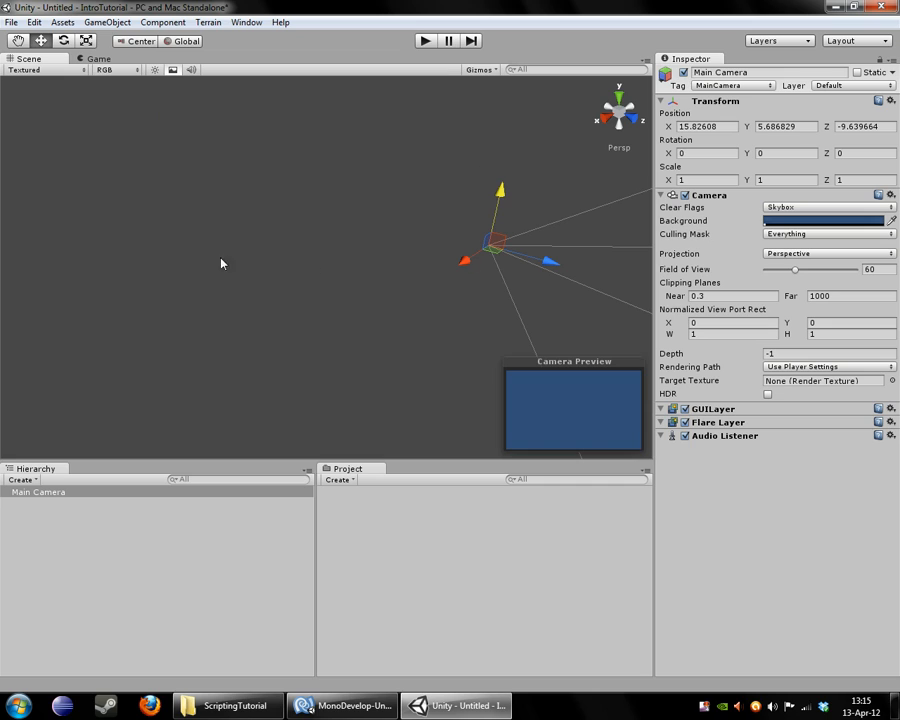
mouse_move(551, 89)
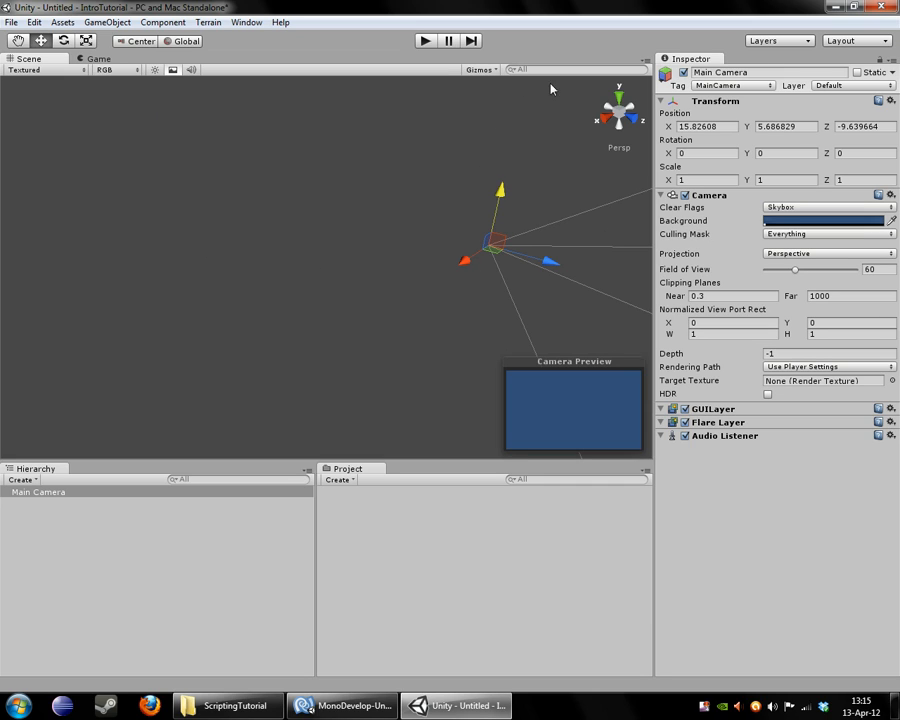
mouse_move(269, 228)
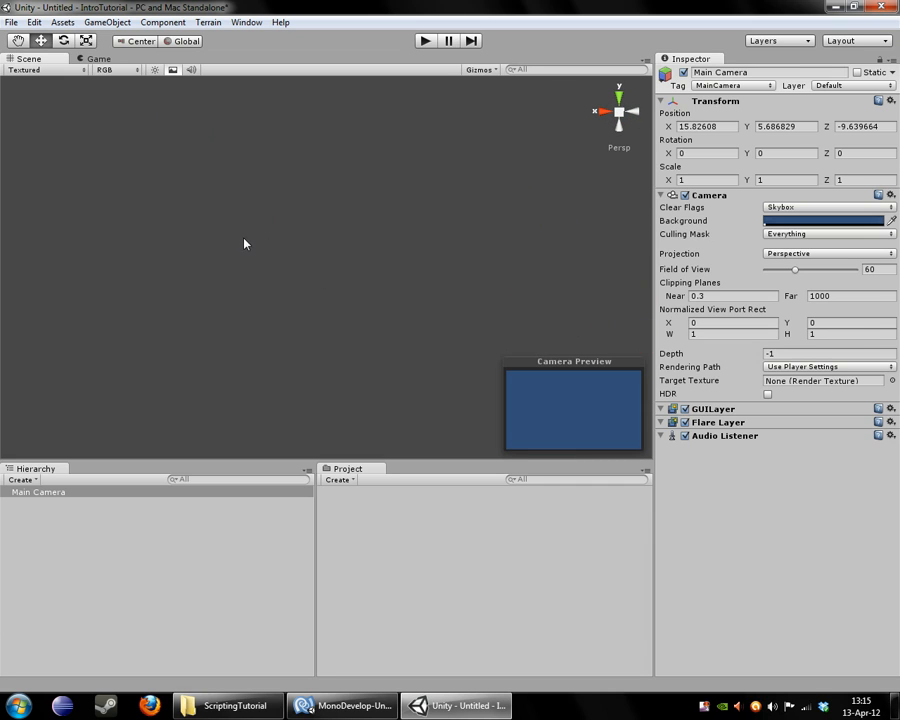
mouse_move(86, 586)
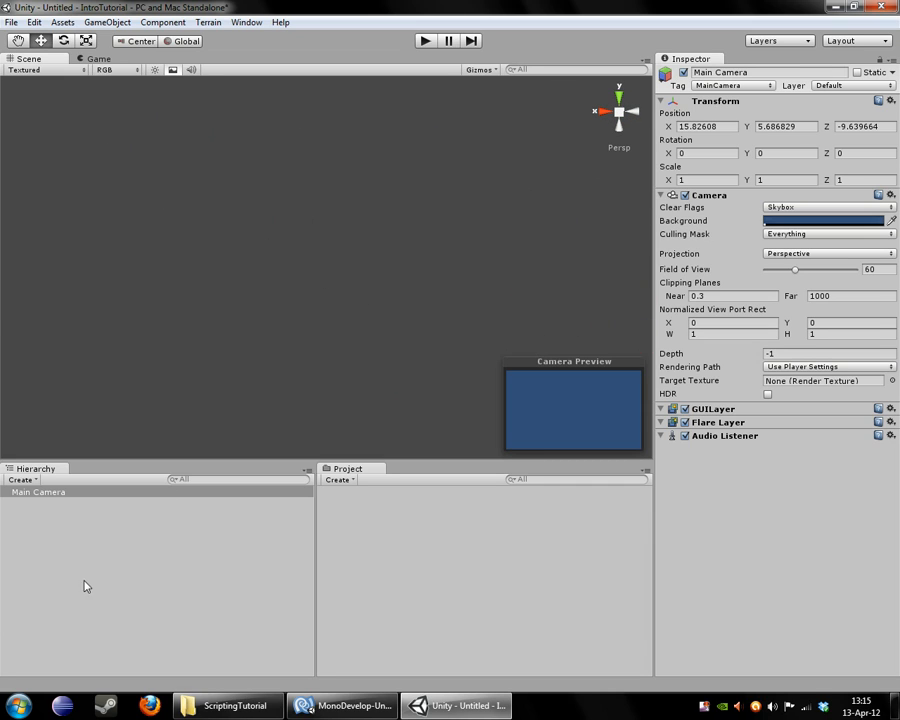
Select Main Camera and pan the Scene view until its gizmo shows
click(38, 491)
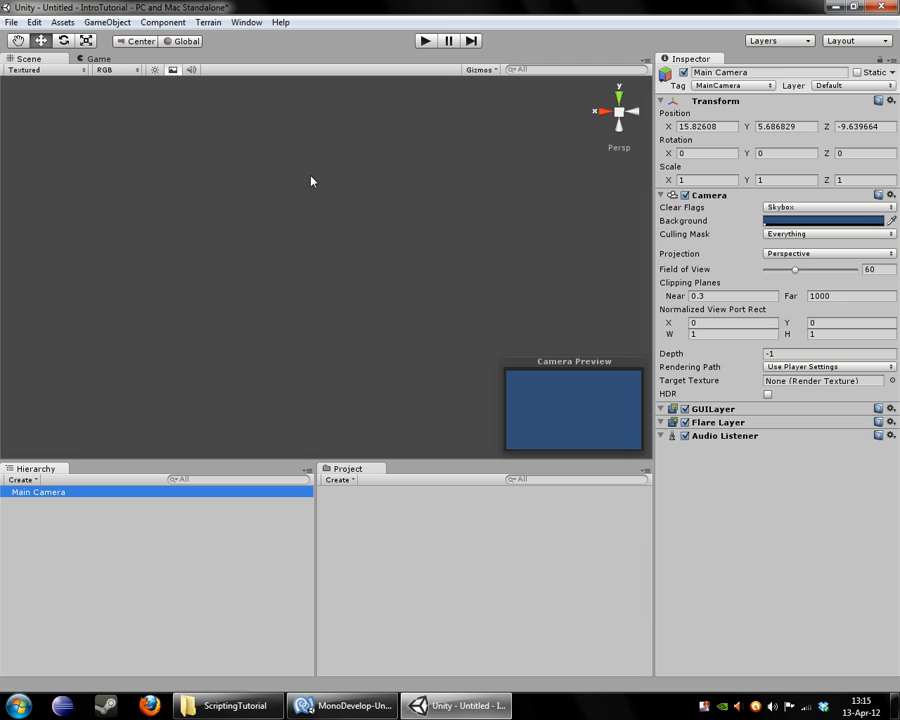
mouse_move(291, 271)
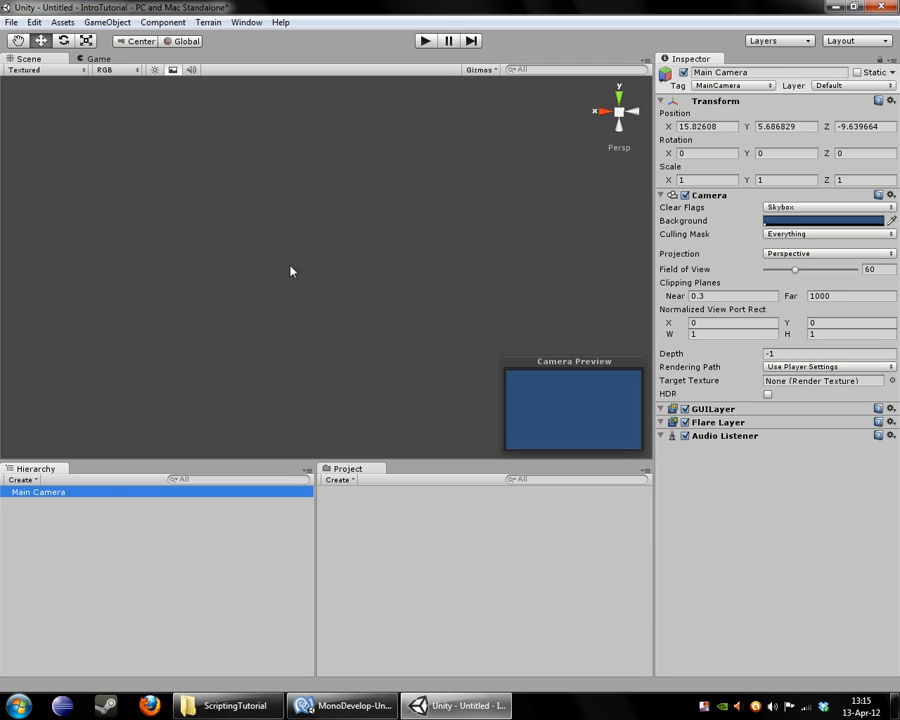
mouse_move(228, 260)
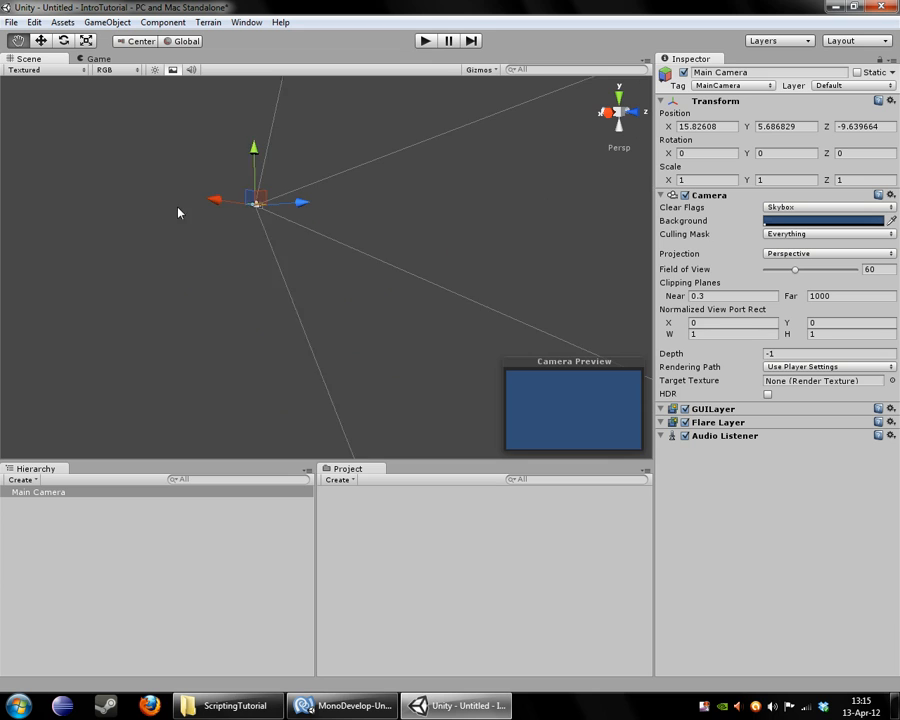
drag(255, 200, 175, 258)
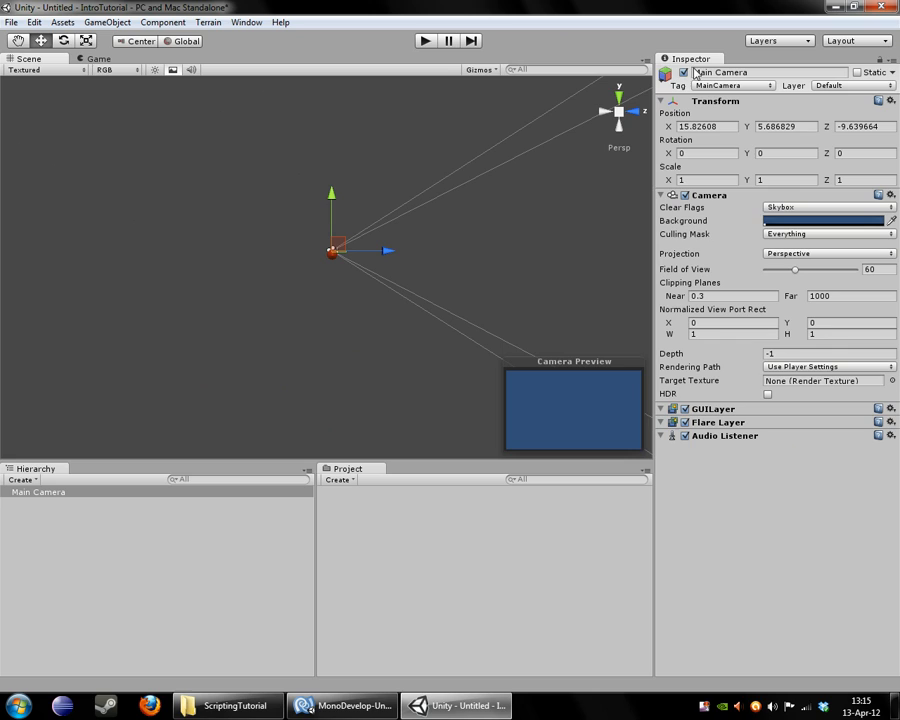
mouse_move(518, 97)
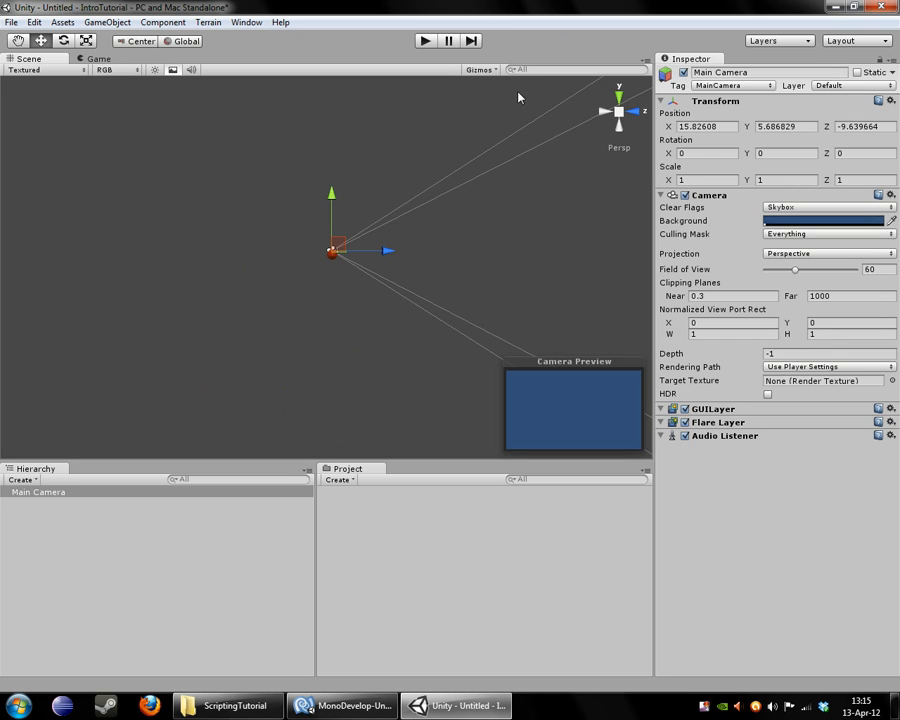
mouse_move(408, 260)
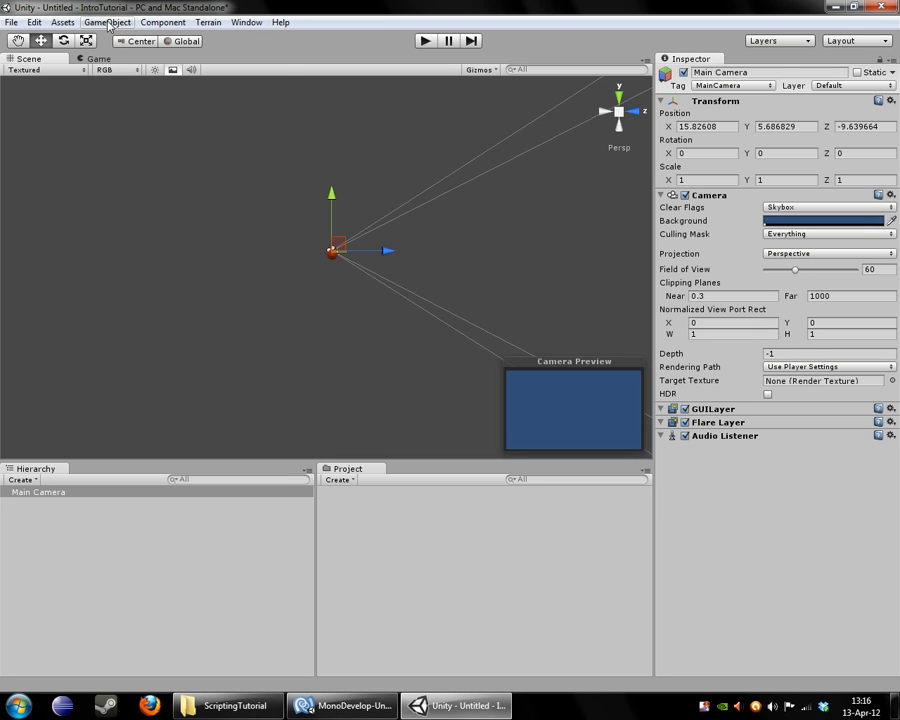
click(162, 22)
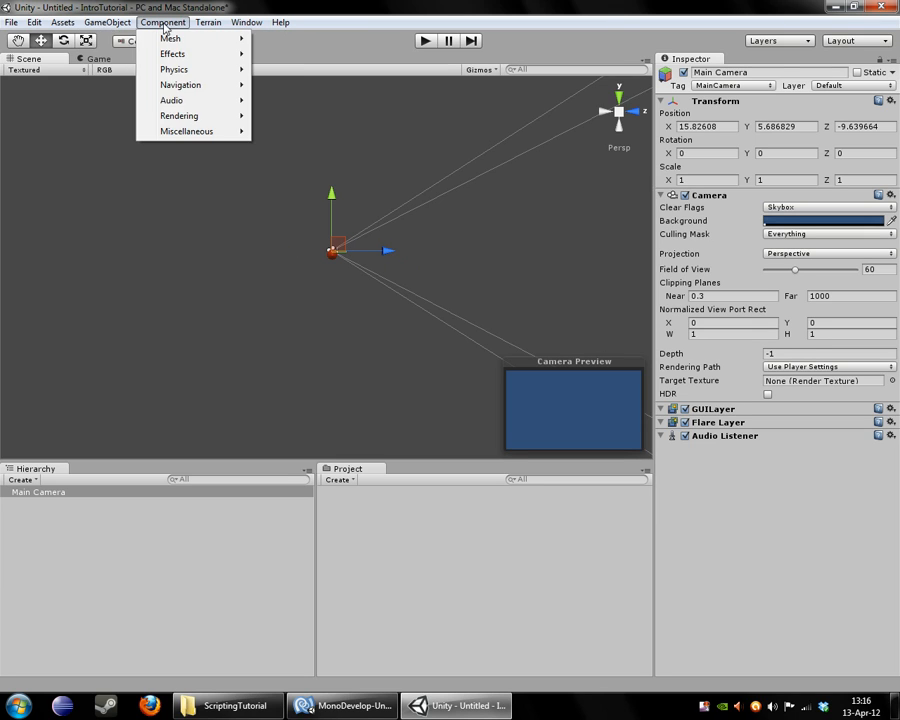
click(357, 271)
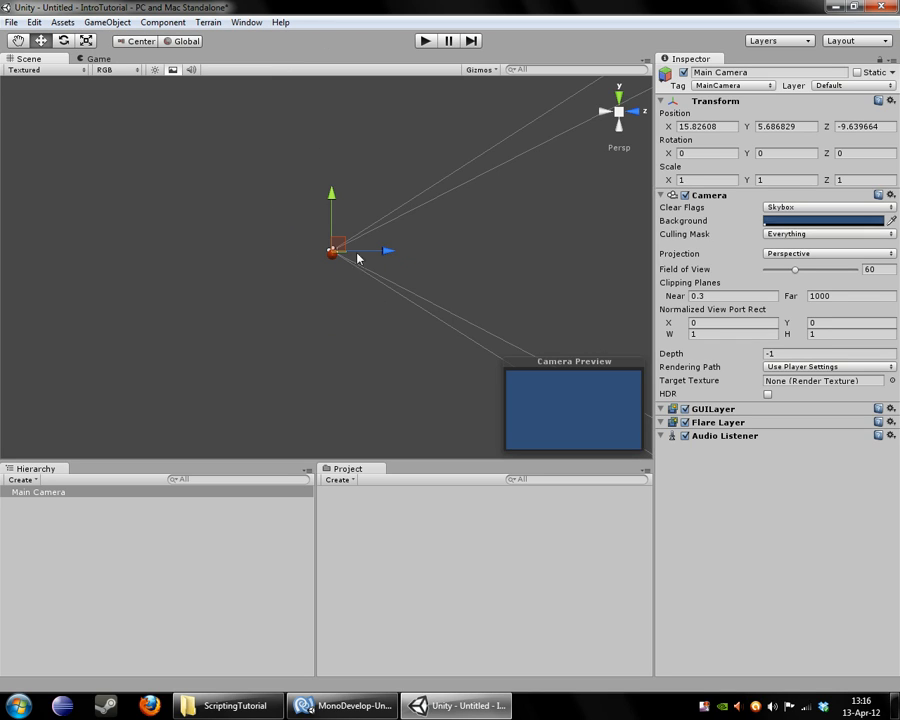
mouse_move(355, 240)
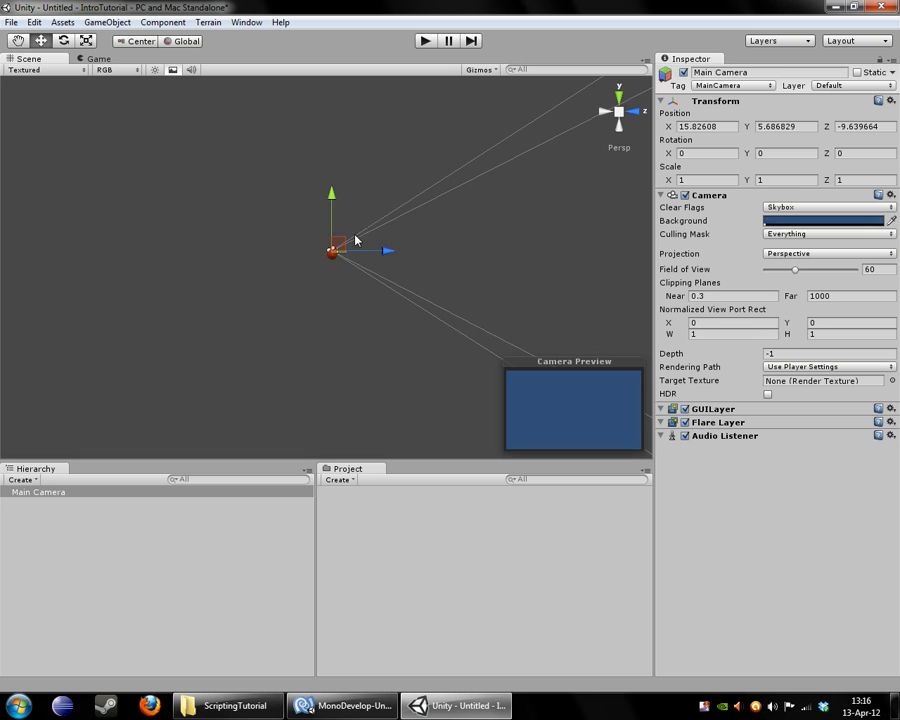
mouse_move(310, 194)
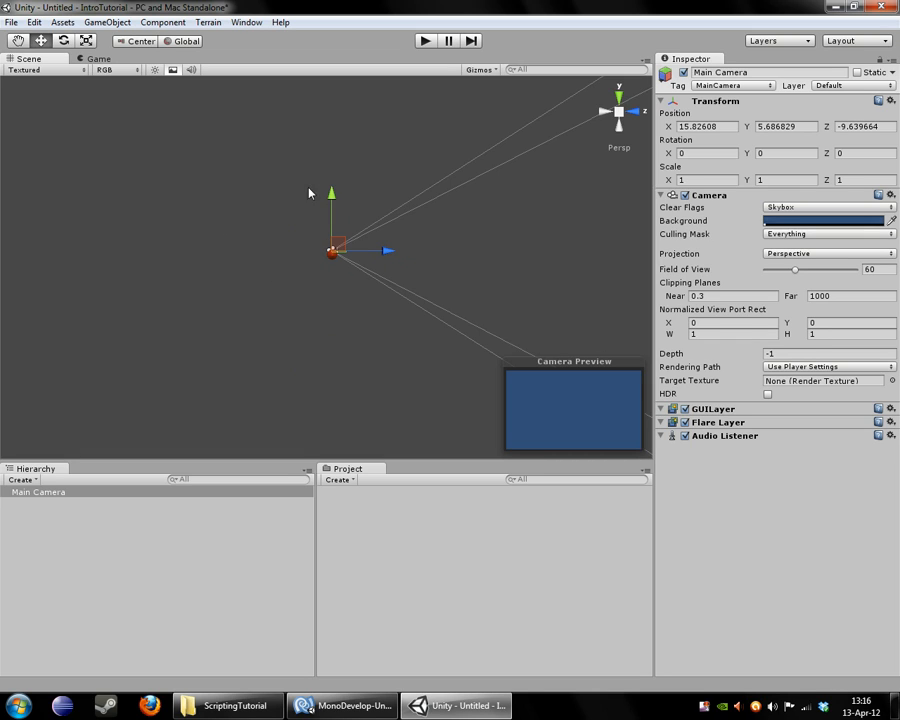
mouse_move(596, 265)
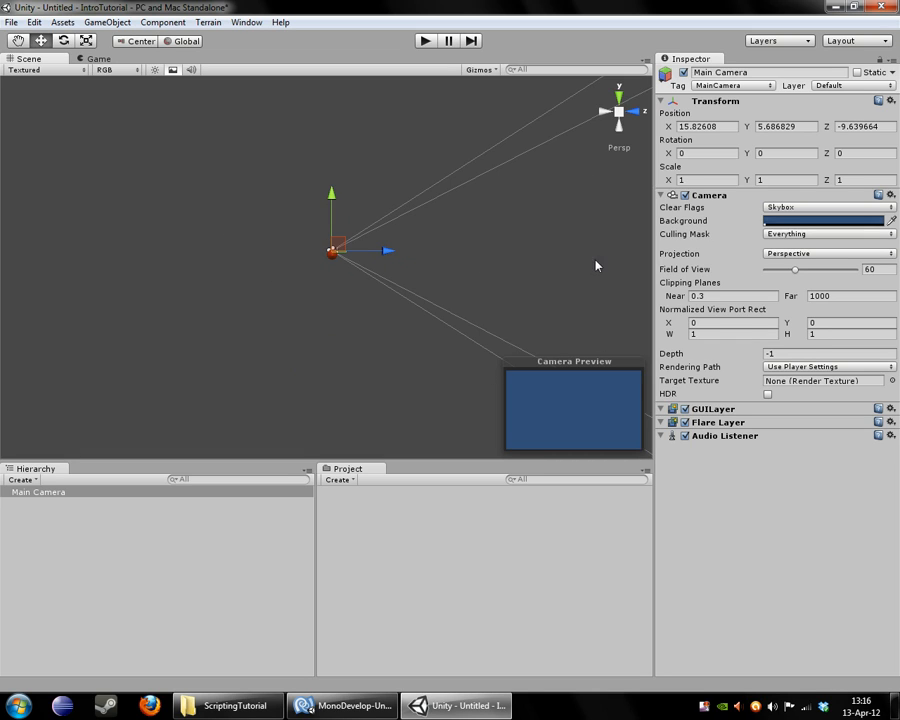
mouse_move(738, 355)
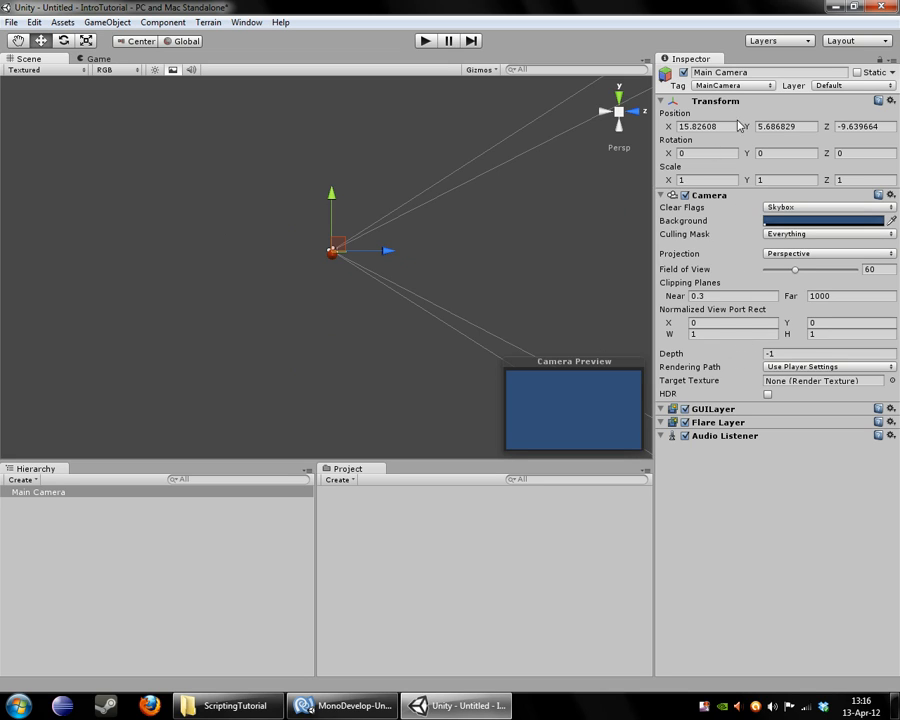
mouse_move(714, 378)
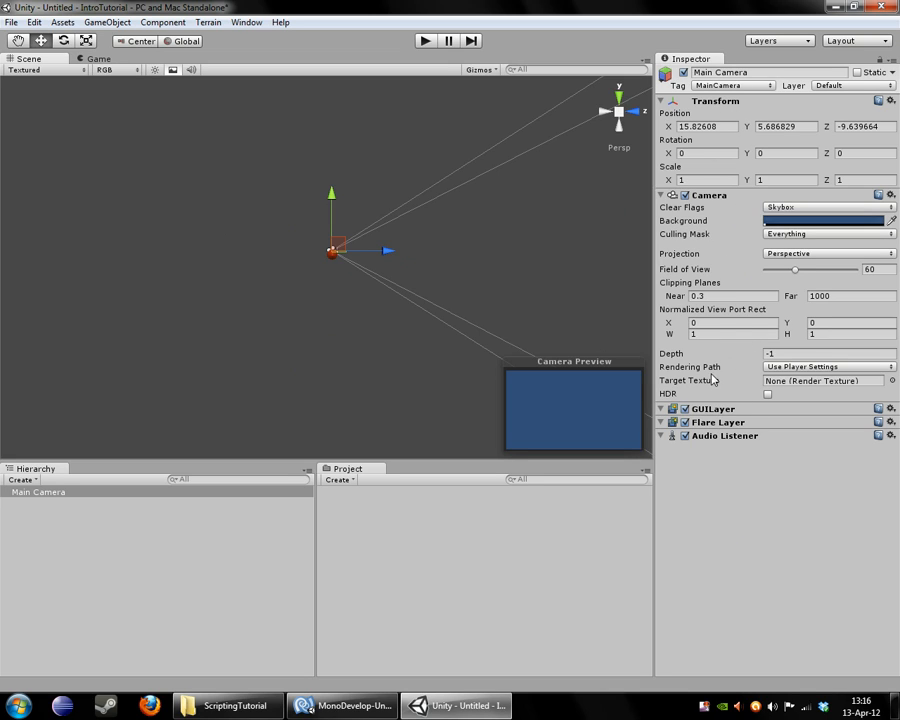
mouse_move(697, 203)
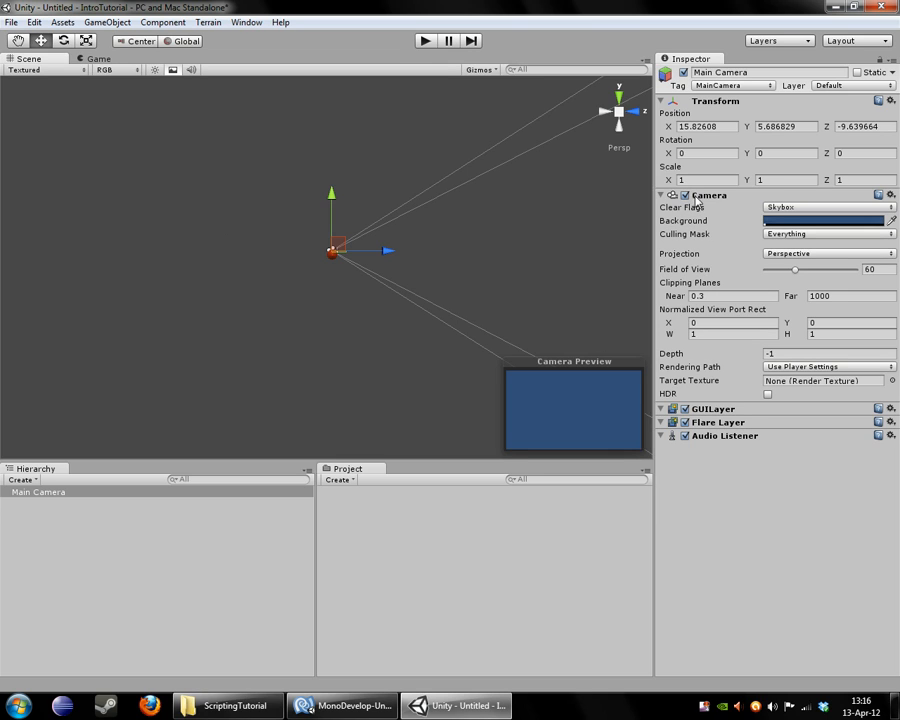
click(661, 195)
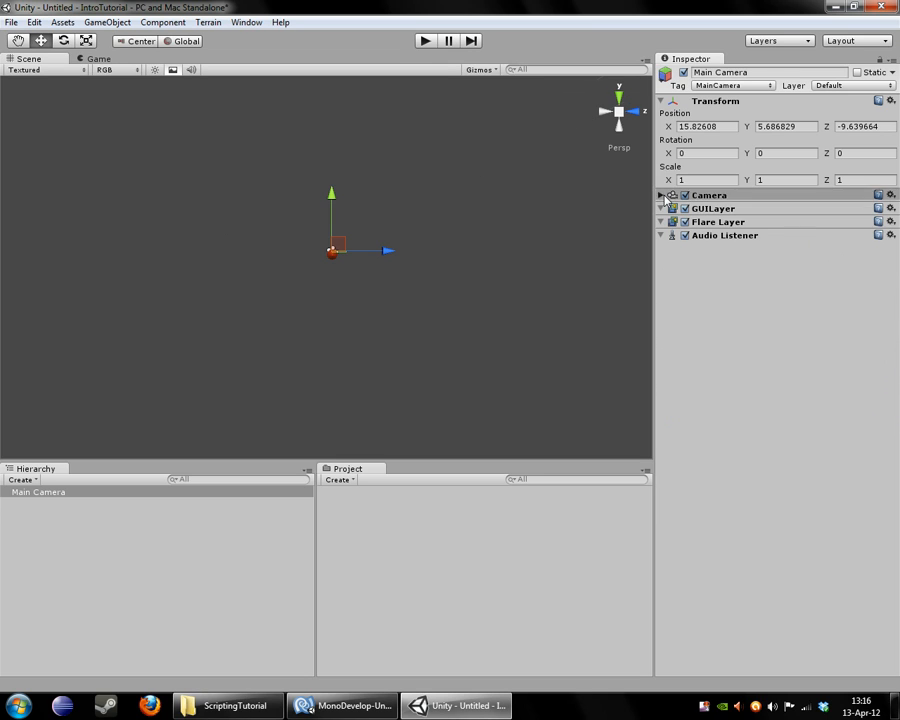
click(661, 195)
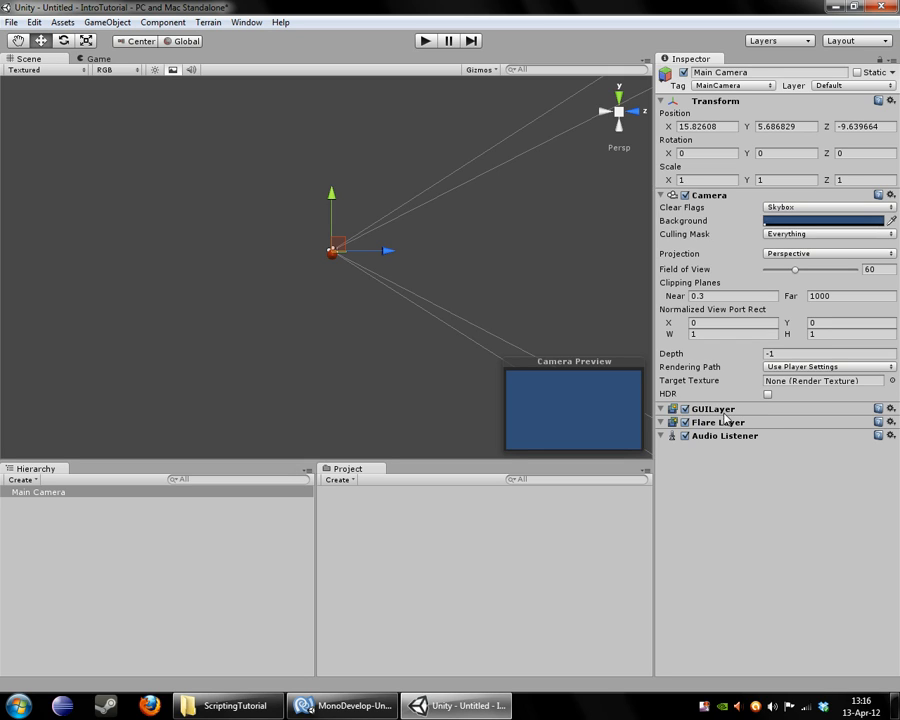
mouse_move(735, 442)
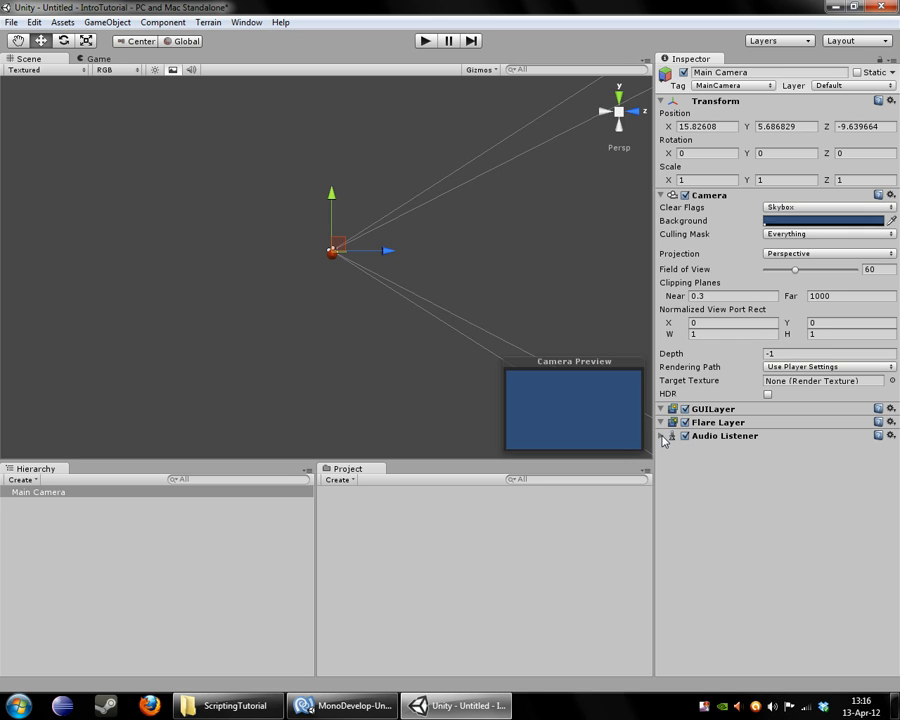
mouse_move(668, 440)
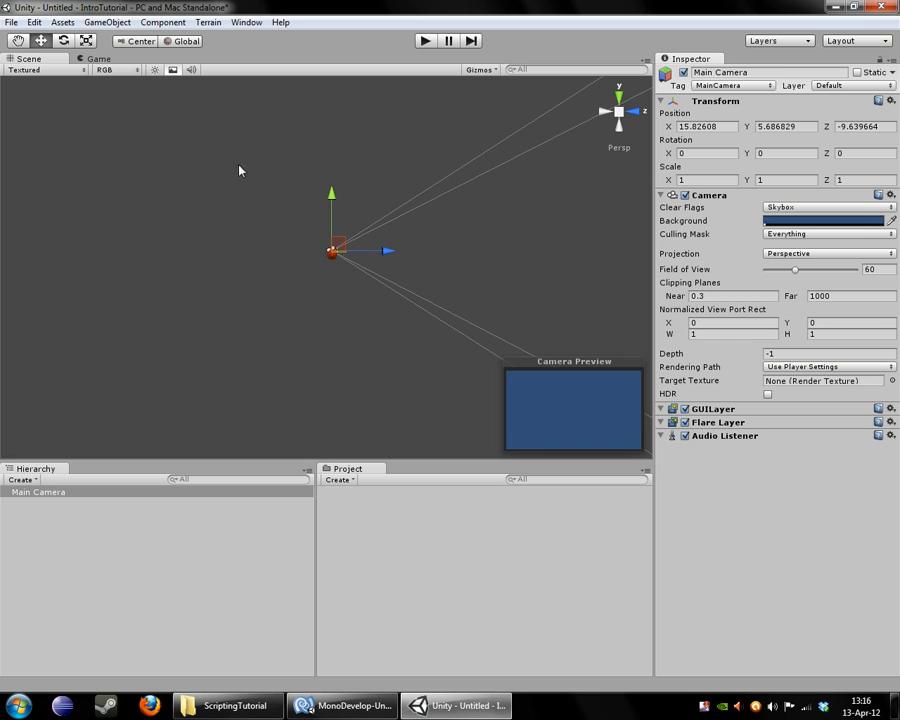
mouse_move(310, 271)
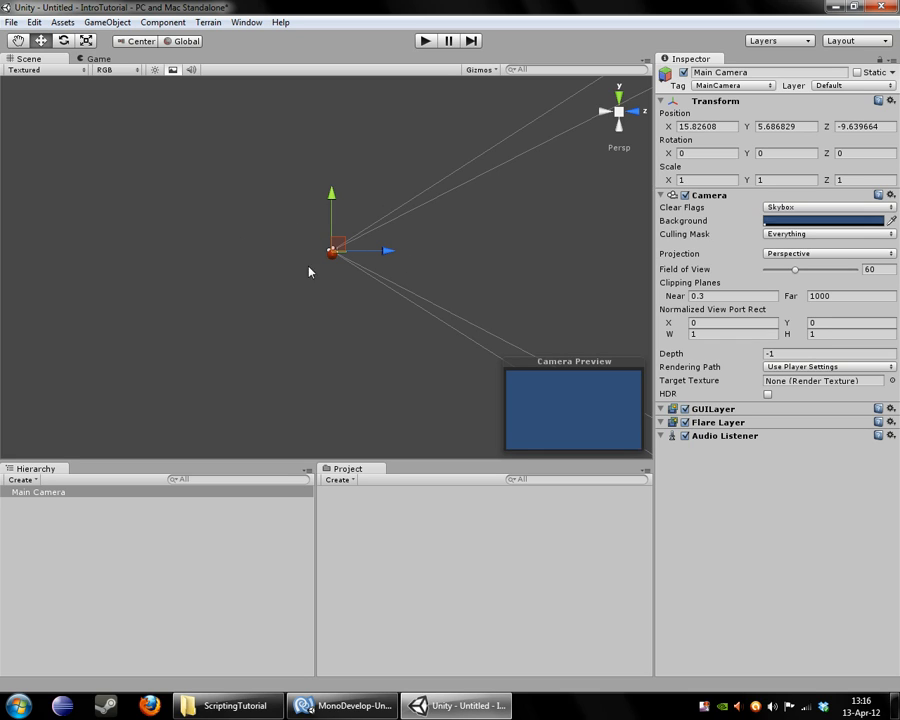
mouse_move(407, 257)
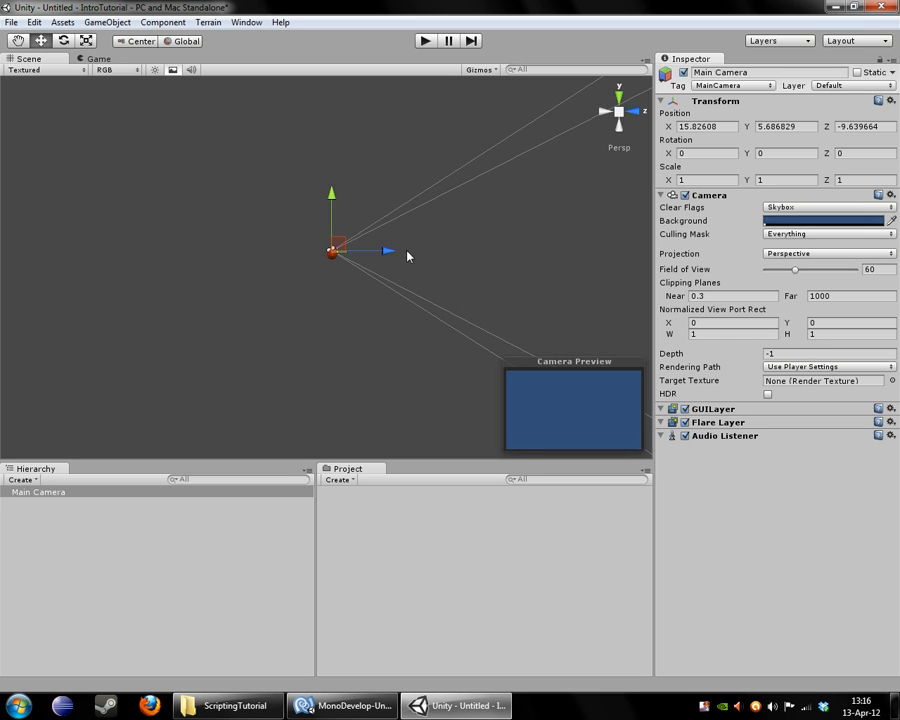
mouse_move(575, 278)
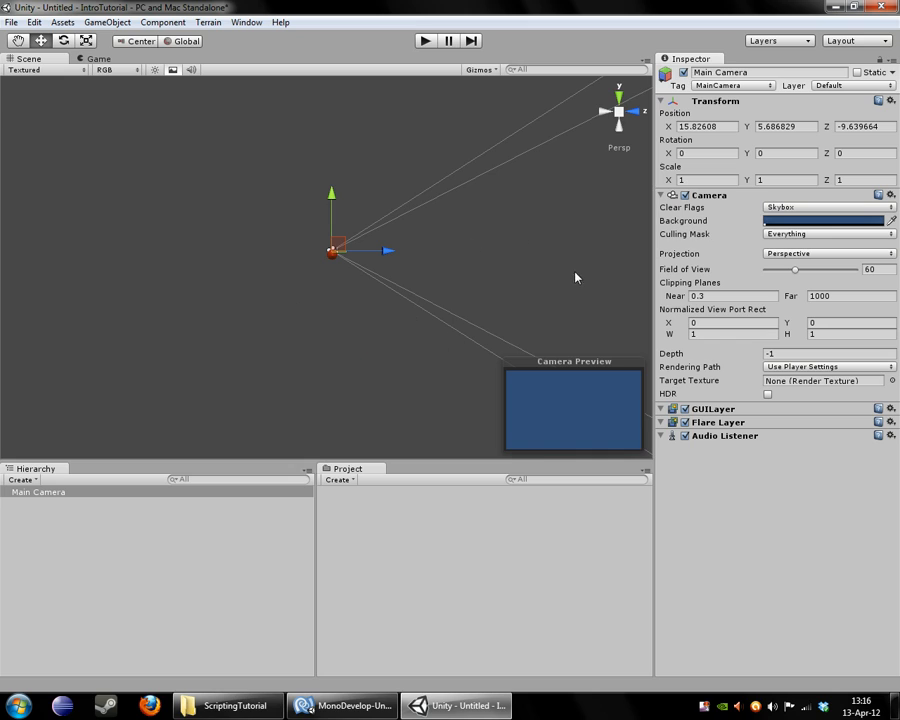
mouse_move(490, 275)
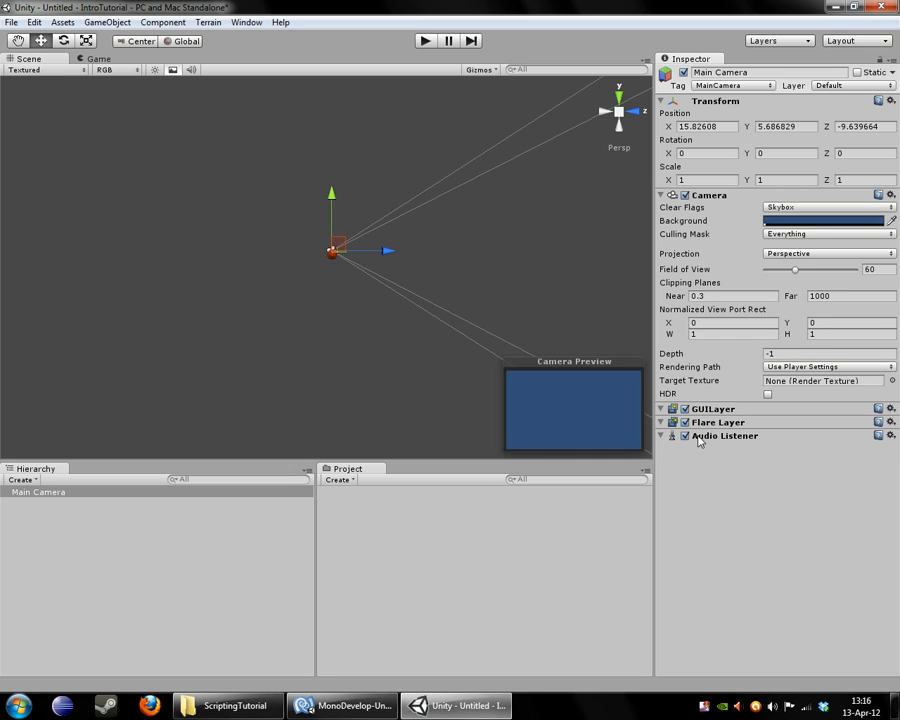
mouse_move(355, 272)
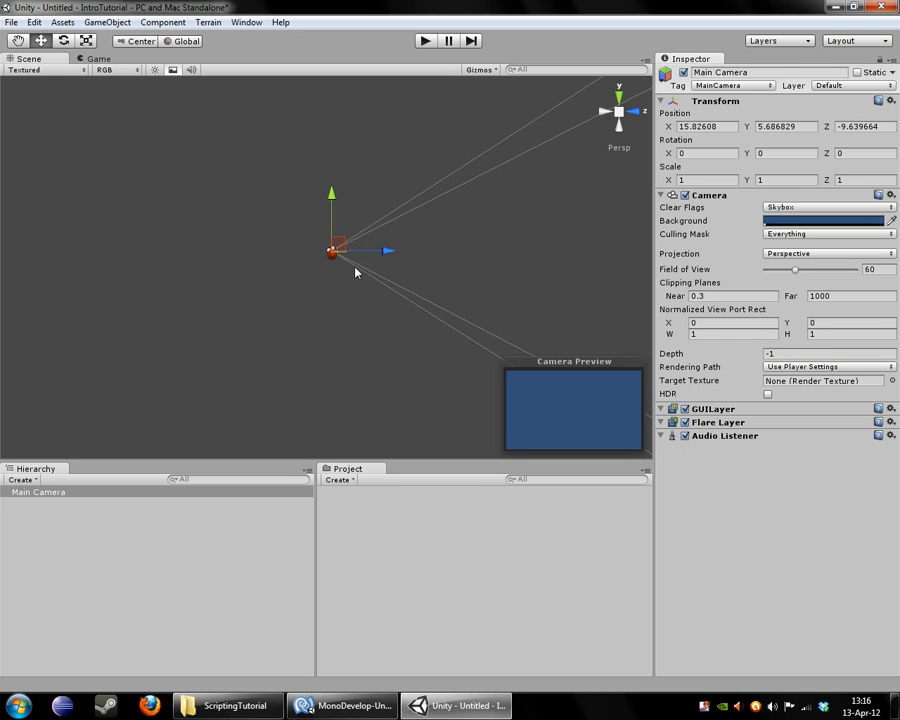
mouse_move(573, 87)
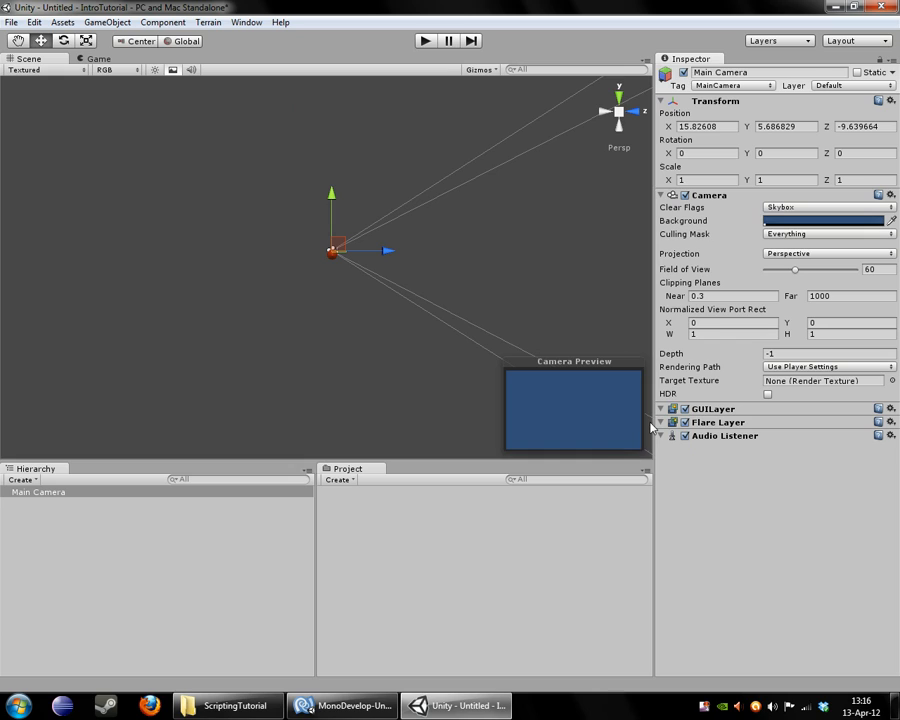
mouse_move(585, 115)
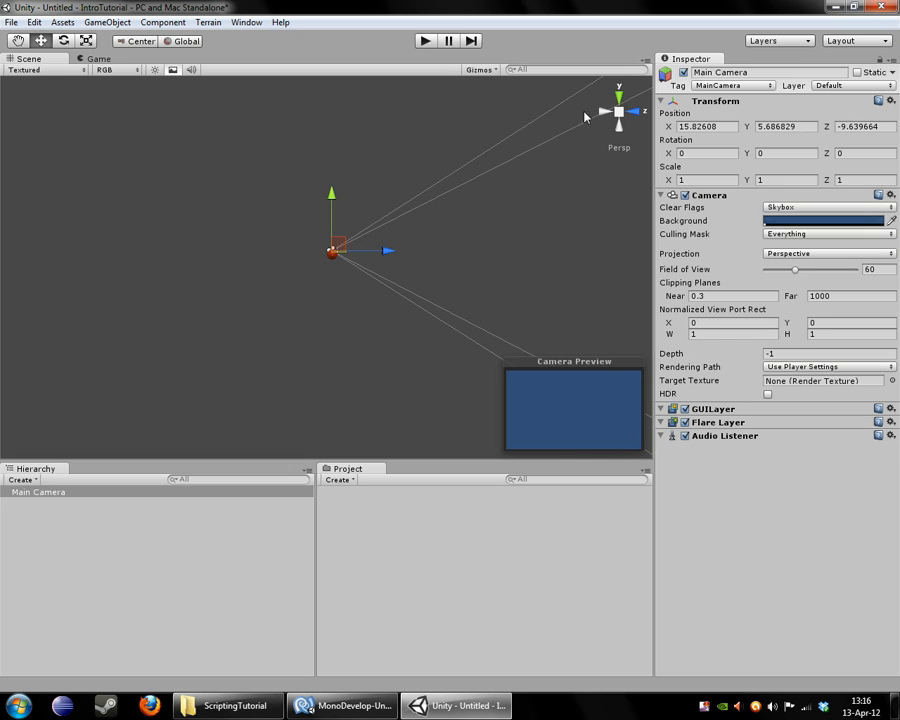
mouse_move(324, 139)
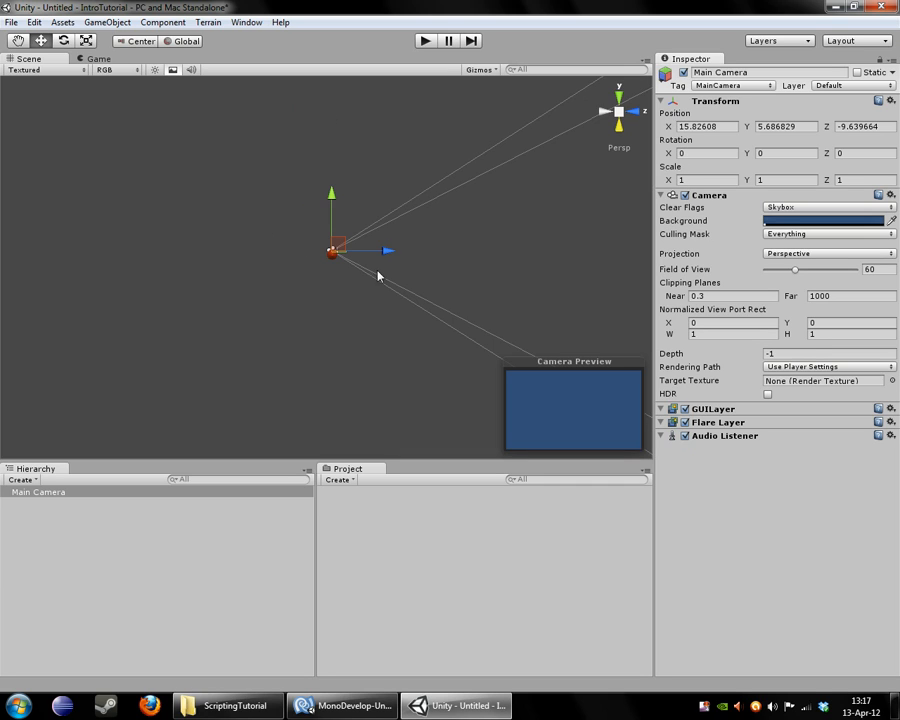
mouse_move(388, 261)
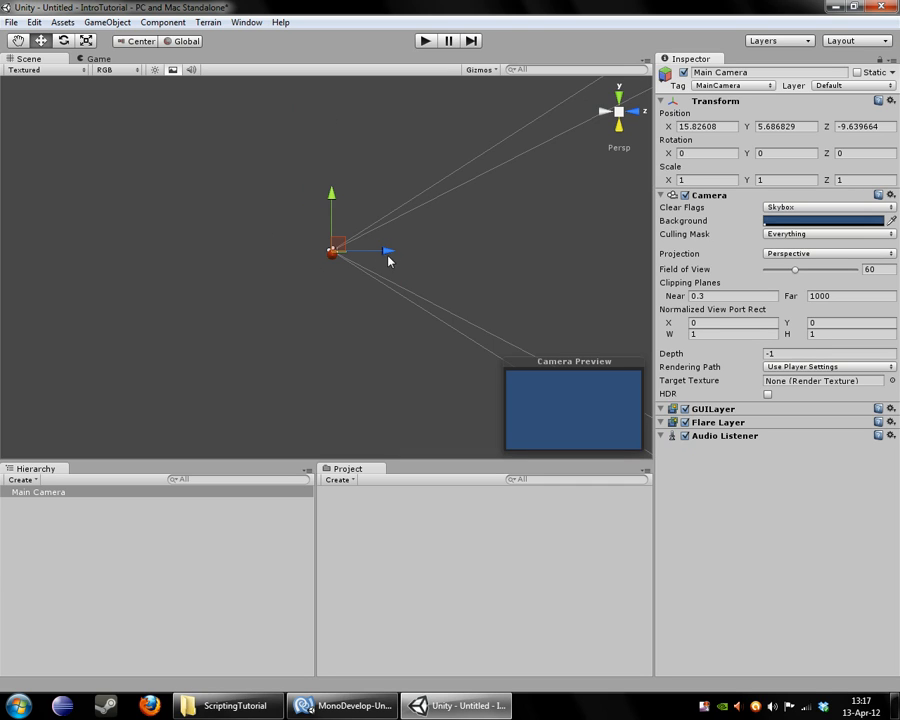
Drag Main Camera backward along its Z axis to about -13.2
drag(388, 251, 268, 250)
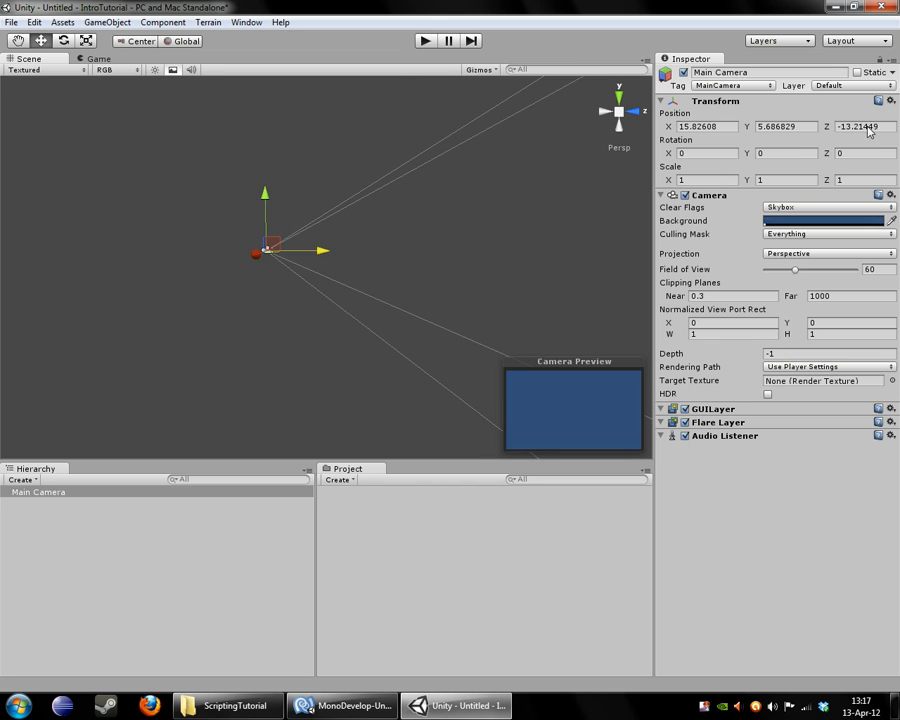
mouse_move(878, 130)
text(-12)
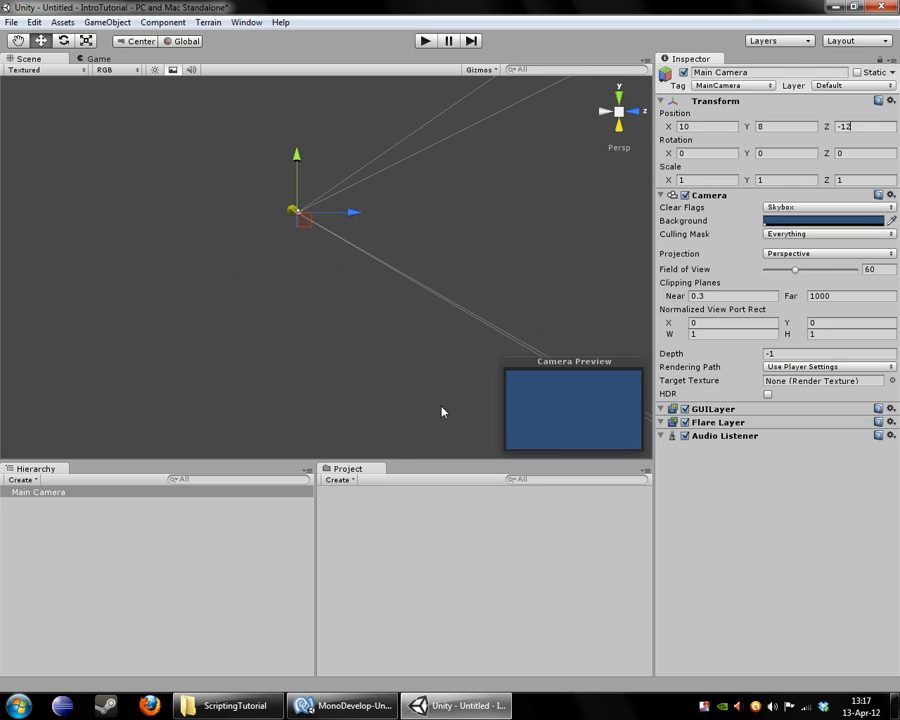
mouse_move(558, 220)
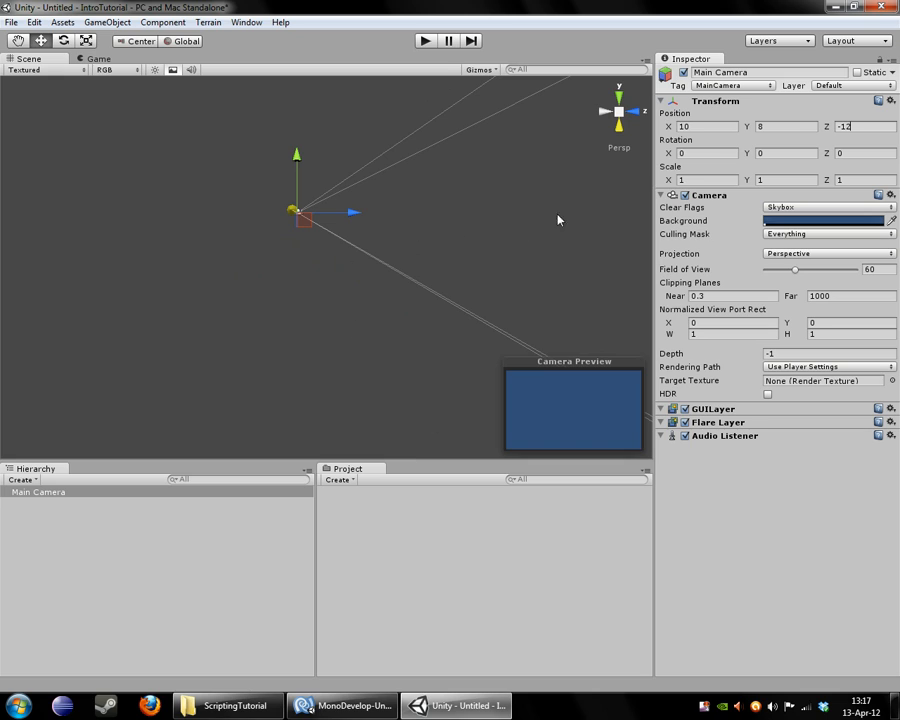
click(700, 153)
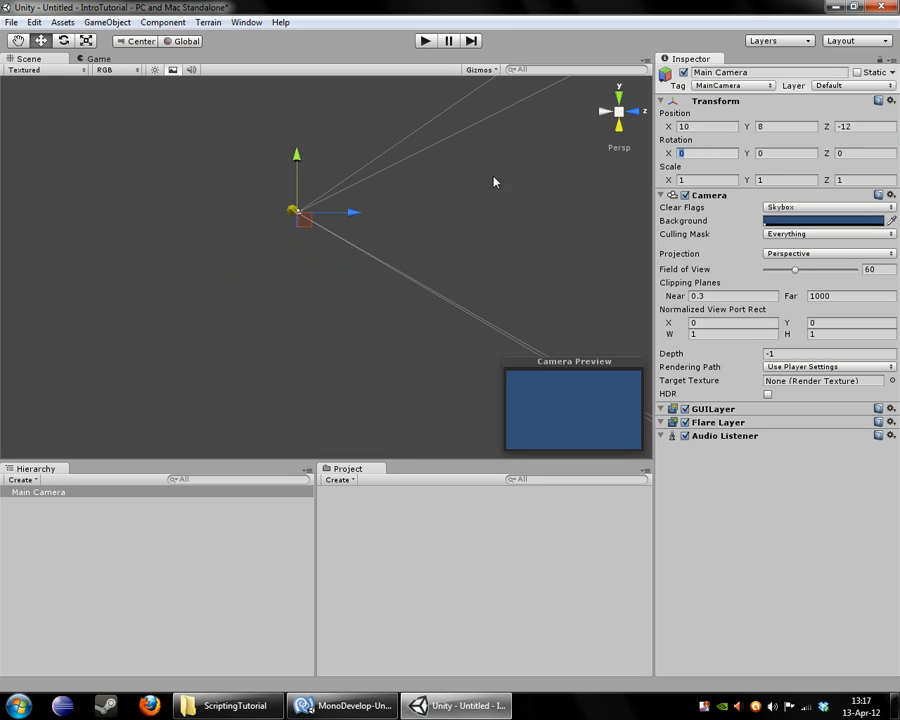
text(90)
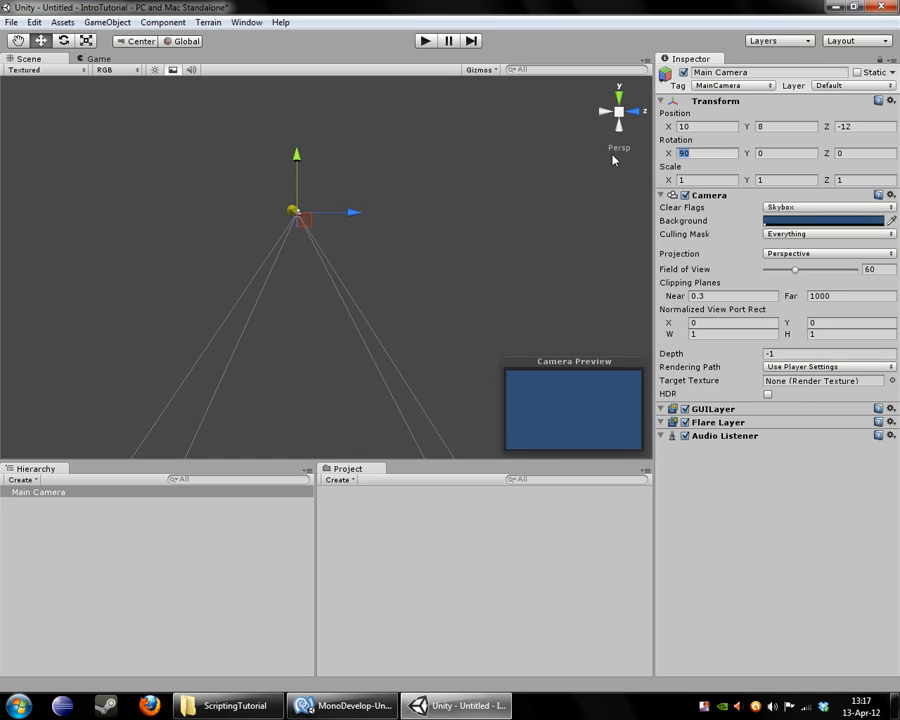
text(0)
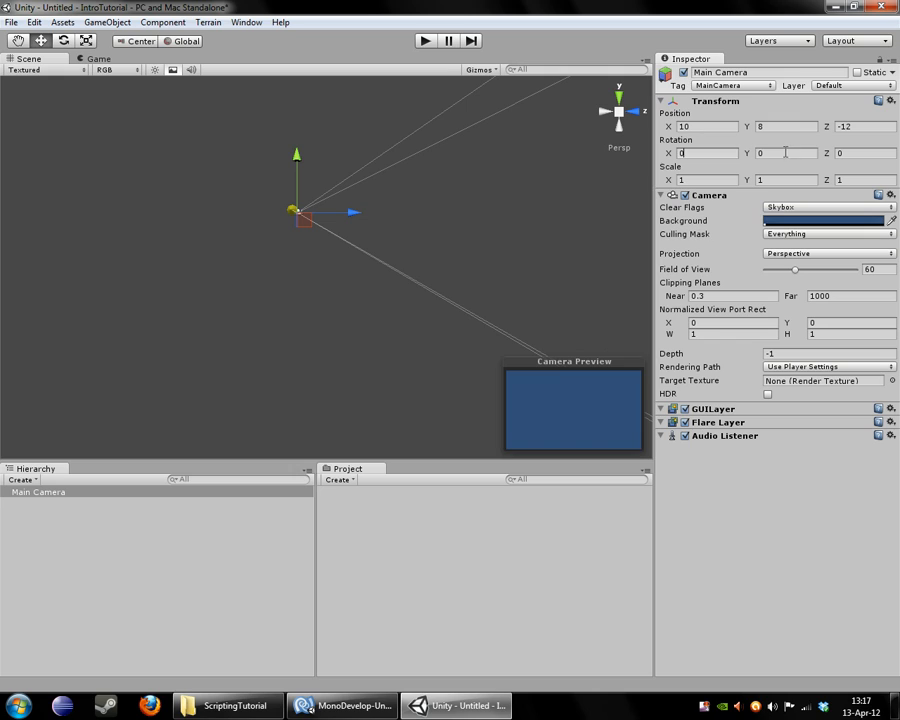
text(90)
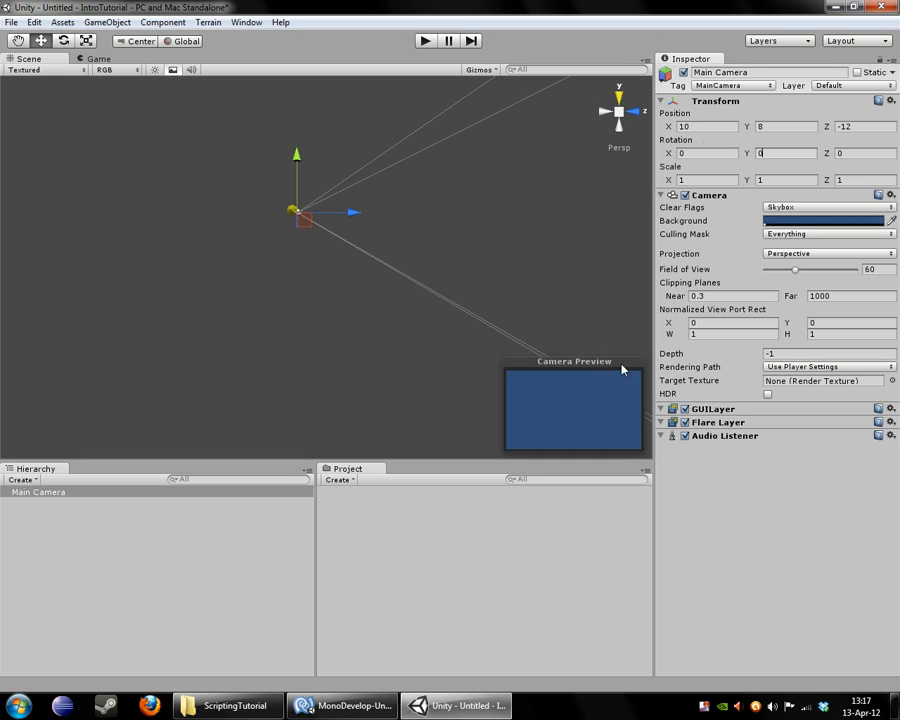
mouse_move(337, 390)
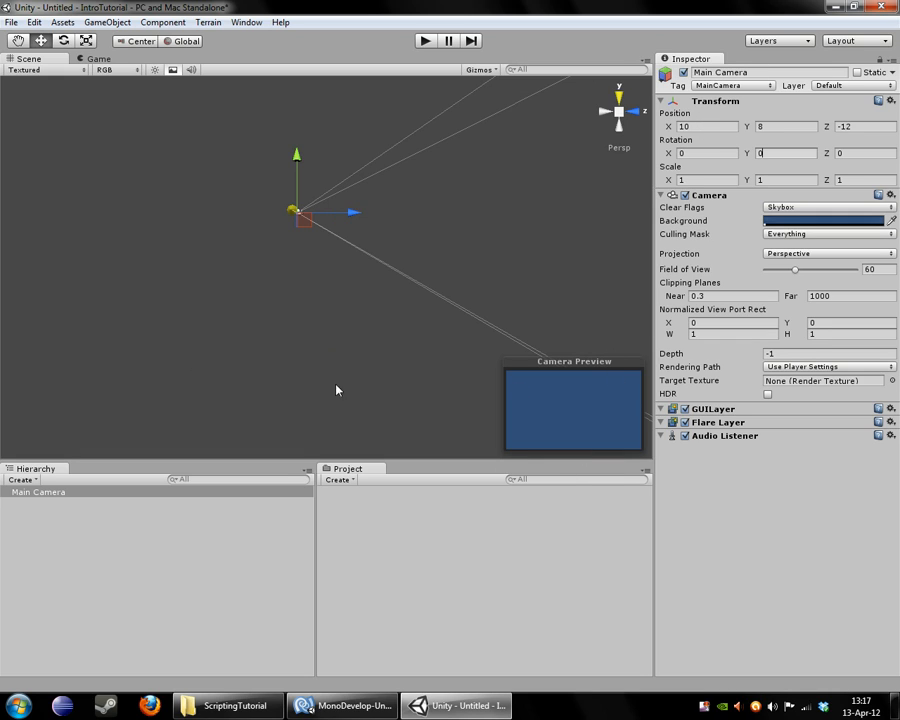
mouse_move(295, 86)
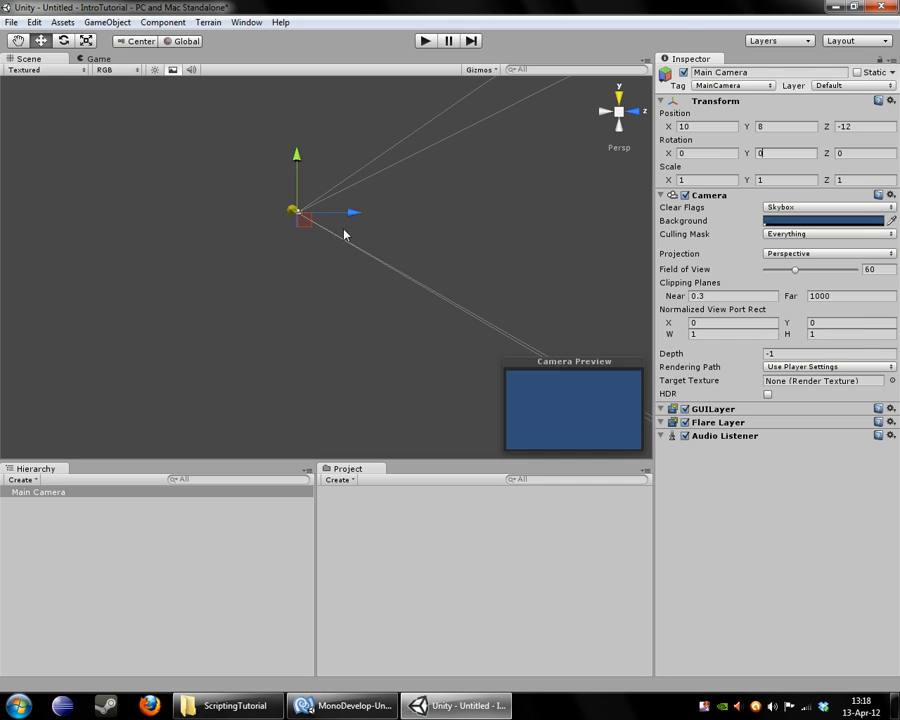
mouse_move(592, 313)
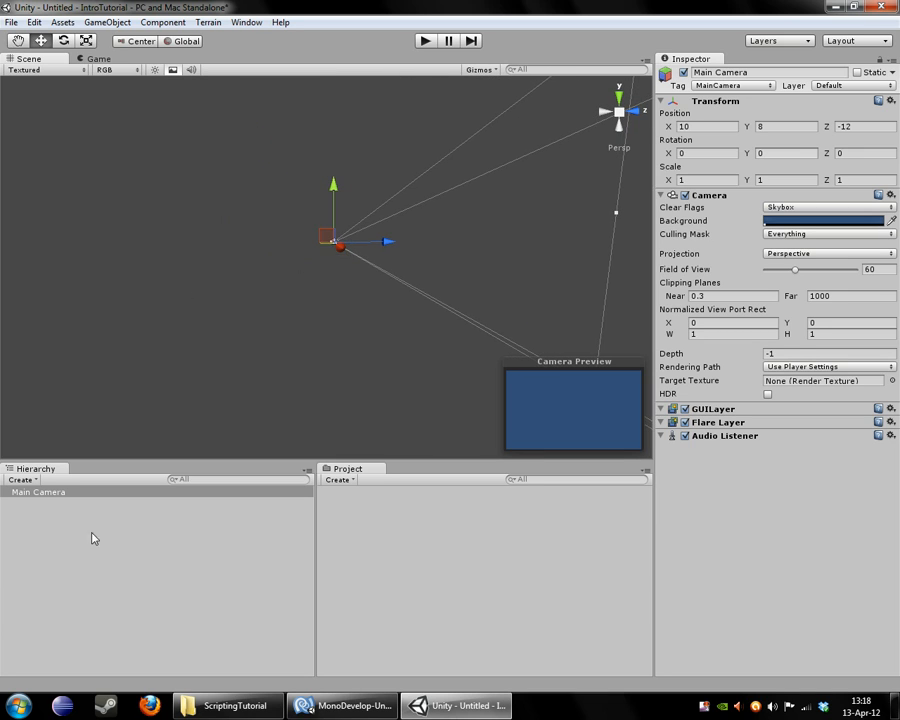
mouse_move(100, 182)
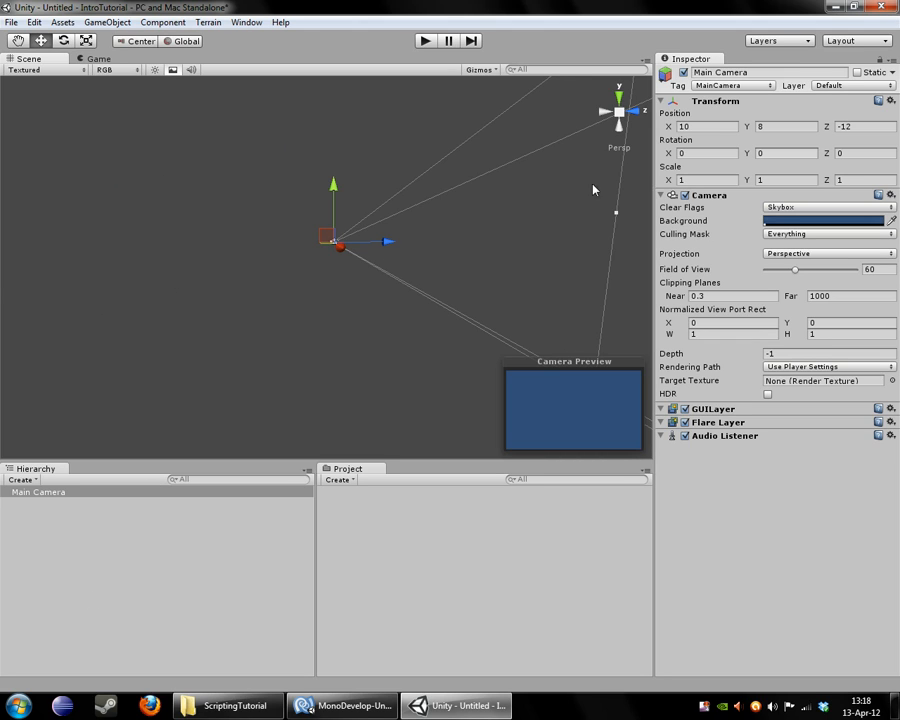
Create an empty GameObject and move it near Main Camera, about 13, 7.6, -6.4
click(107, 22)
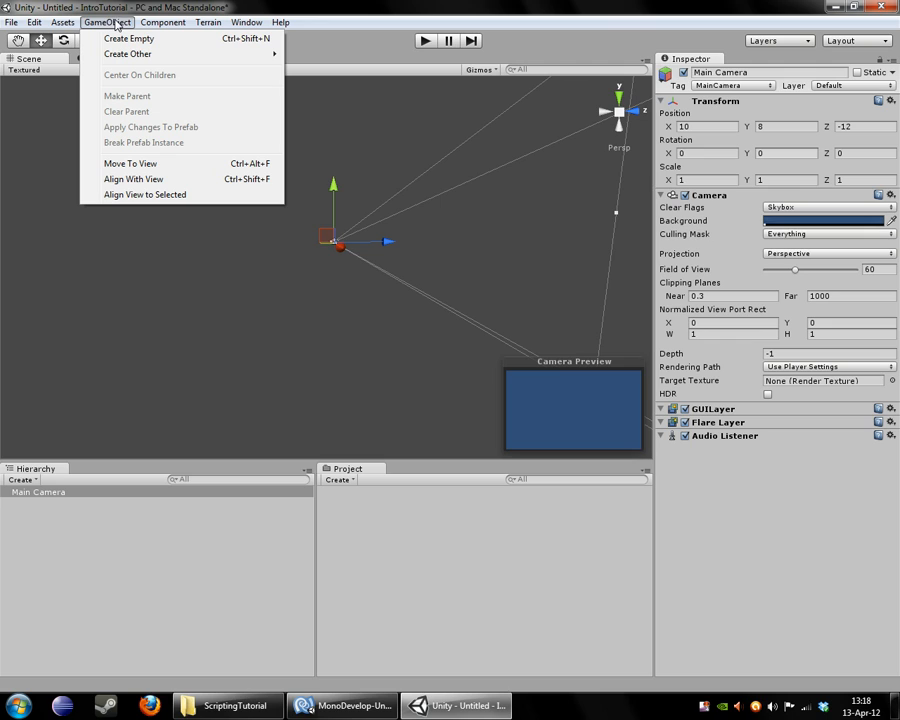
mouse_move(129, 38)
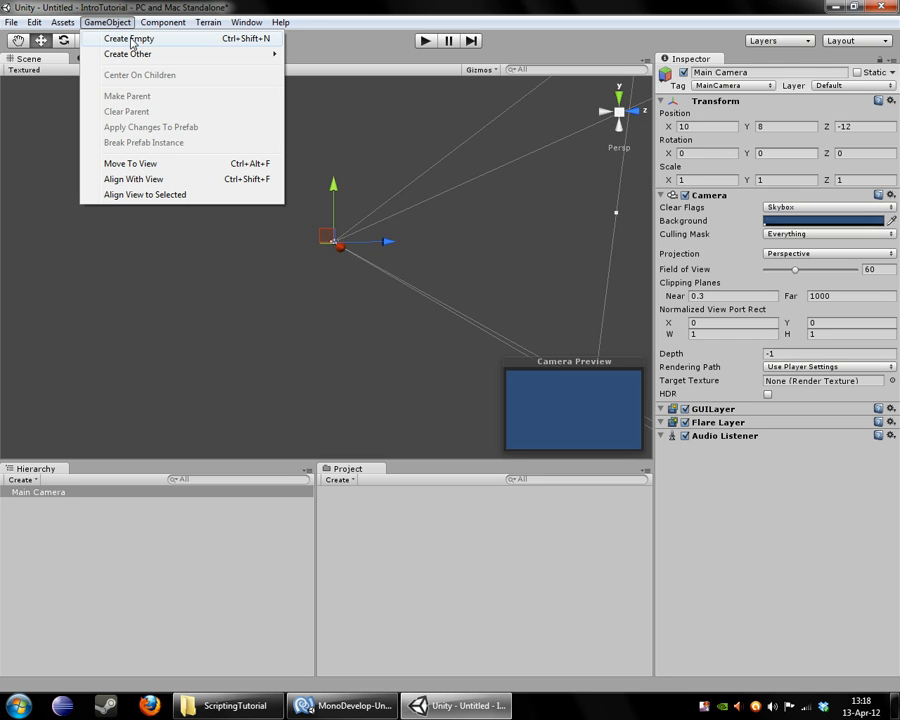
click(129, 38)
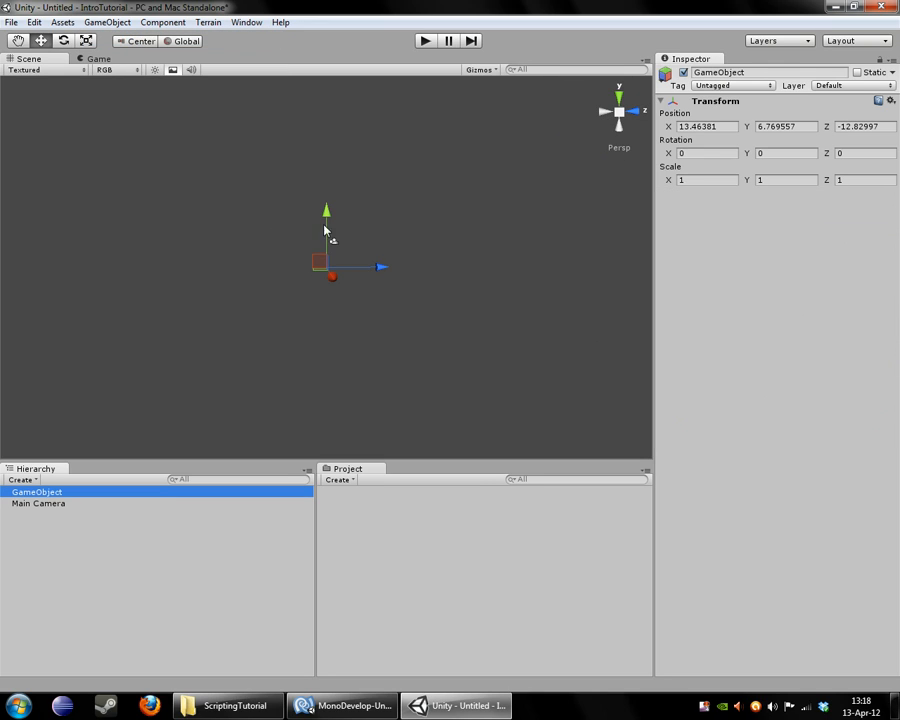
click(107, 22)
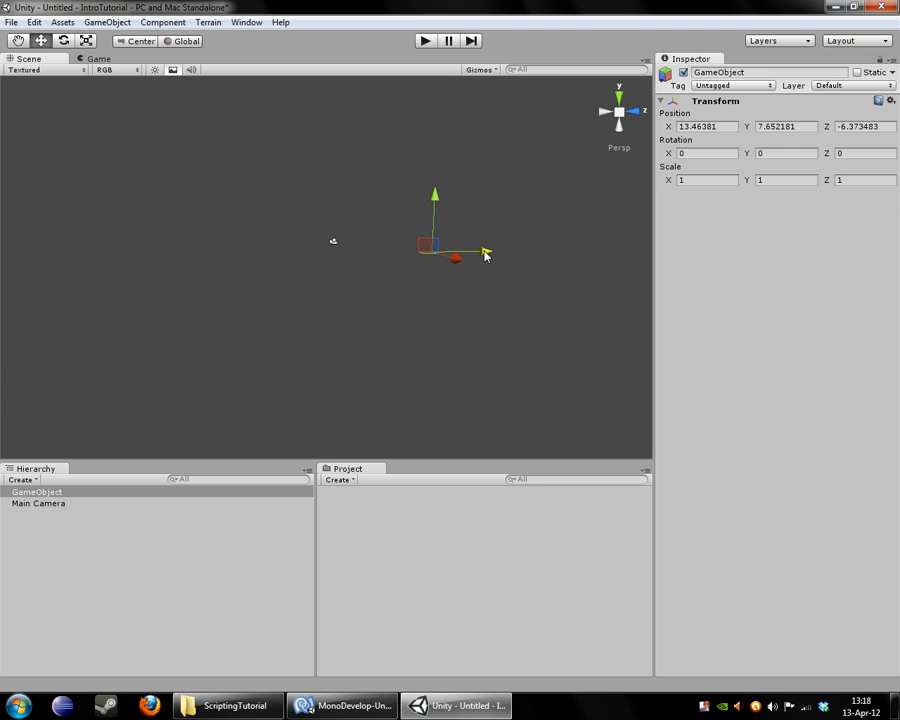
drag(485, 252, 455, 255)
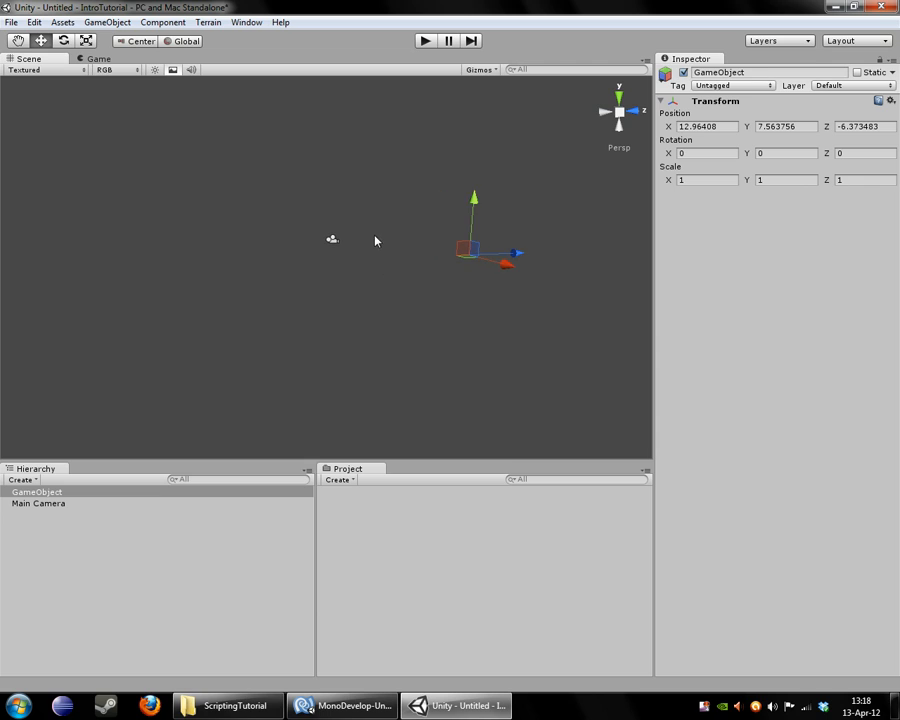
click(37, 491)
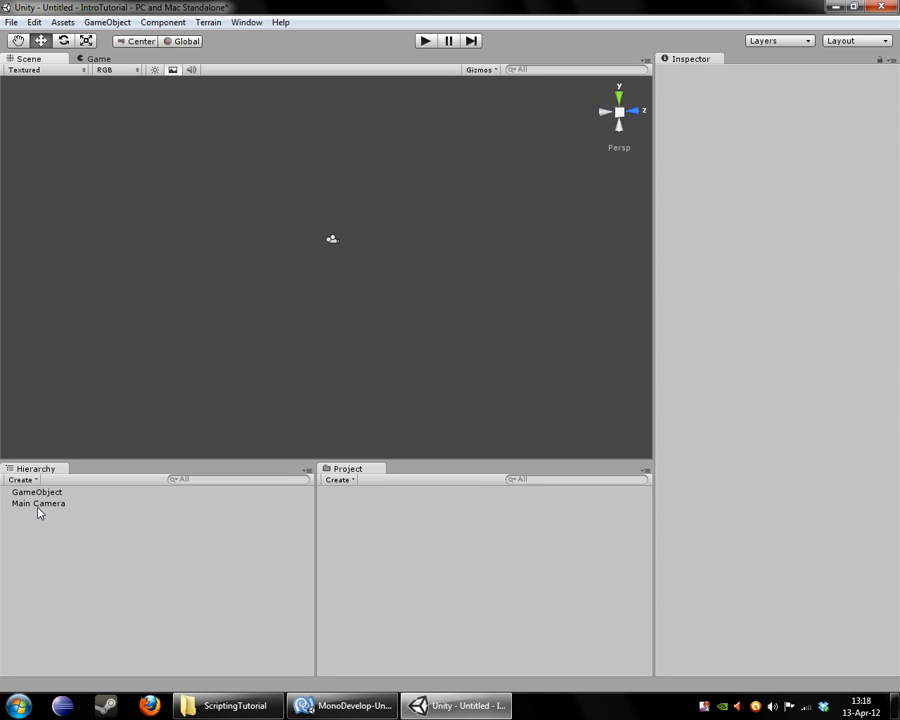
click(37, 491)
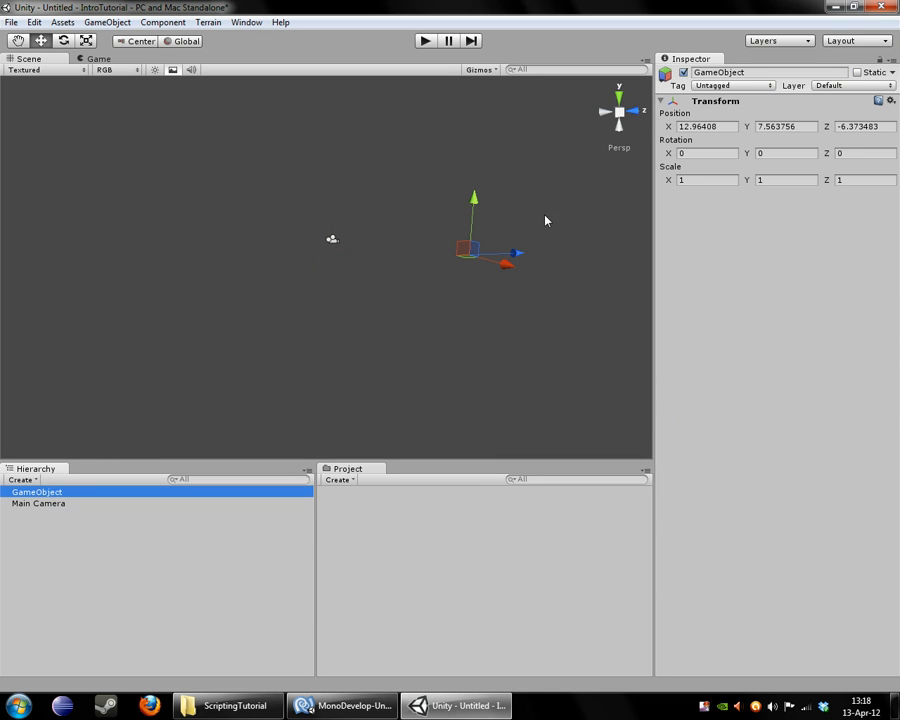
mouse_move(482, 279)
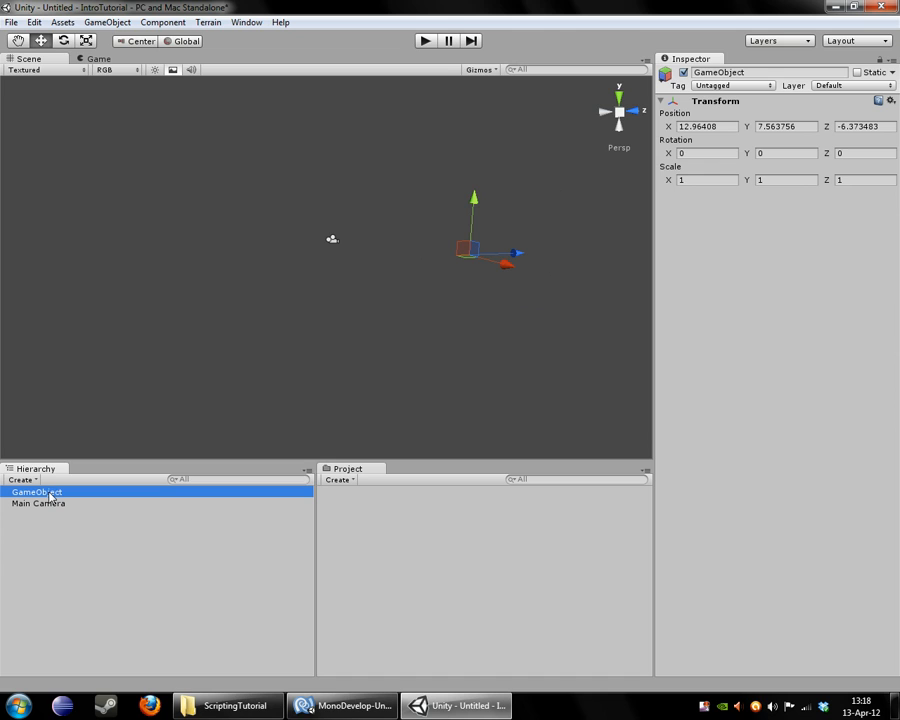
Select the empty GameObject for removal and briefly check the Component menu
double_click(37, 492)
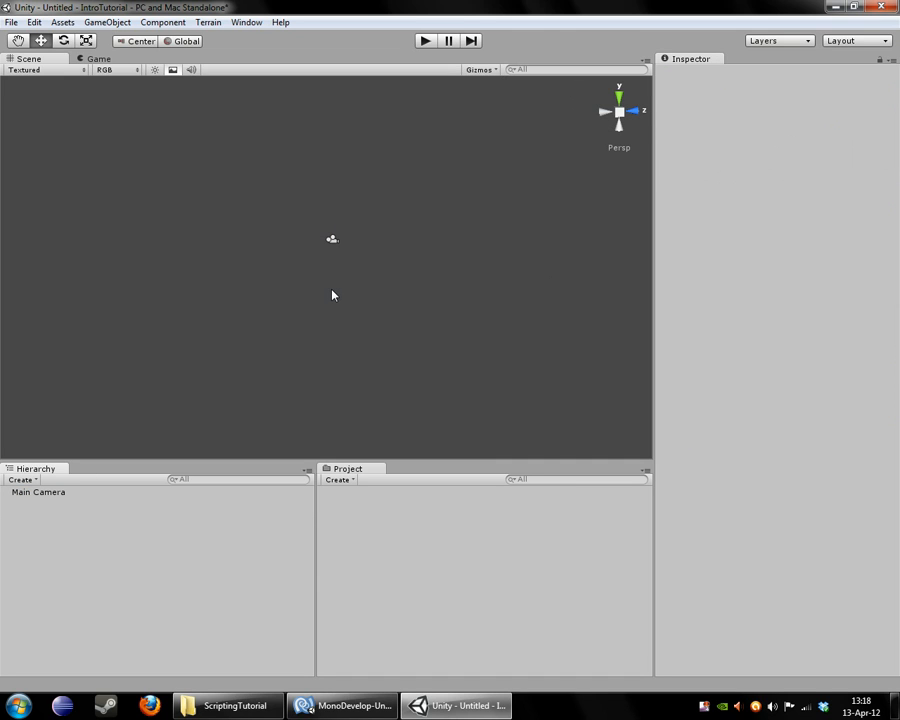
click(162, 22)
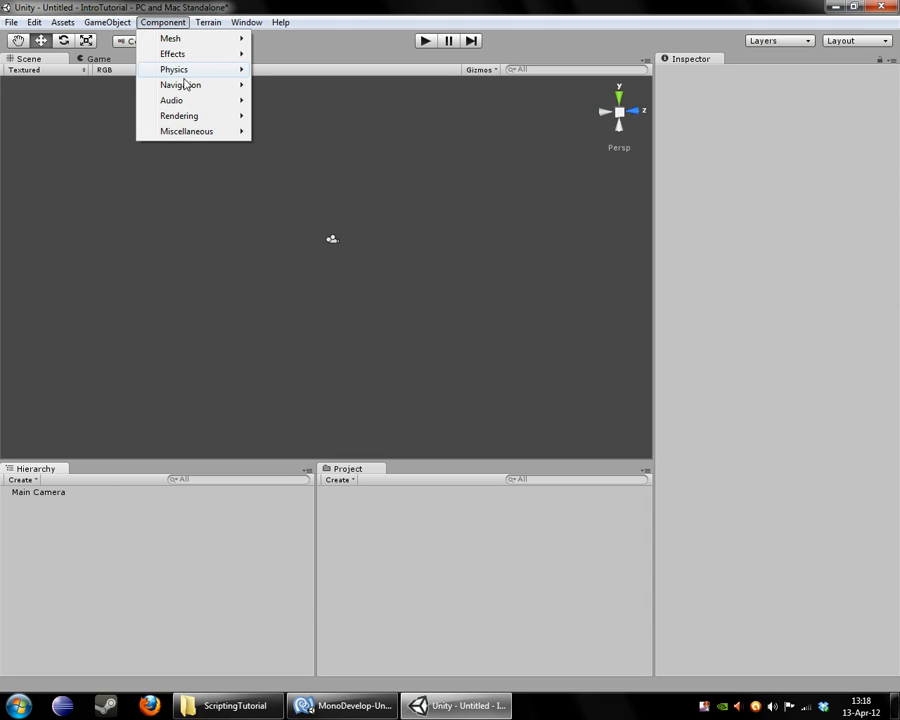
click(533, 268)
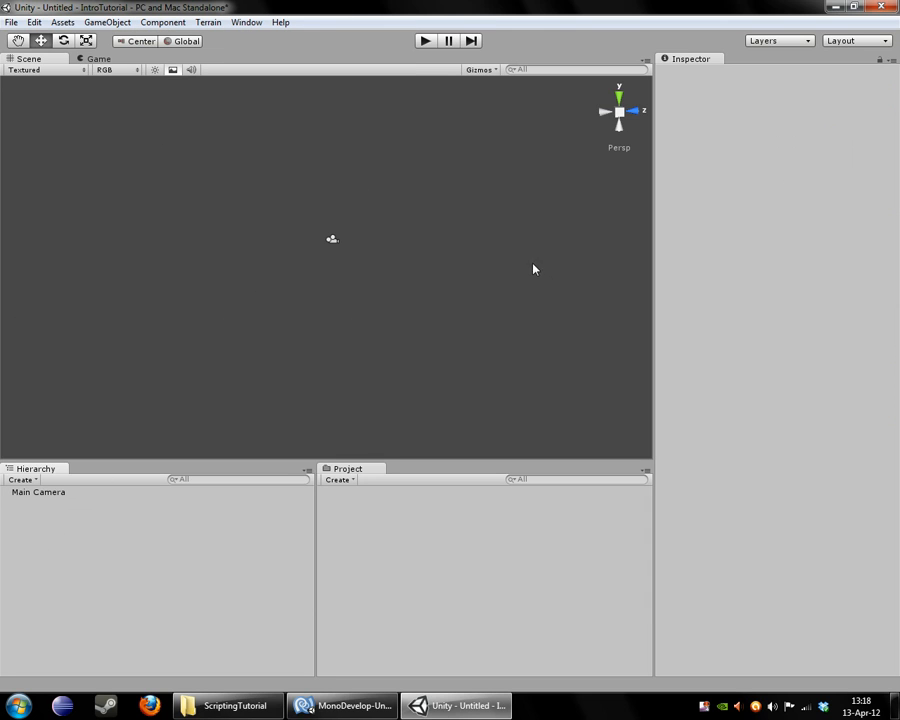
mouse_move(314, 277)
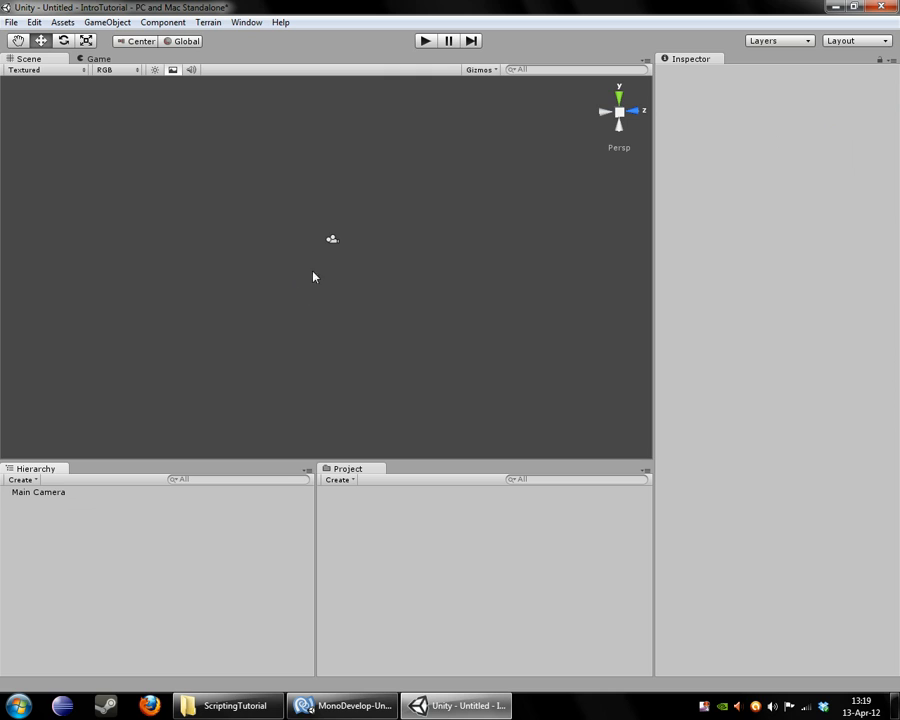
mouse_move(412, 300)
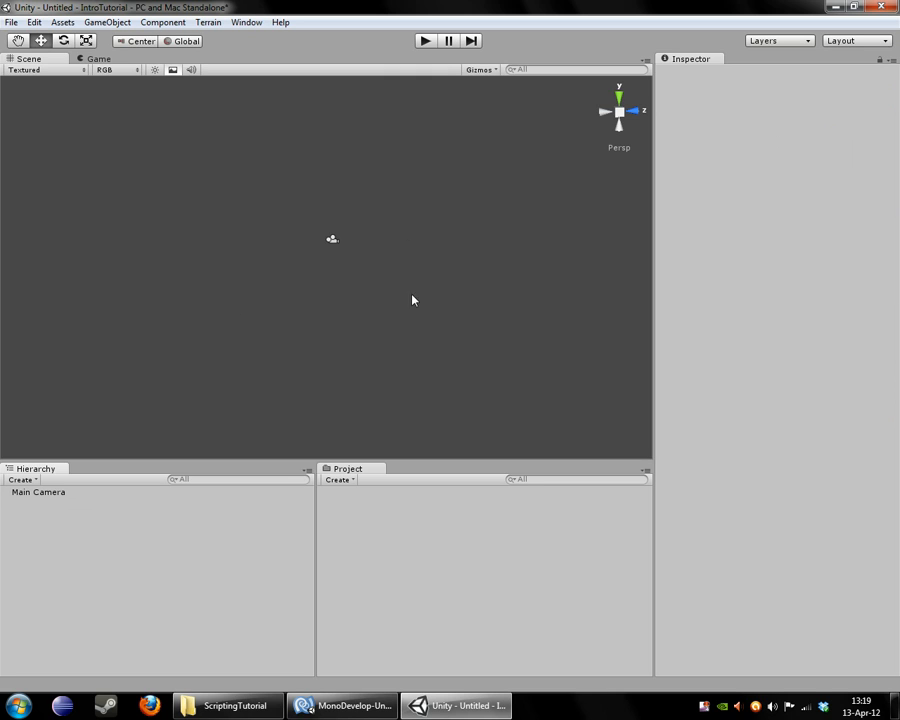
mouse_move(393, 219)
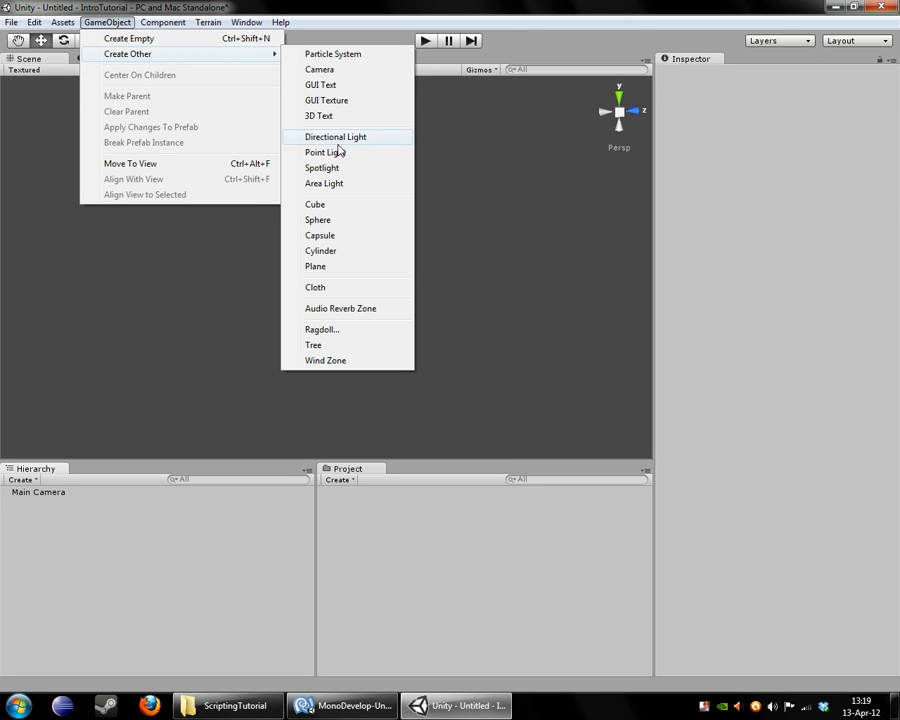
Add a Cube, drag it near the camera to about (4.87, 6.97, -4.50), and select Main Camera
click(315, 204)
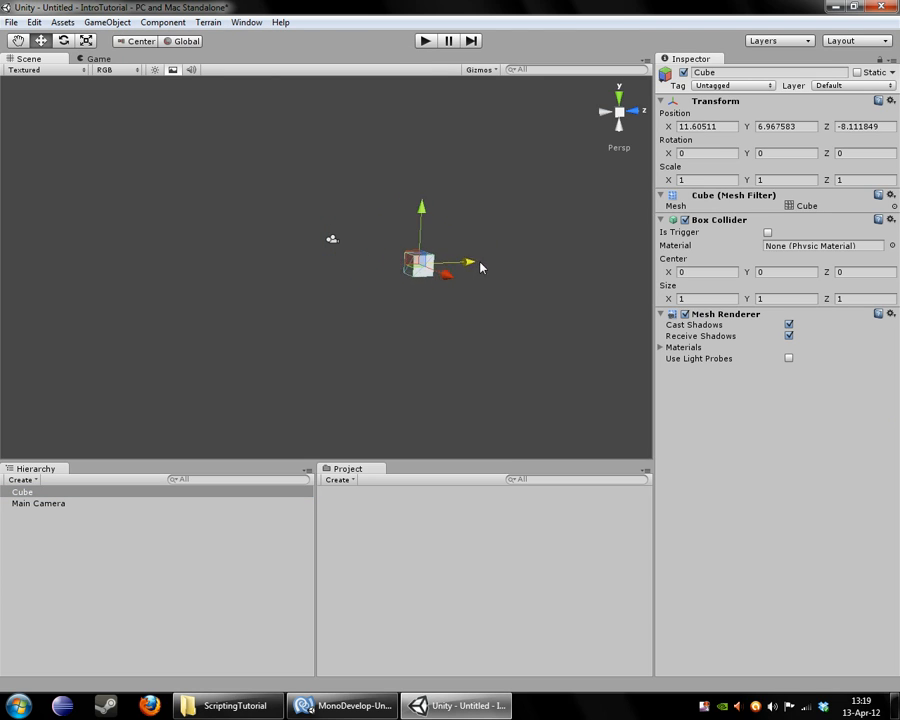
drag(462, 267, 480, 265)
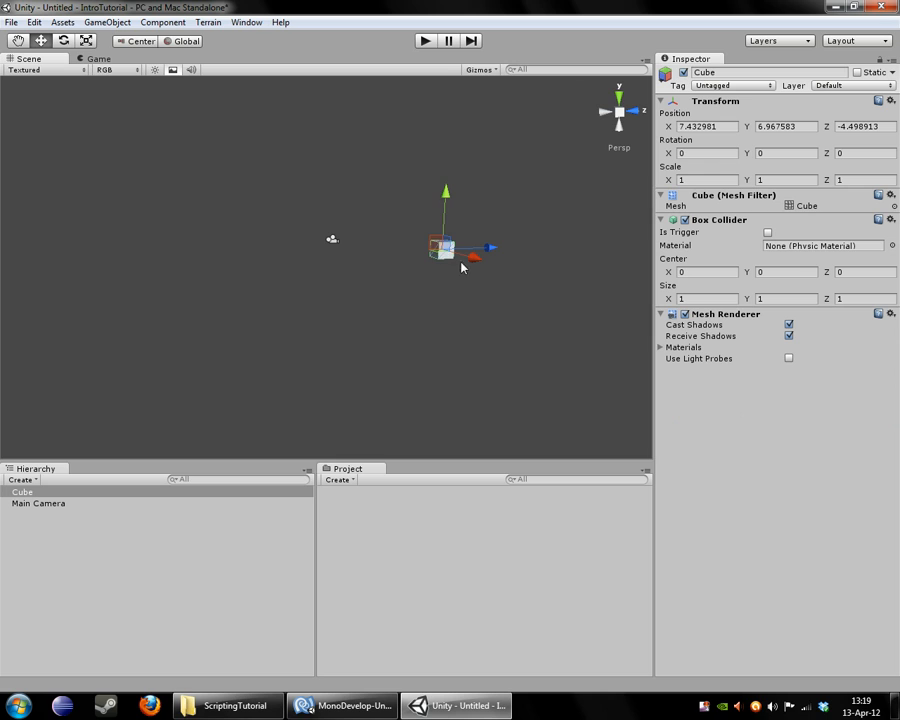
drag(490, 248, 450, 250)
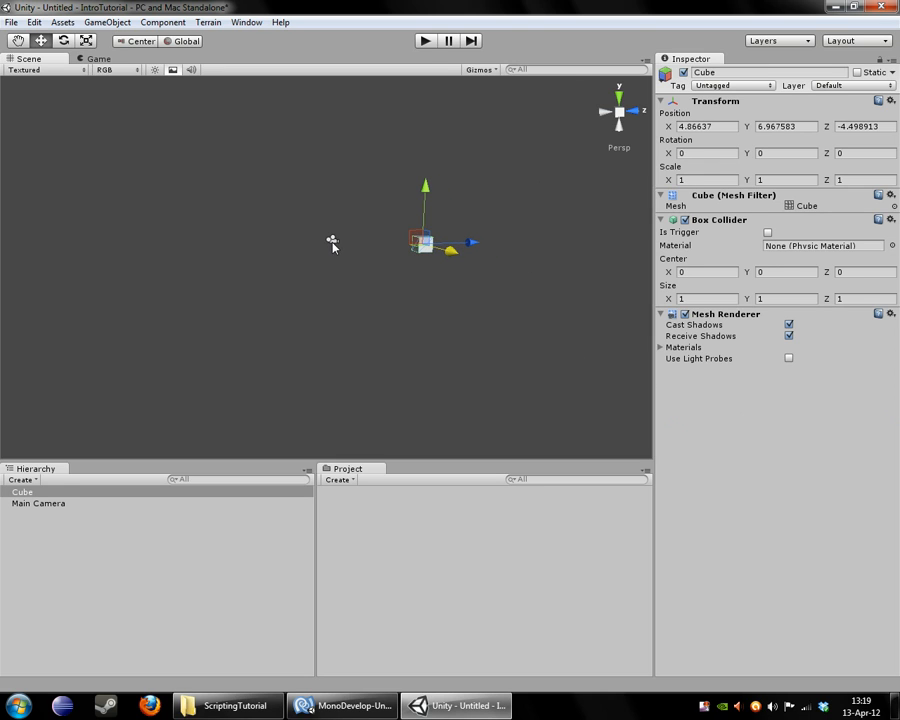
click(38, 503)
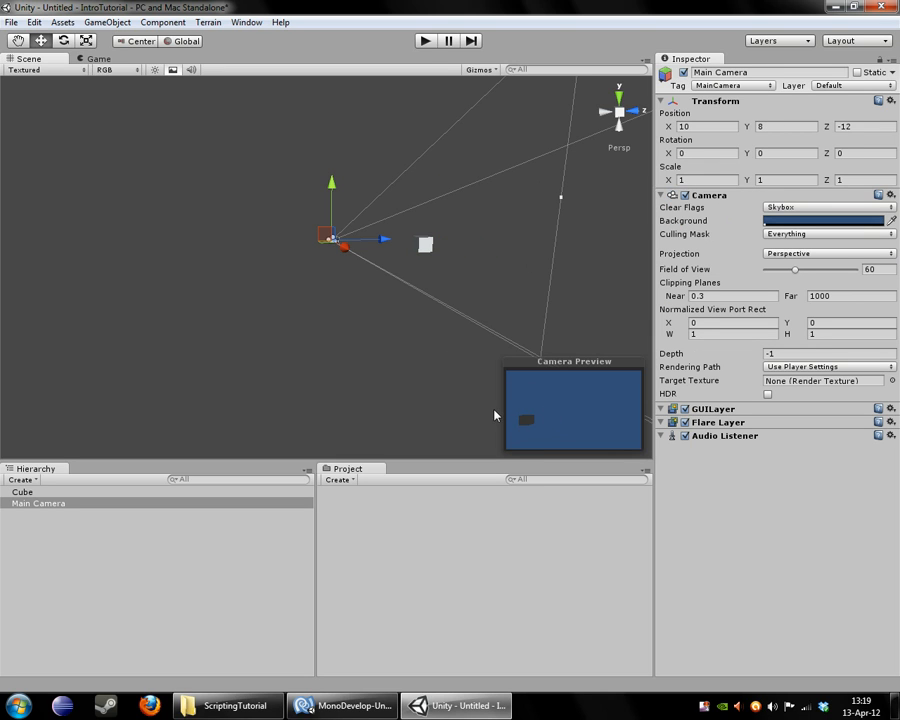
Switch to the Game view to see the cube from Main Camera
click(98, 58)
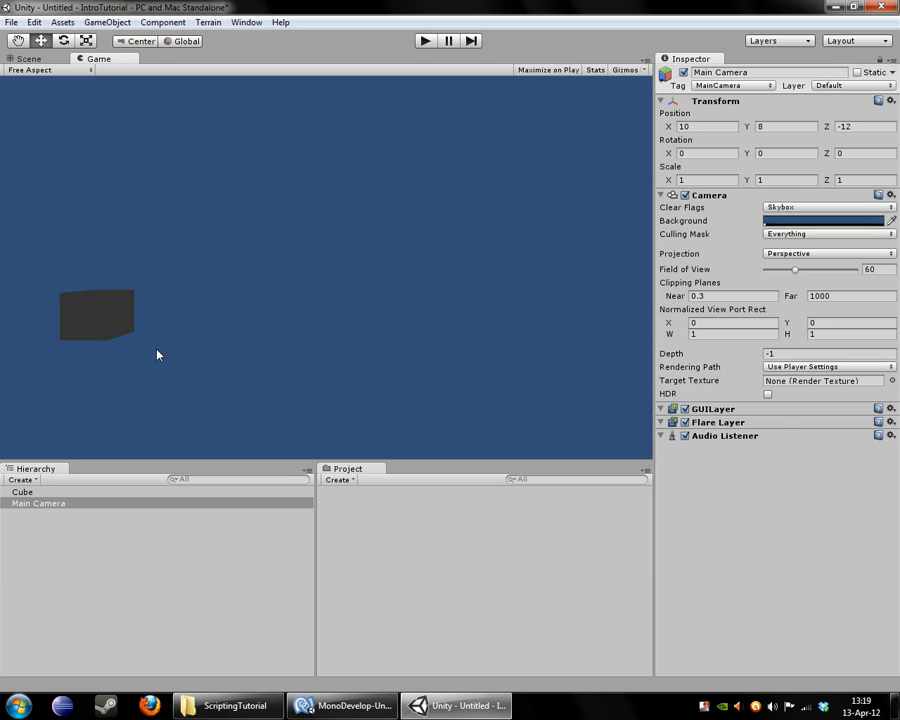
mouse_move(255, 196)
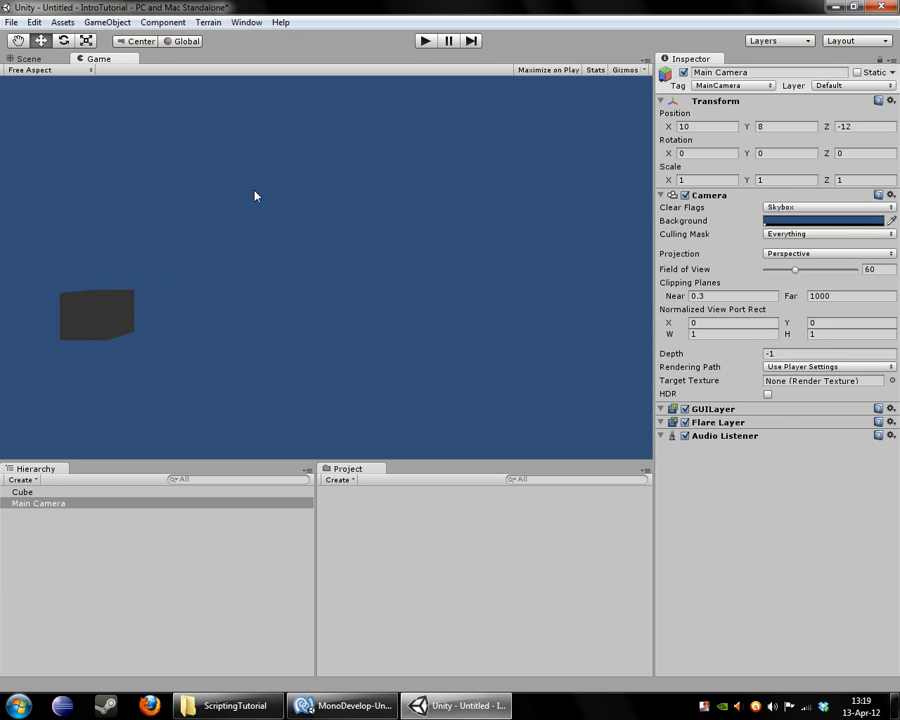
mouse_move(514, 345)
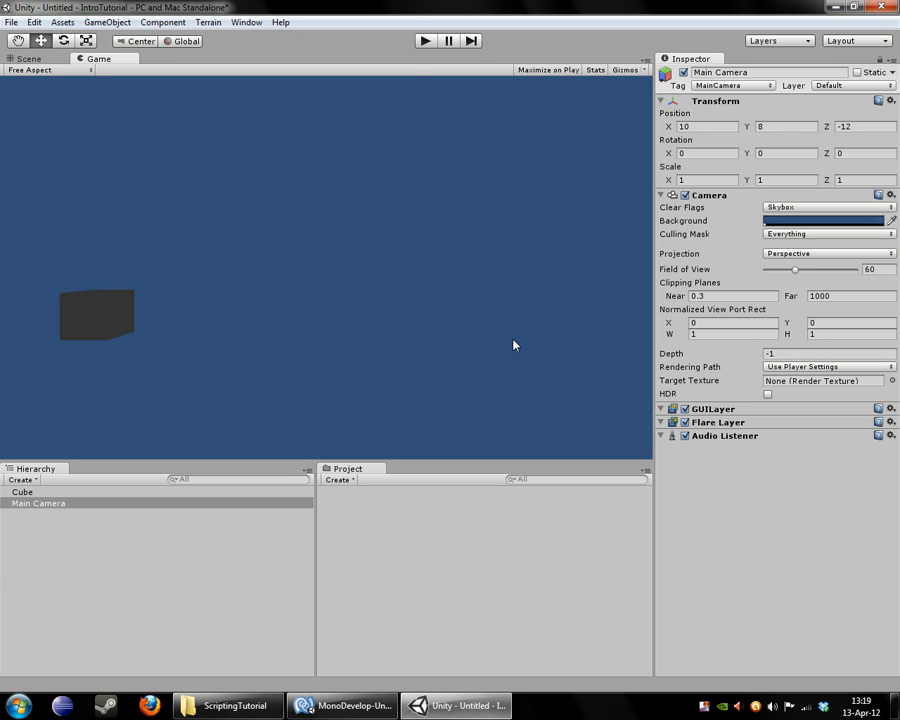